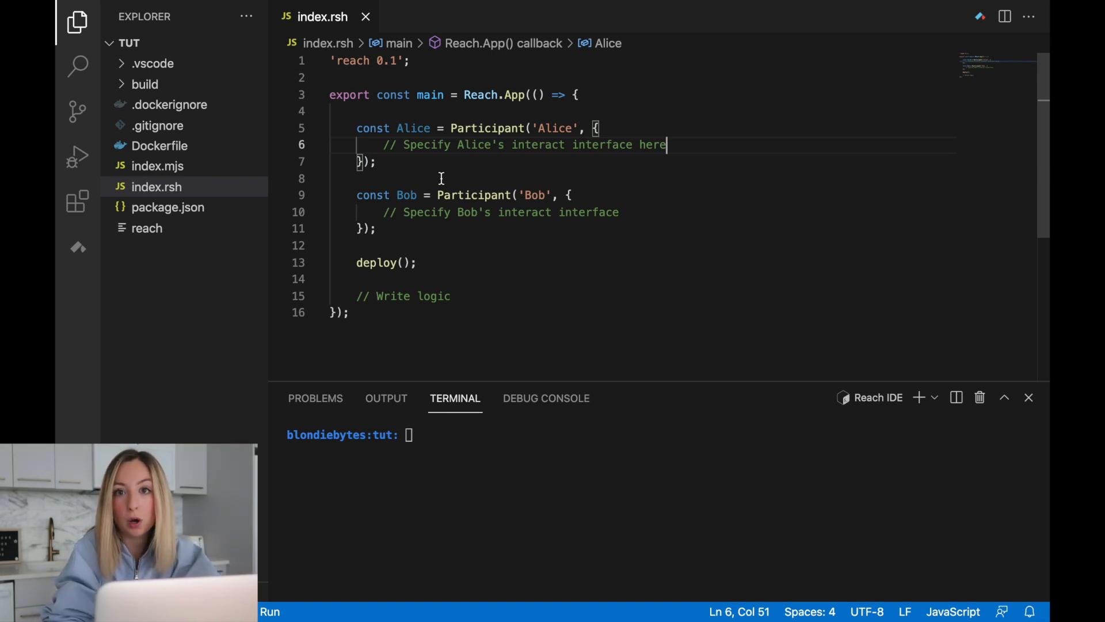
Step: Declare const Player = { getHand: Fun([], UInt), seeOutcome: Fun([UInt], Null) } above main
key(Enter)
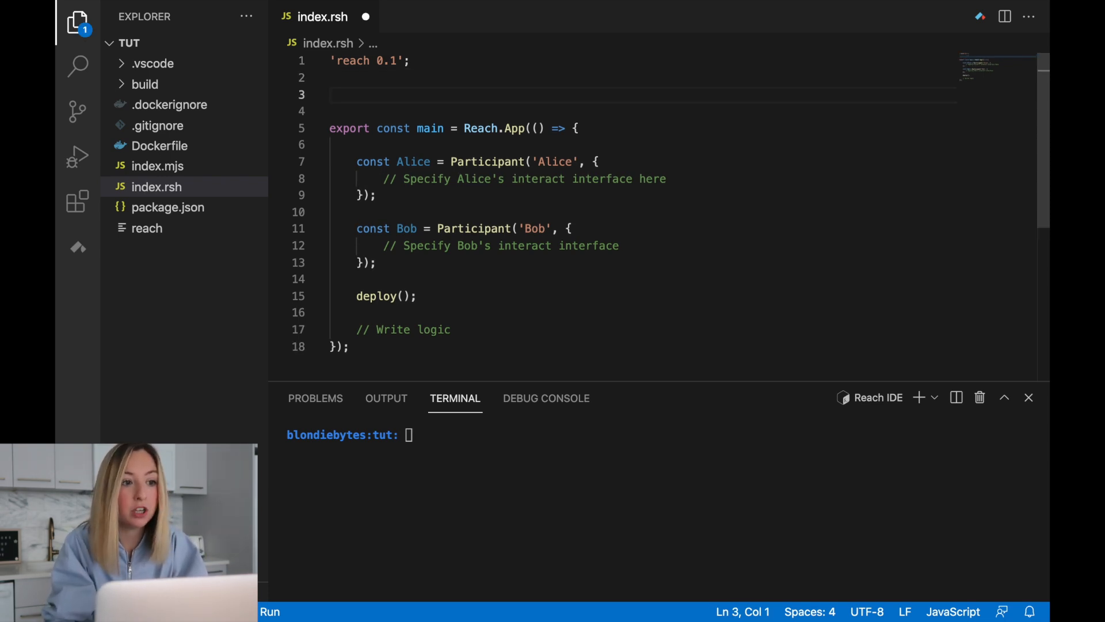
text(const Pl)
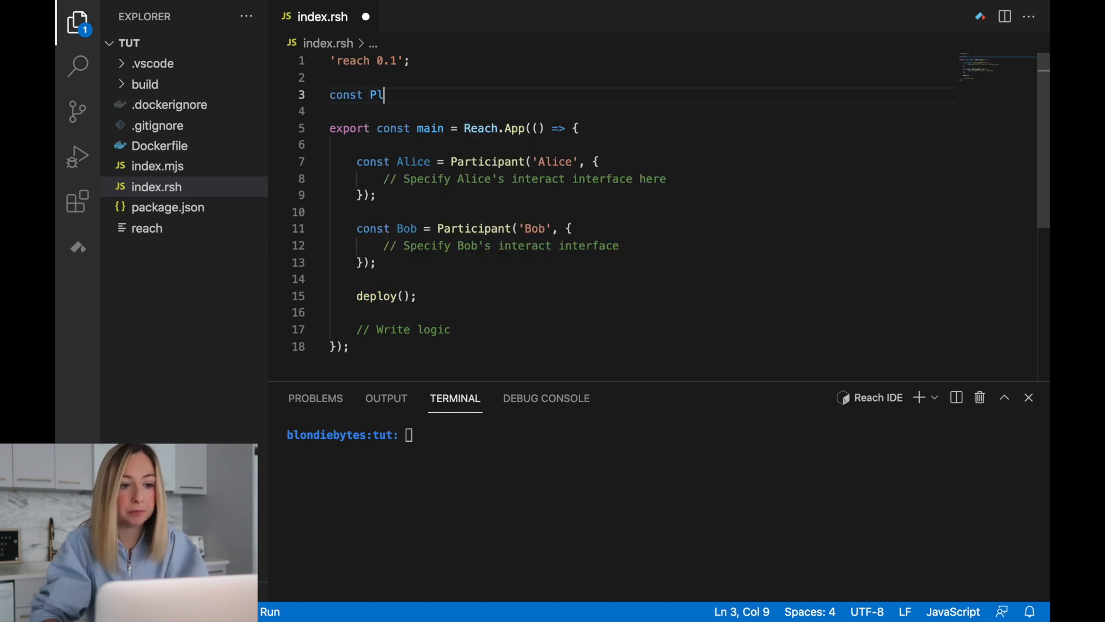
text(ayer = {)
click(643, 110)
text(getHand: Fun([], UInt),)
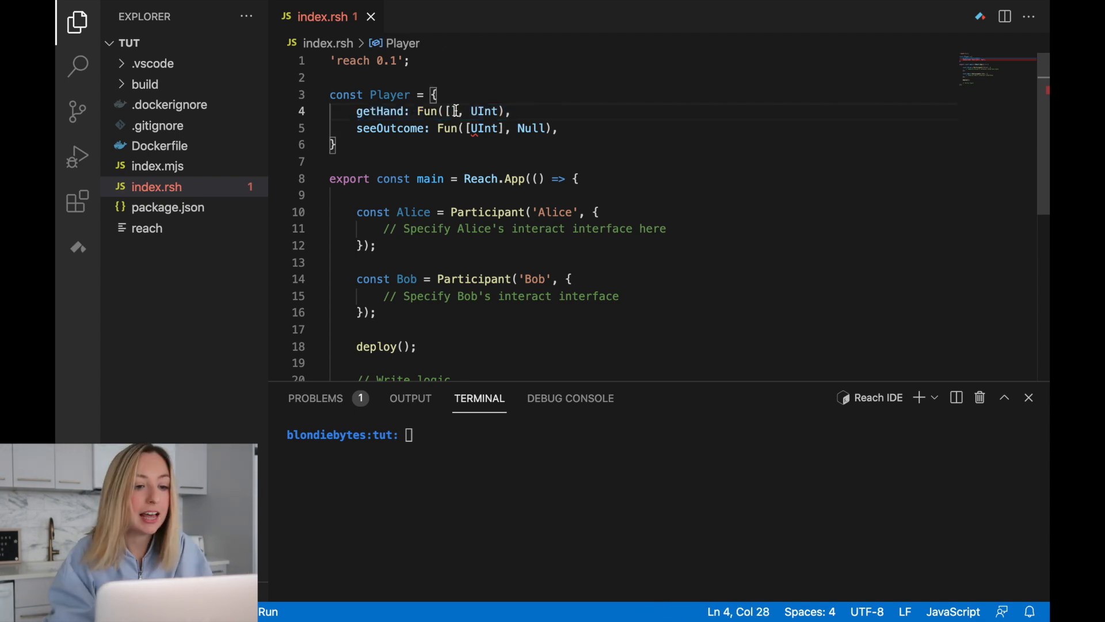
Step: Review the Fun types: getHand returning UInt and seeOutcome returning Null
double_click(427, 110)
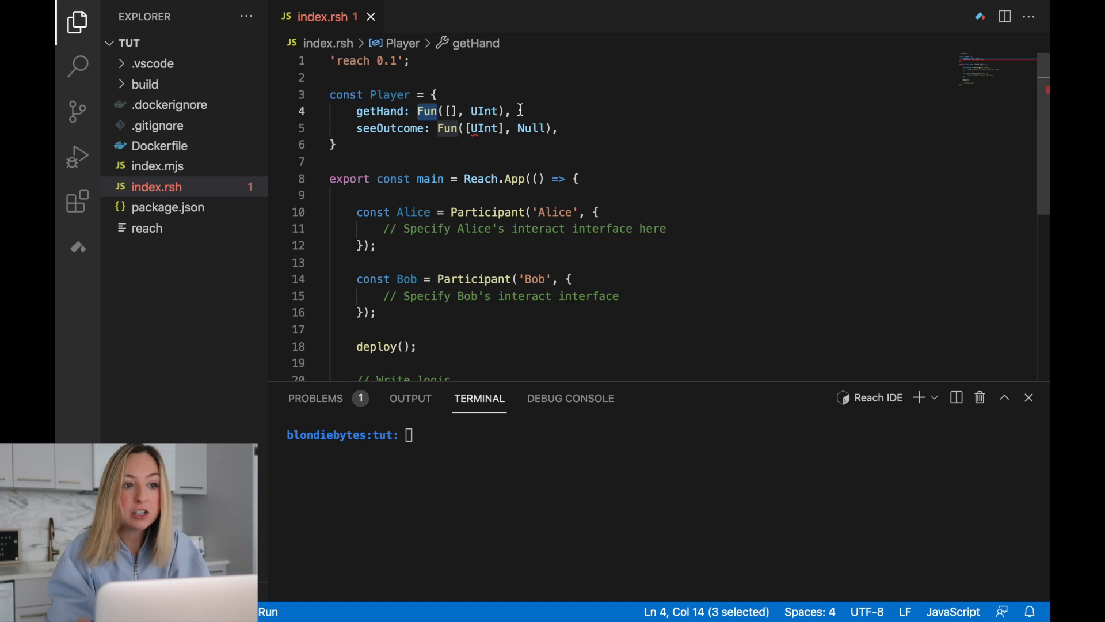
click(510, 110)
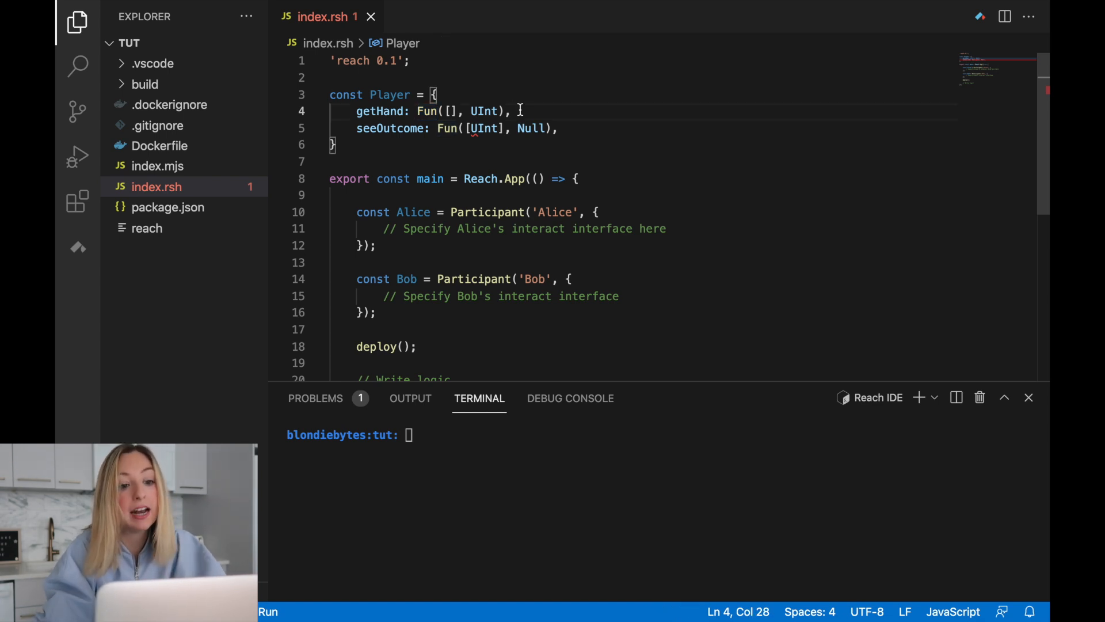
double_click(486, 110)
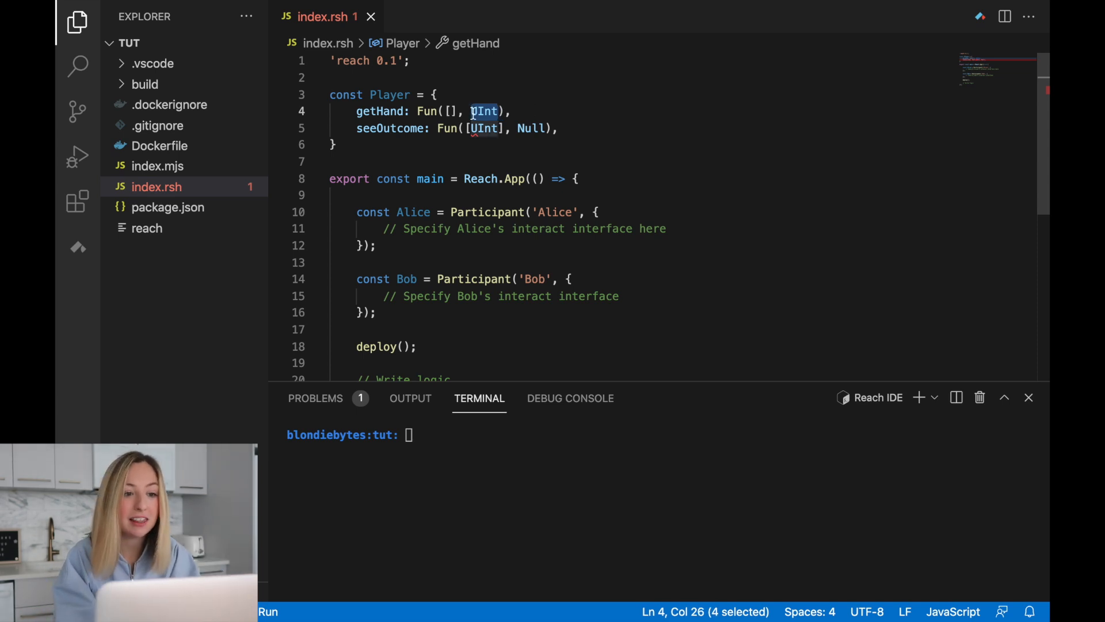
click(501, 112)
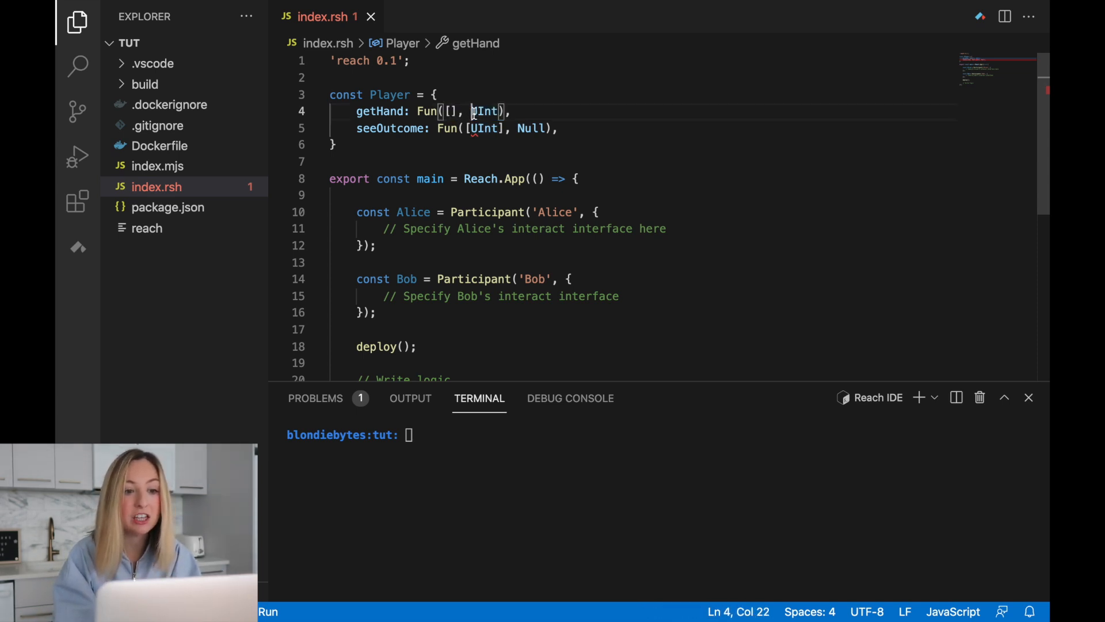
double_click(485, 112)
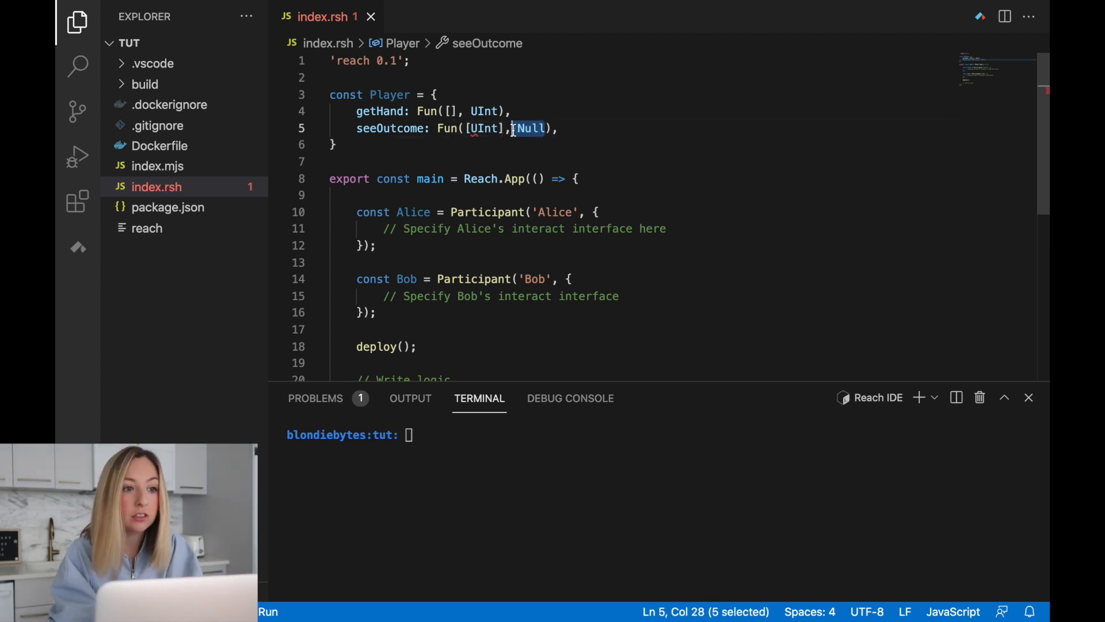
mouse_move(615, 142)
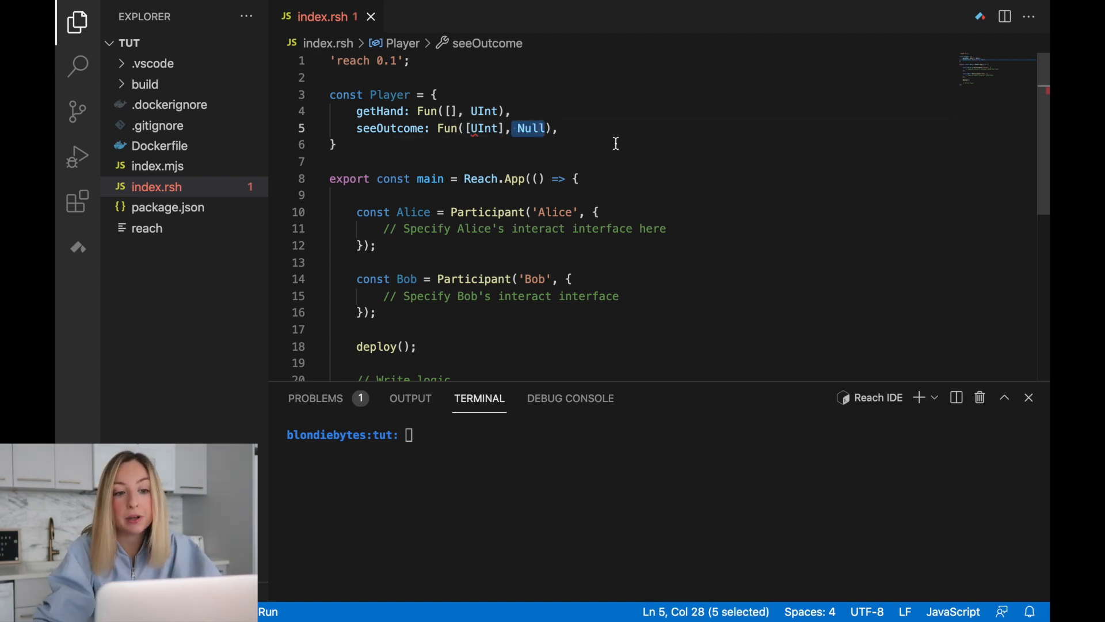
click(585, 212)
text(...Player,)
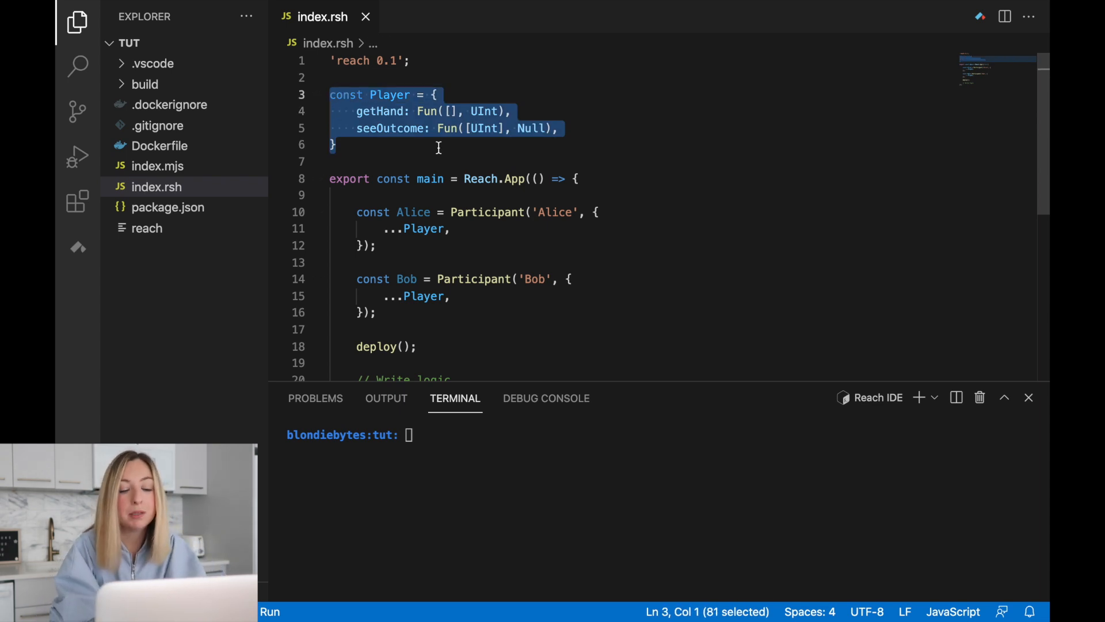
Step: Highlight getHand in the shared Player interface while explaining it
double_click(381, 111)
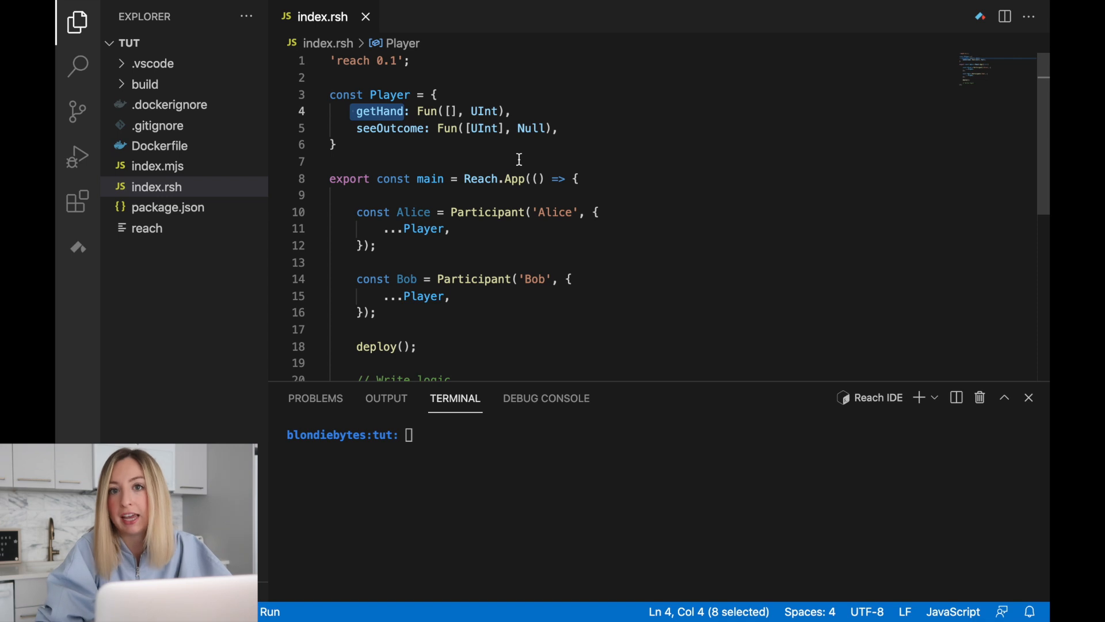
mouse_move(442, 143)
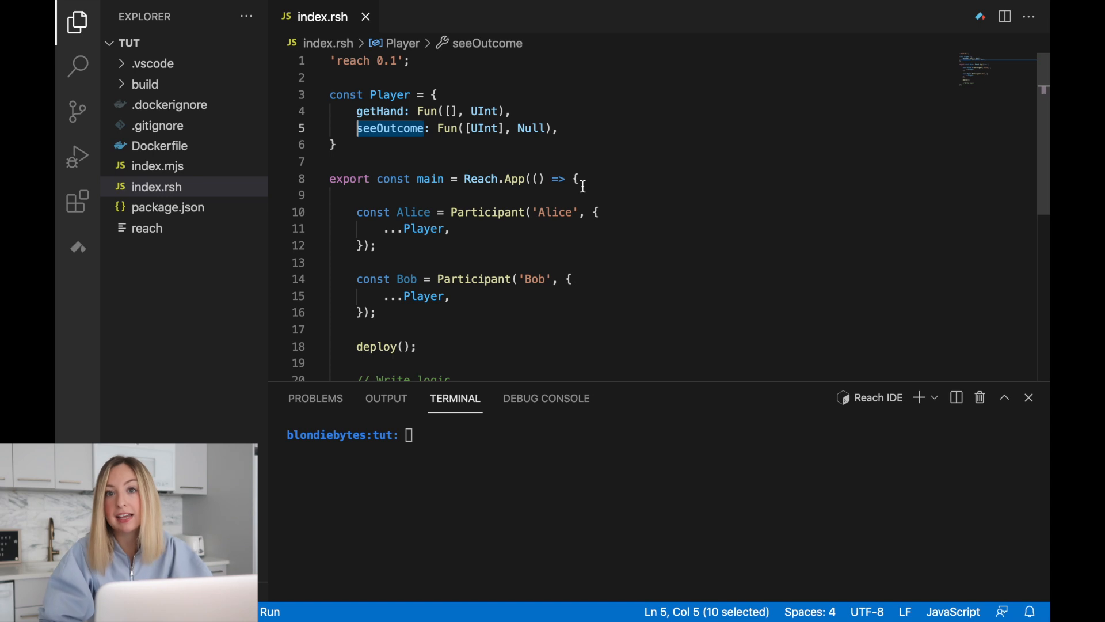
mouse_move(615, 235)
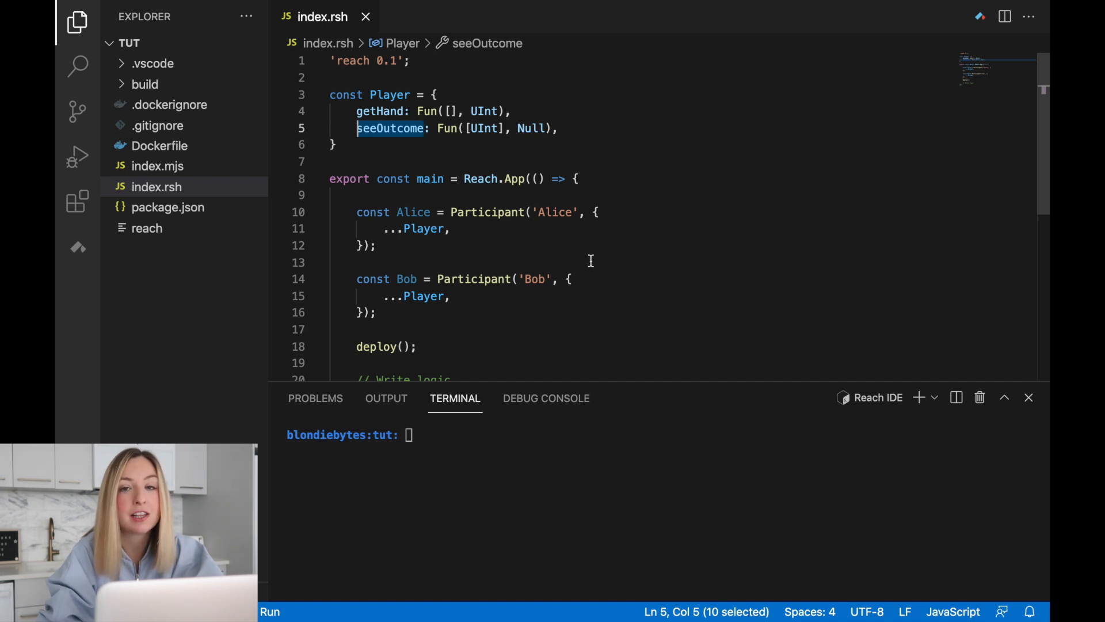
mouse_move(222, 167)
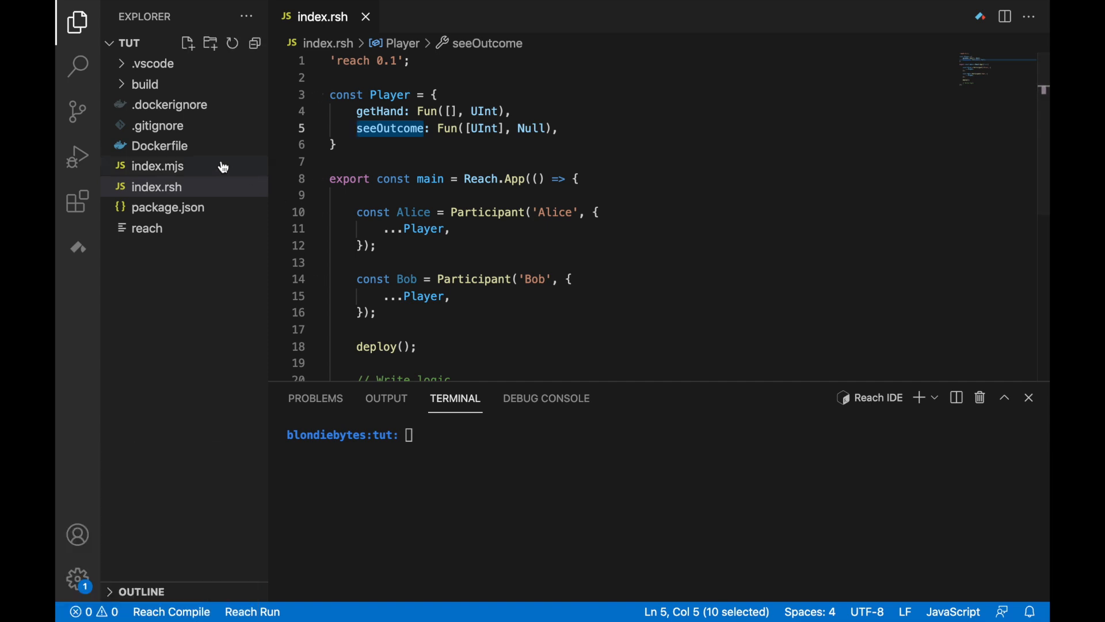
Step: In index.mjs define HAND (Rock, Paper, Scissors) and OUTCOME (Bob wins, Draw, Alice wins) with a // 0, 1, 2 comment
click(158, 166)
text(c)
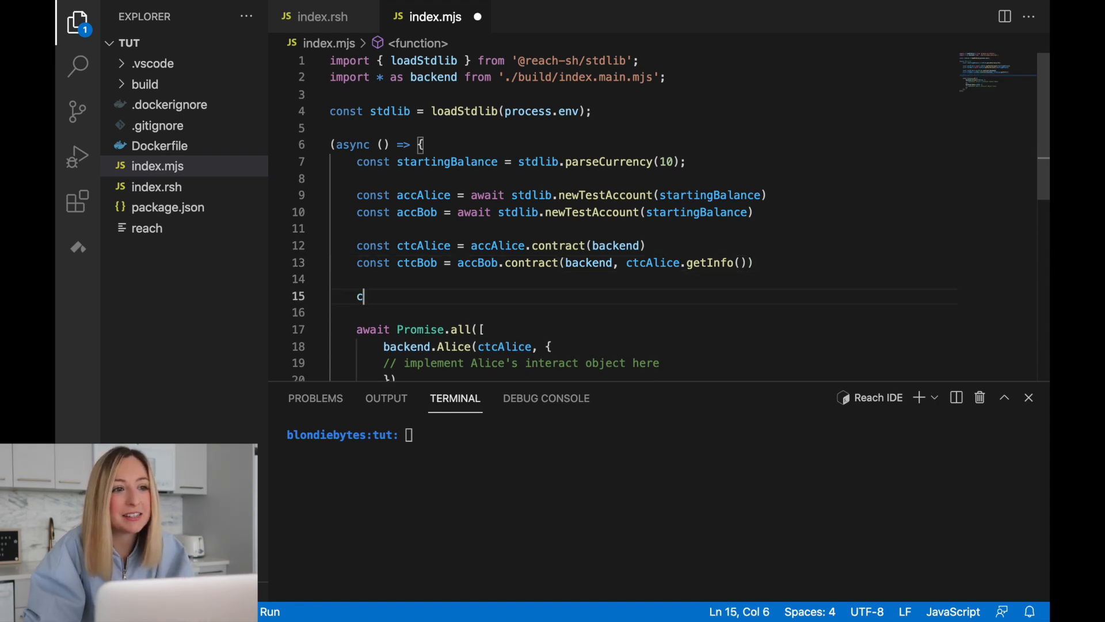
text(onst HAND = [')
click(642, 312)
text(const OUTCOME =)
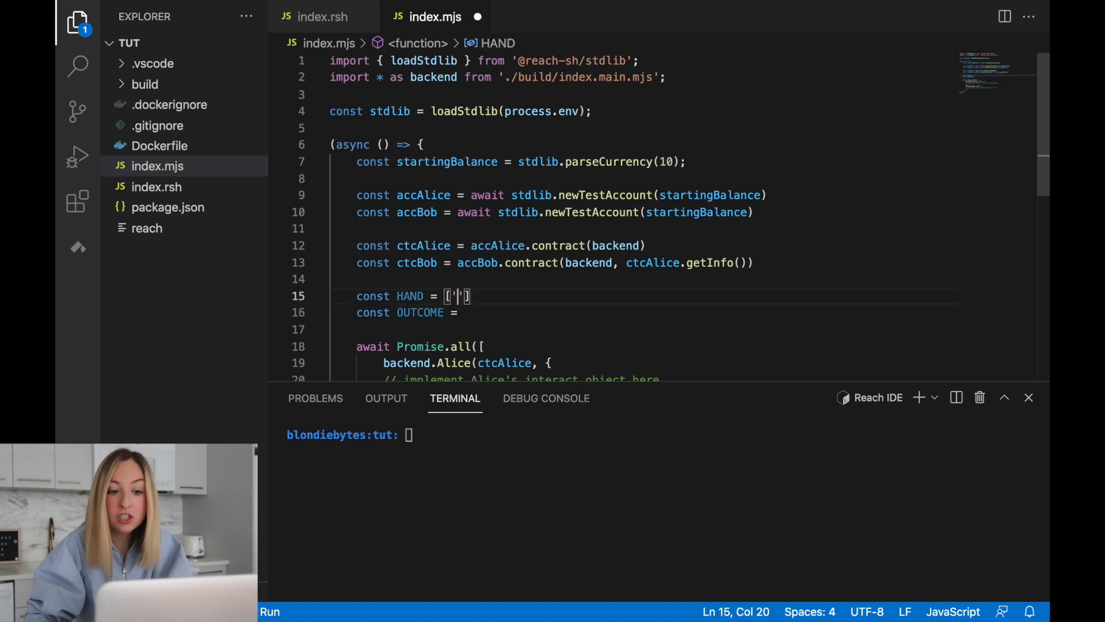
text(Rock', 'Paper', 'Scissors)
click(643, 312)
text( ['Bob wins', 'Draw)
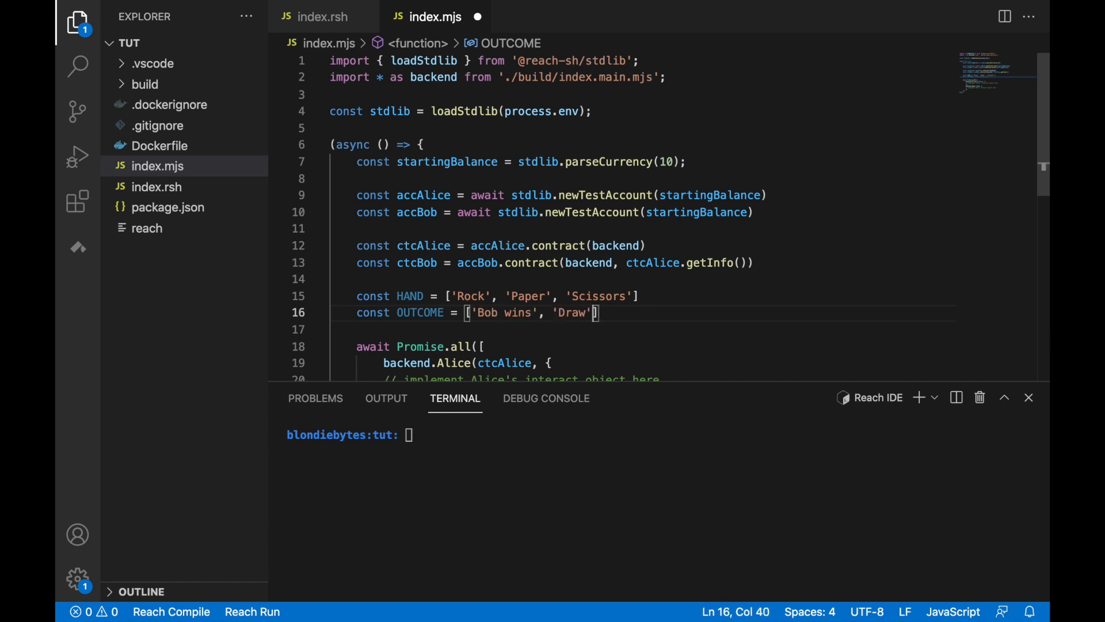
text(, 'Alice wins')
text(//)
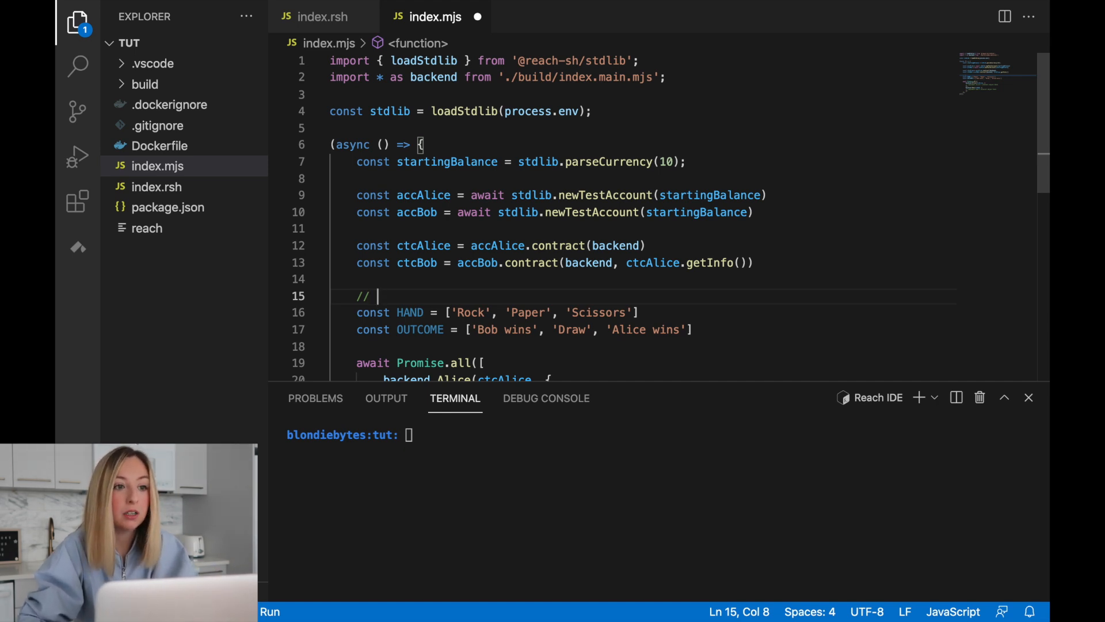
text(0,       1,         2)
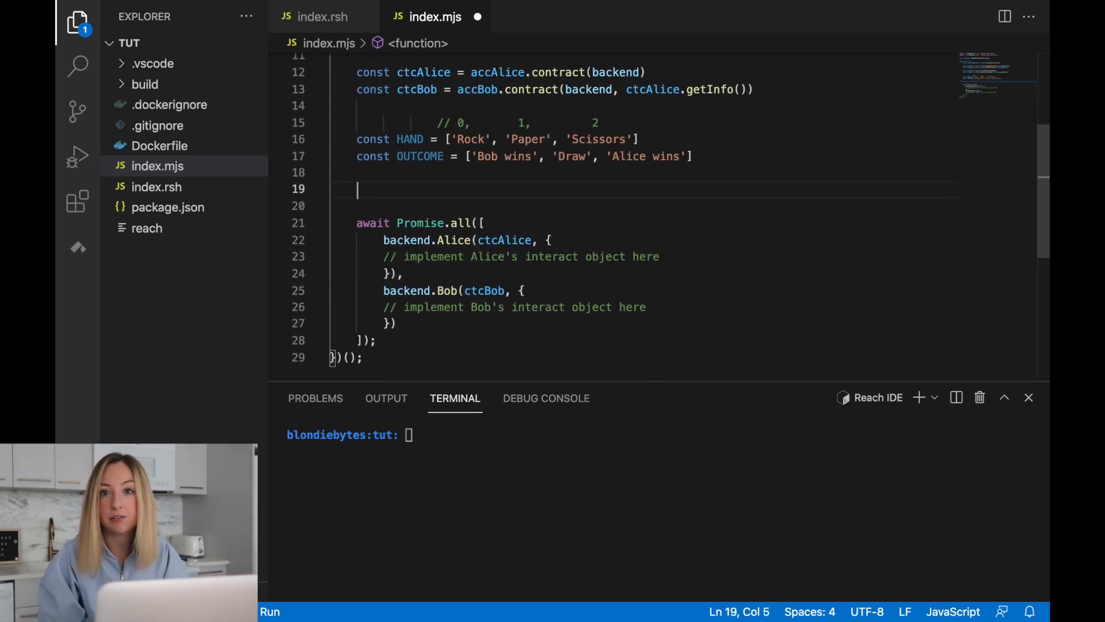
Step: Glance at index.rsh and return to index.mjs
click(322, 16)
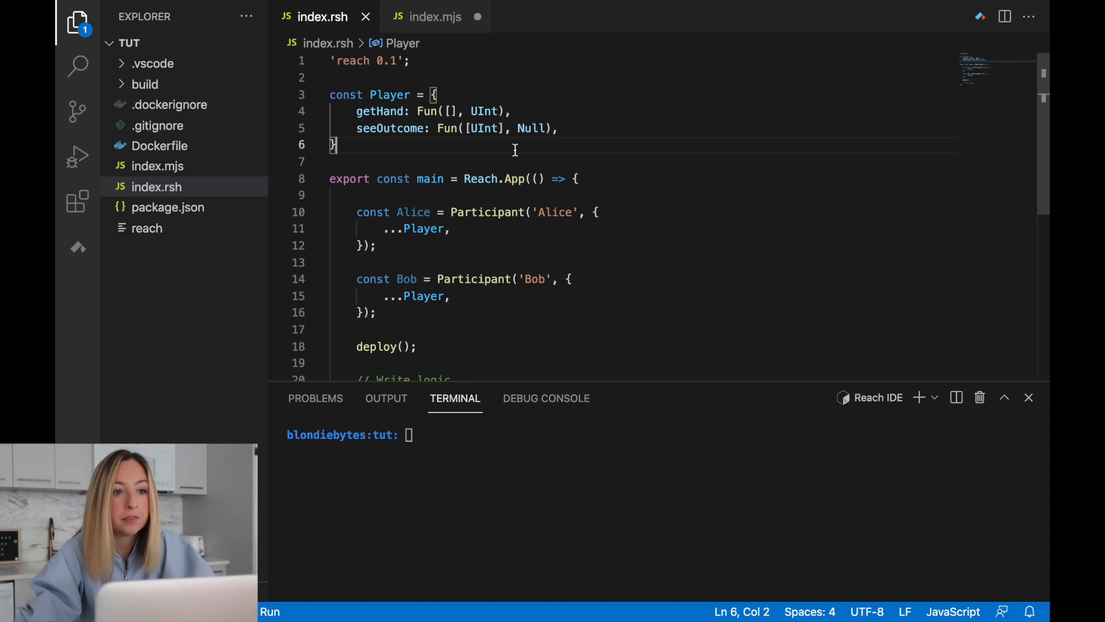
mouse_move(434, 16)
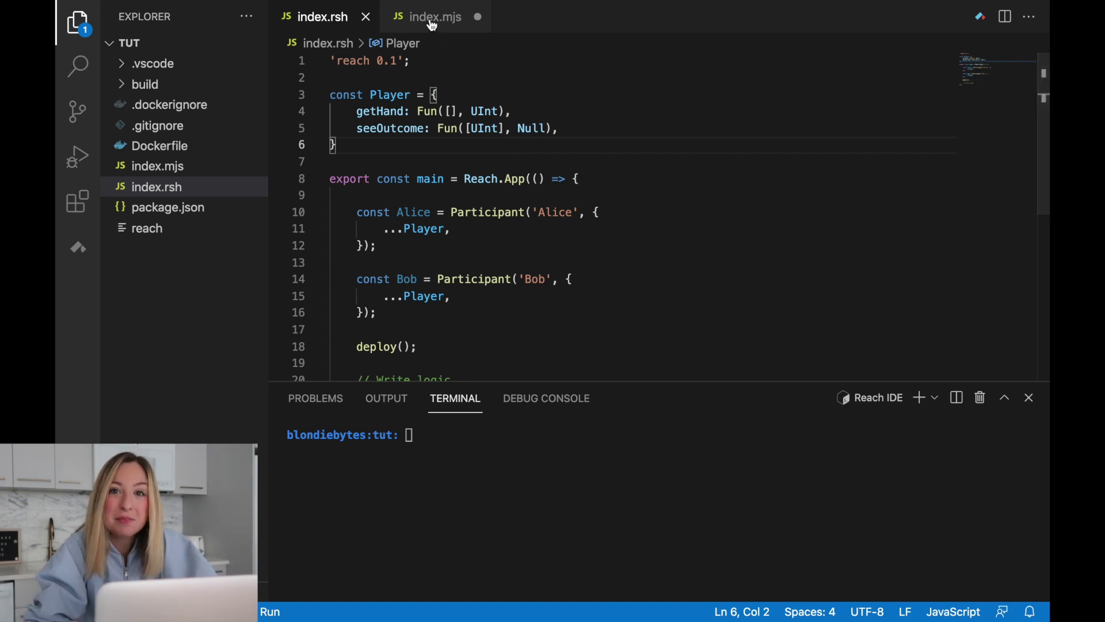
click(434, 16)
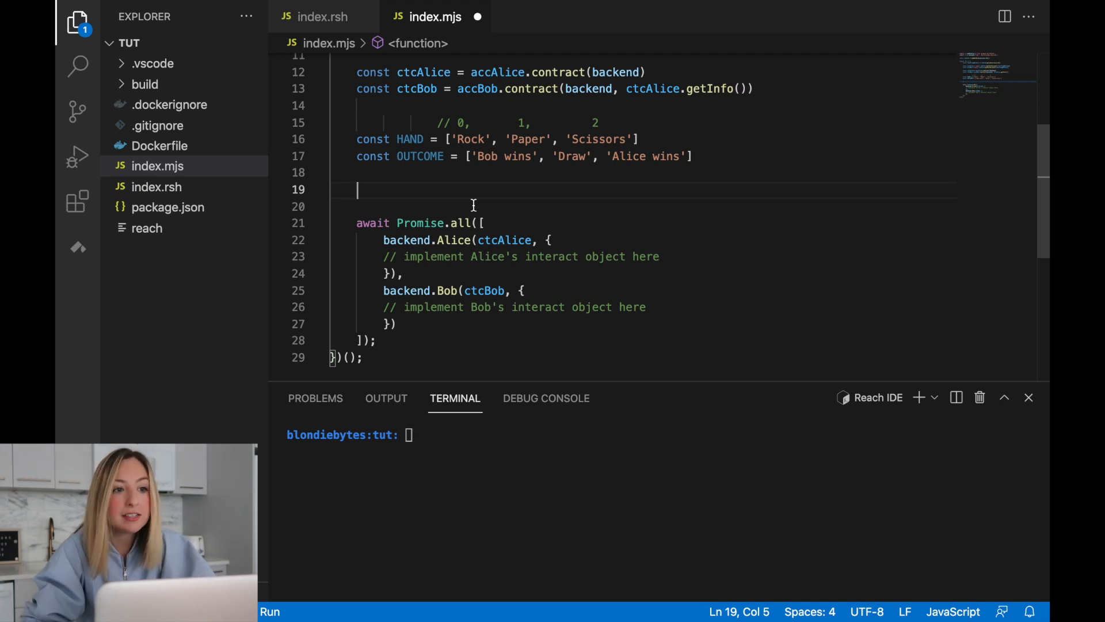
Step: Add a Player(Who) function with empty getHand and seeOutcome stubs, checking the interface in index.rsh
text(const Player = (Who) => ({)
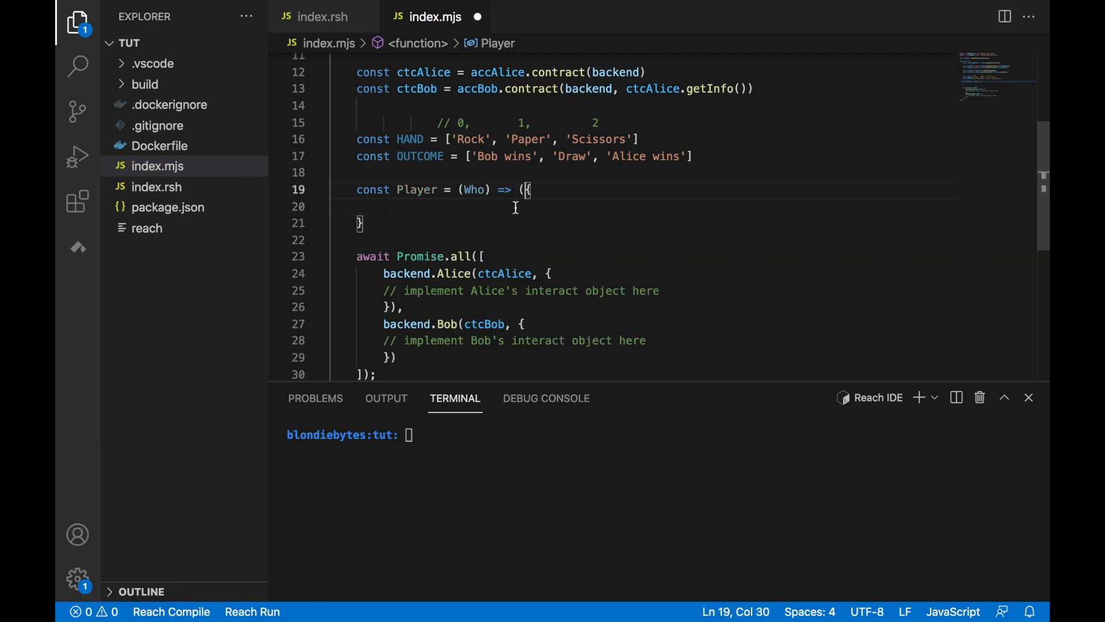
double_click(473, 190)
text())
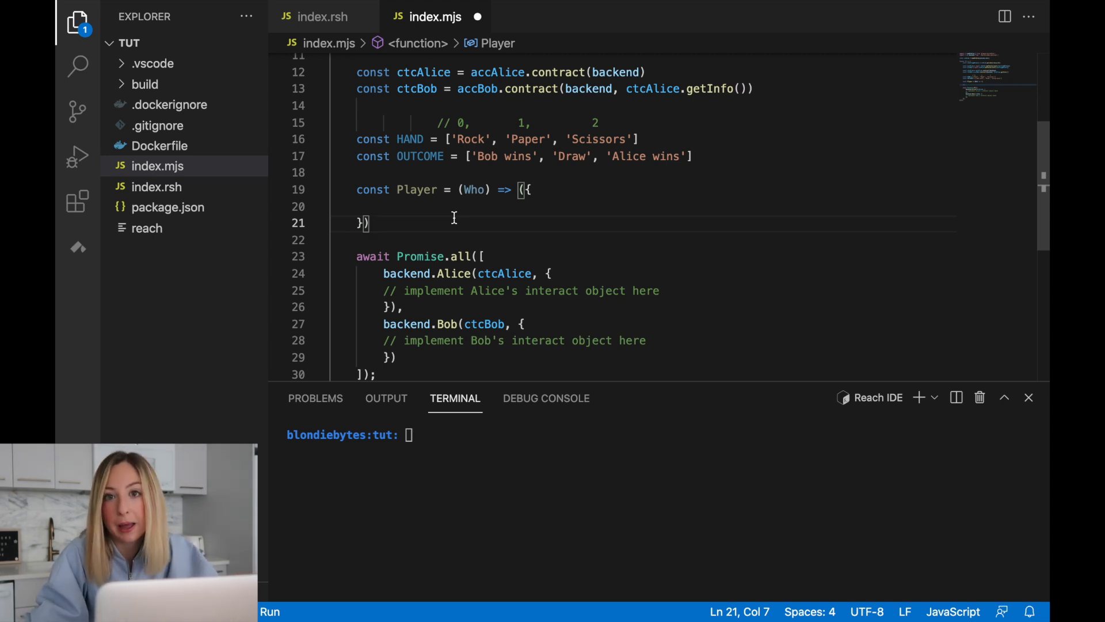
text(getHand: () => {)
text(seeOutcome: (outcome) => {)
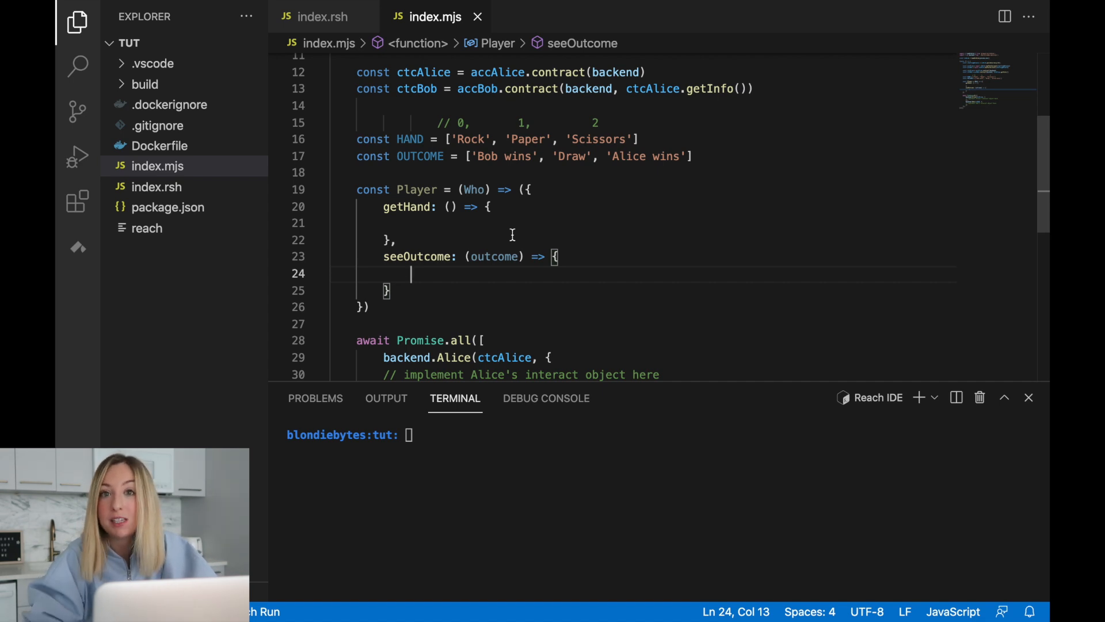
mouse_move(645, 257)
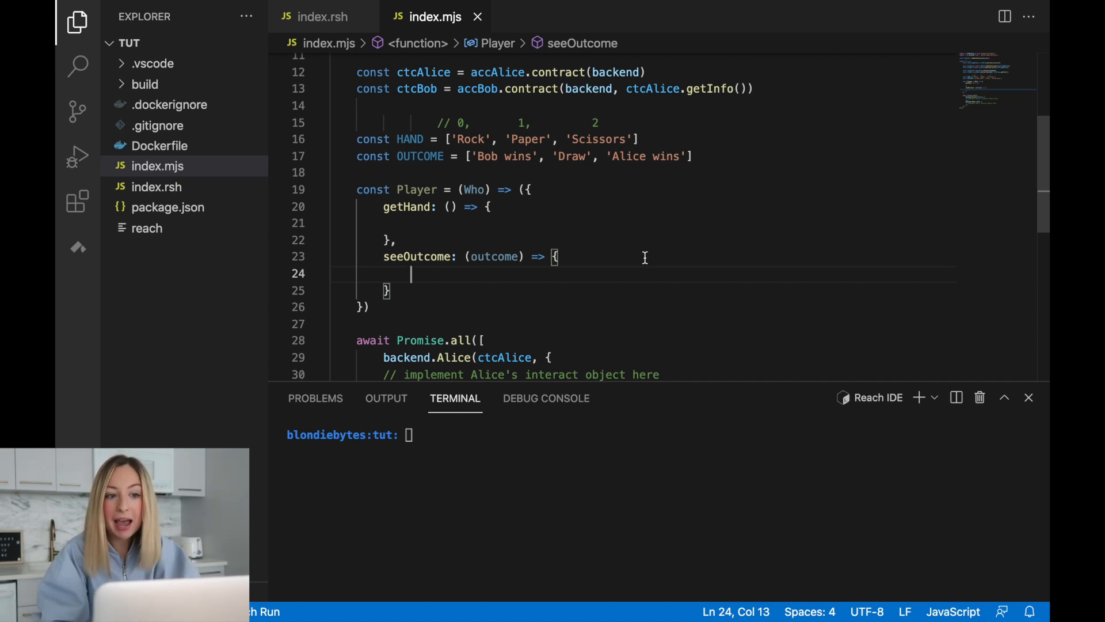
click(321, 16)
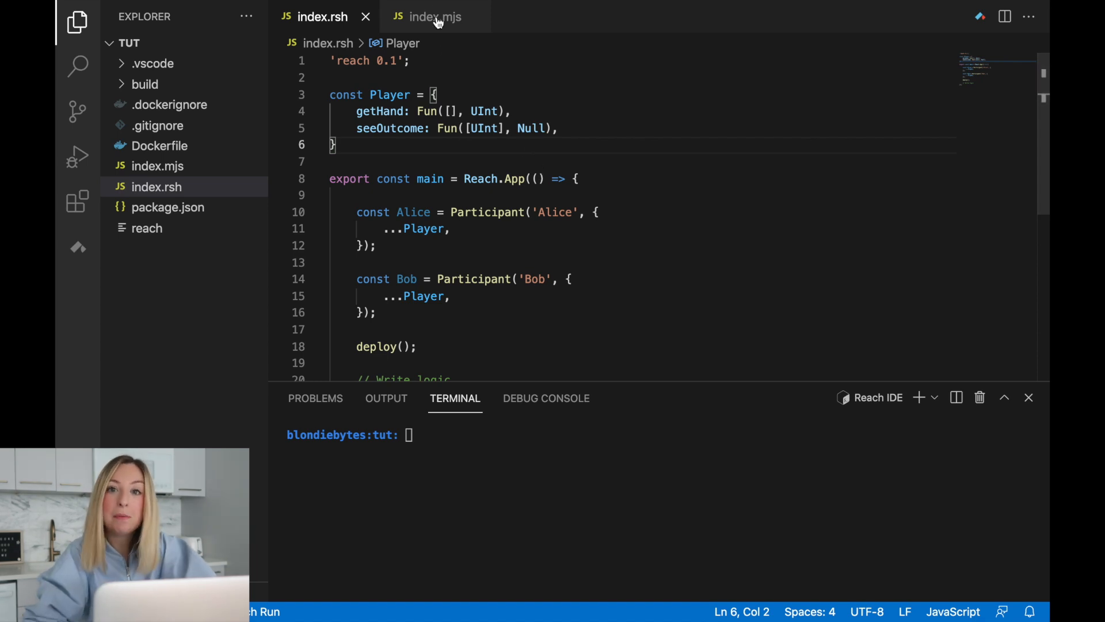
click(435, 16)
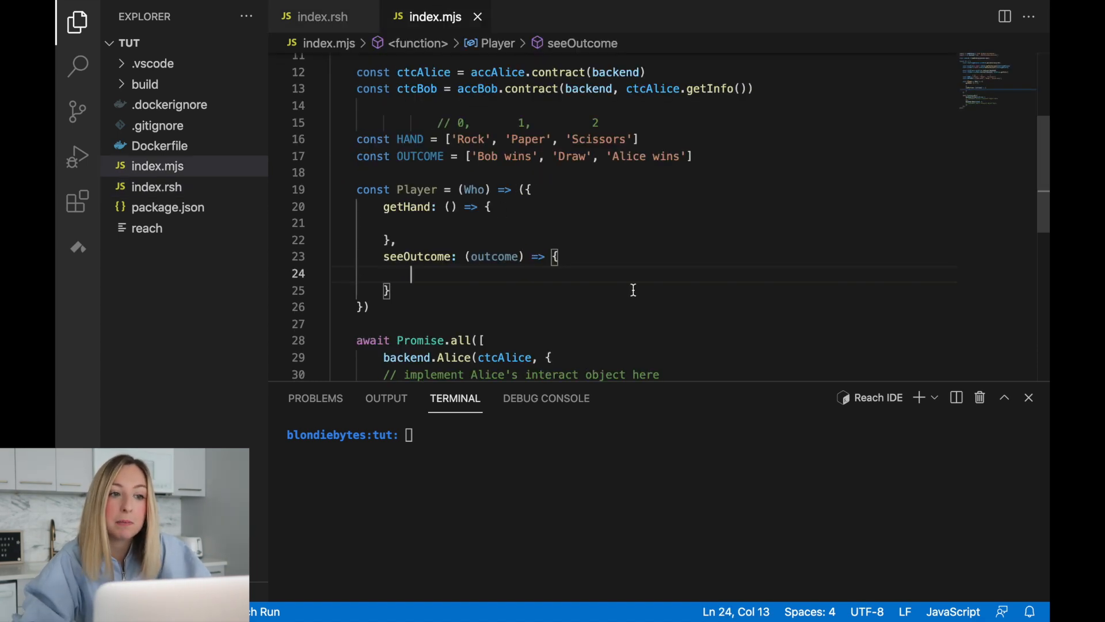
Step: In getHand compute const hand = Math.floor(Math.random() * 3)
click(411, 222)
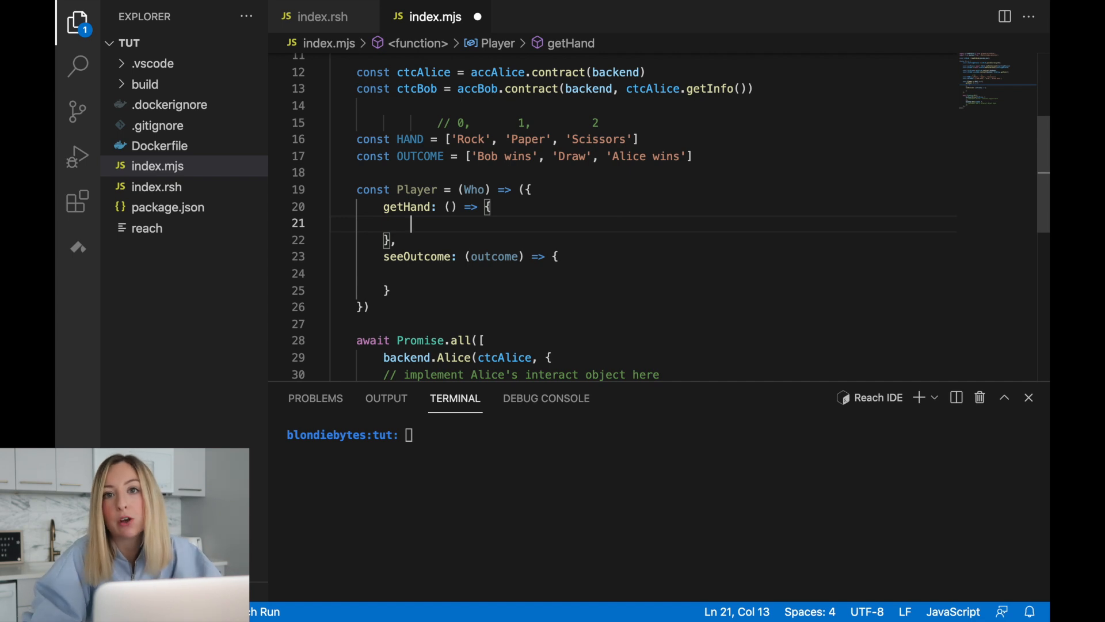
scroll(up, 3)
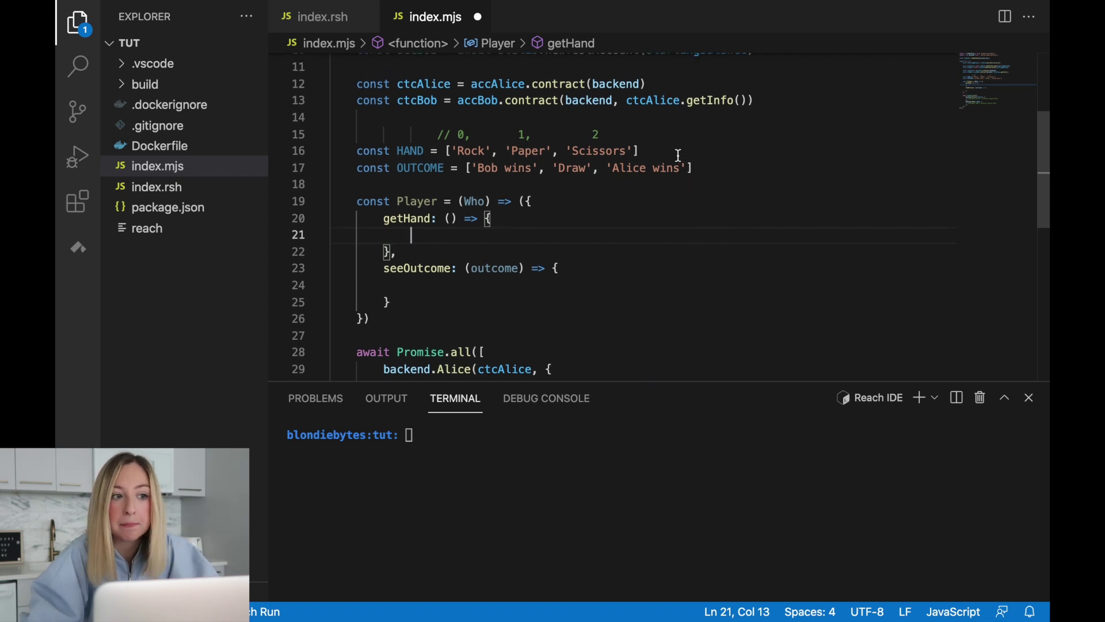
click(634, 149)
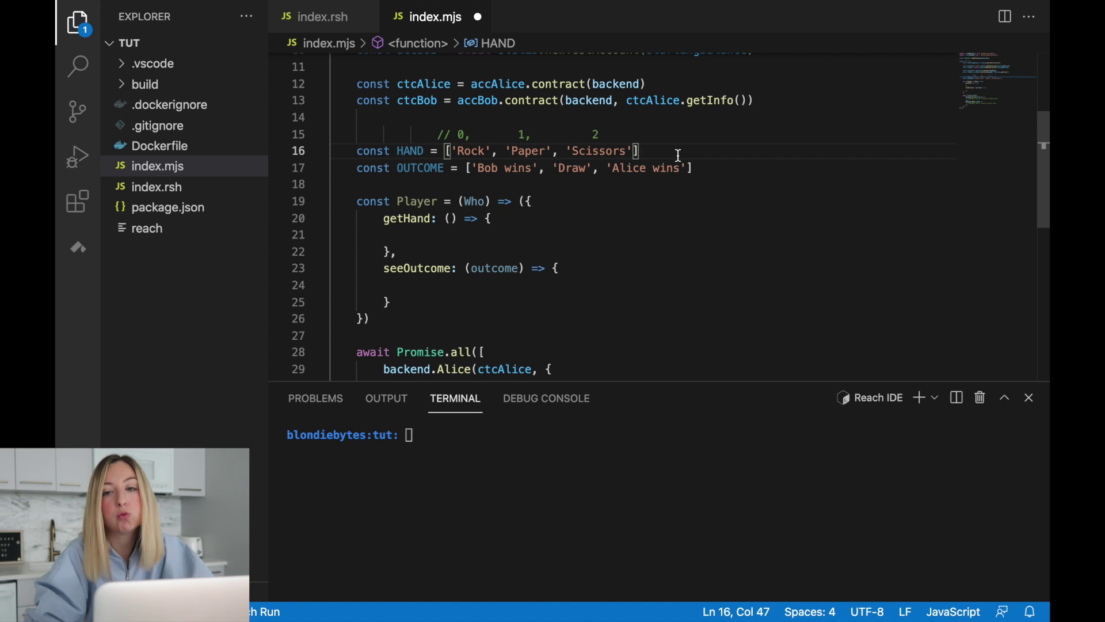
click(602, 235)
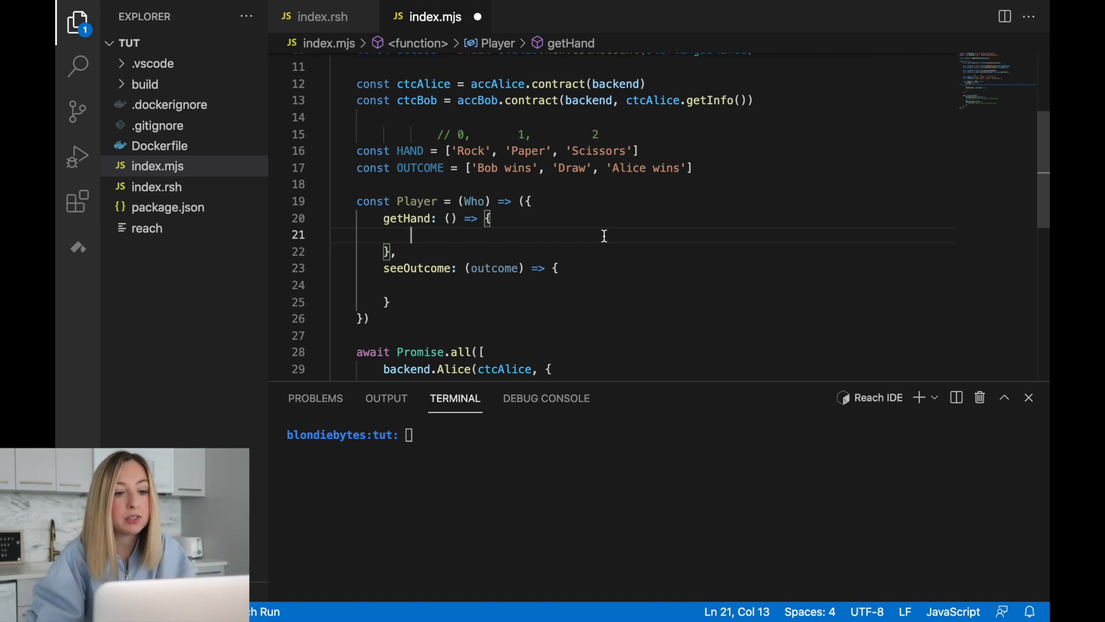
text(Math.random())
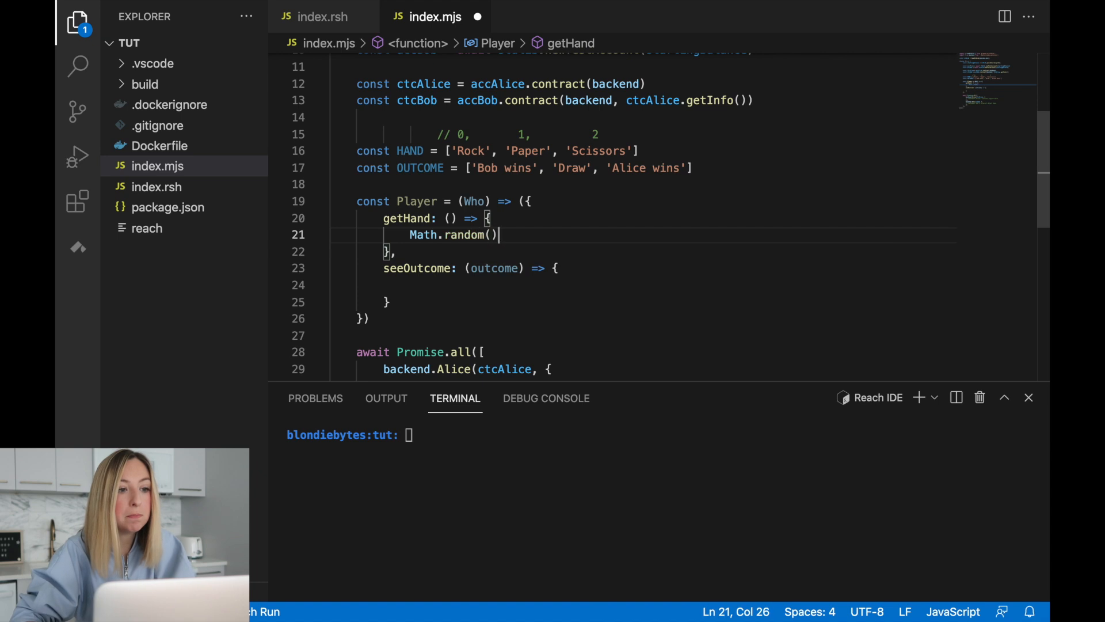
text(*)
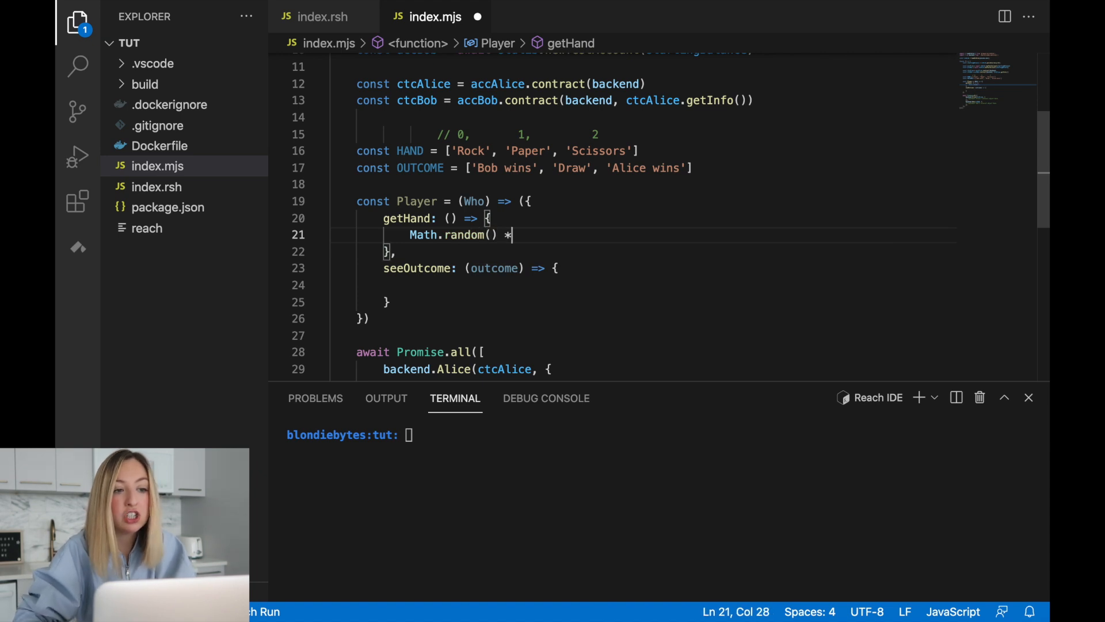
text(3)
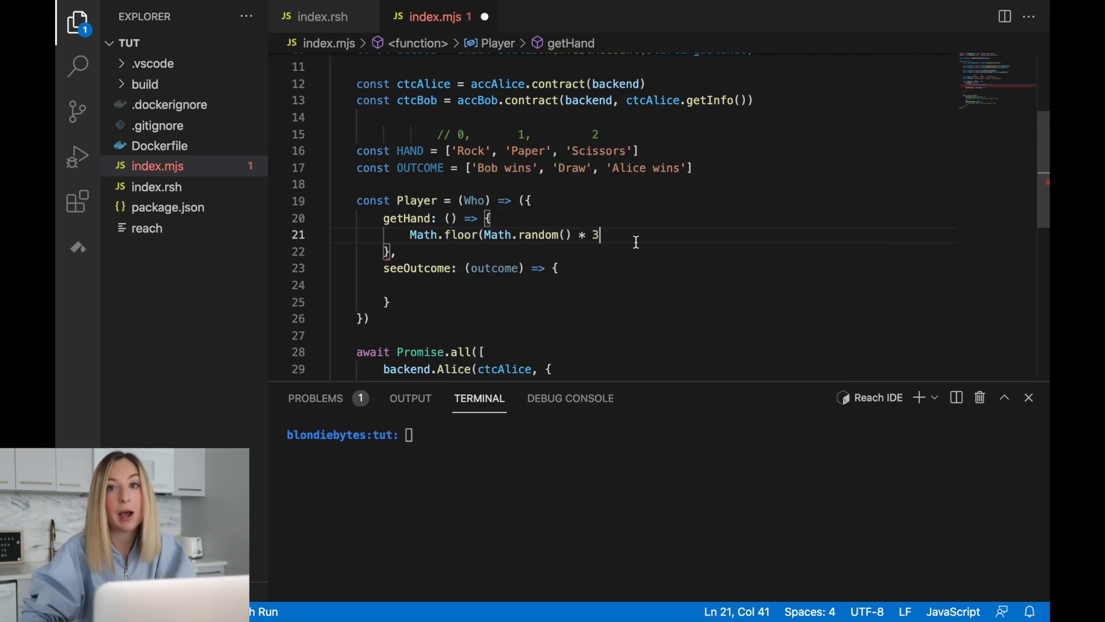
text())
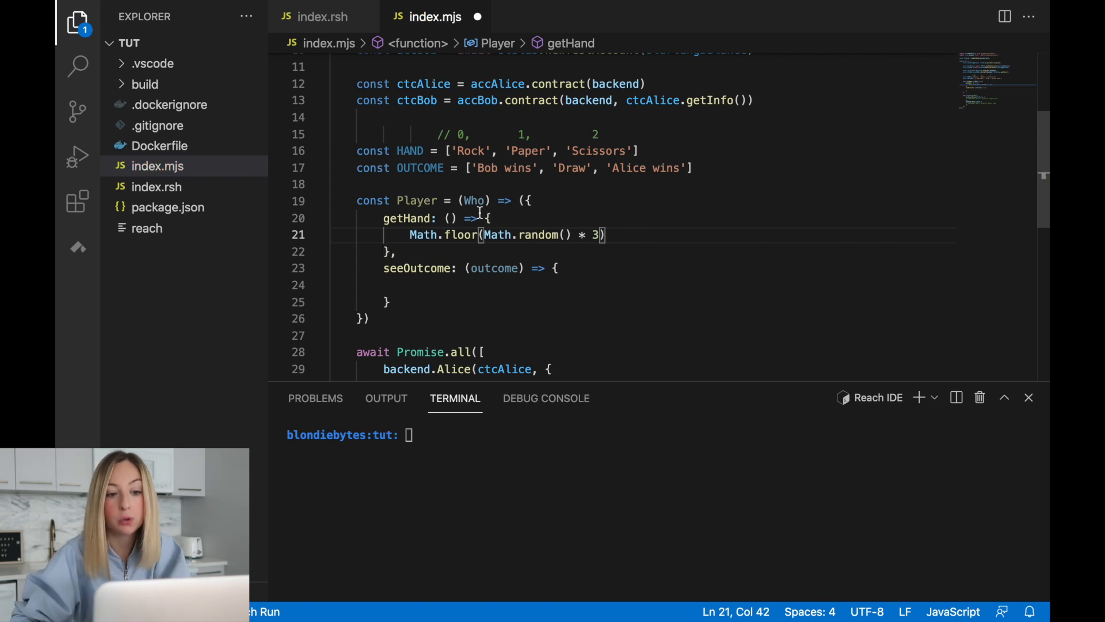
text(const hand =)
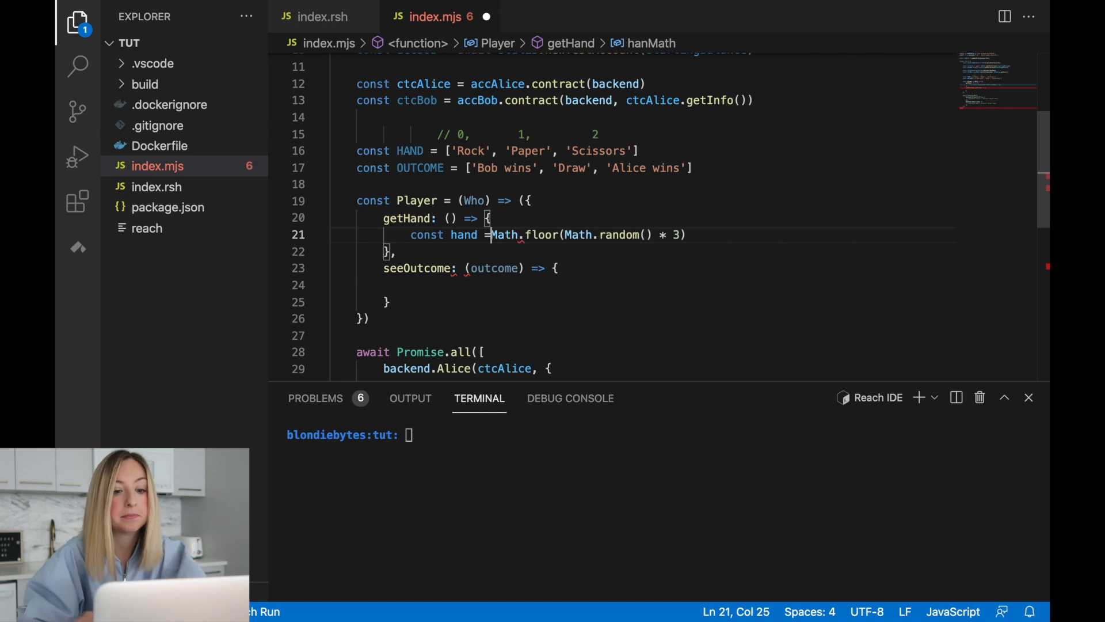
Step: Log `${Who} played ${HAND[hand]}` and return hand
text(console())
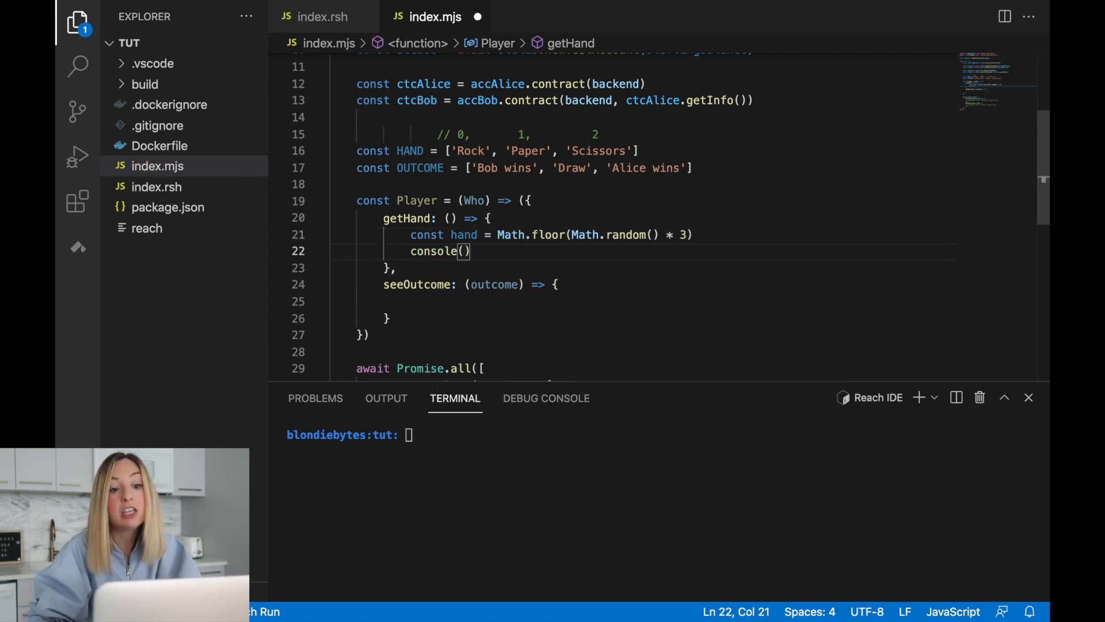
key(Backspace)
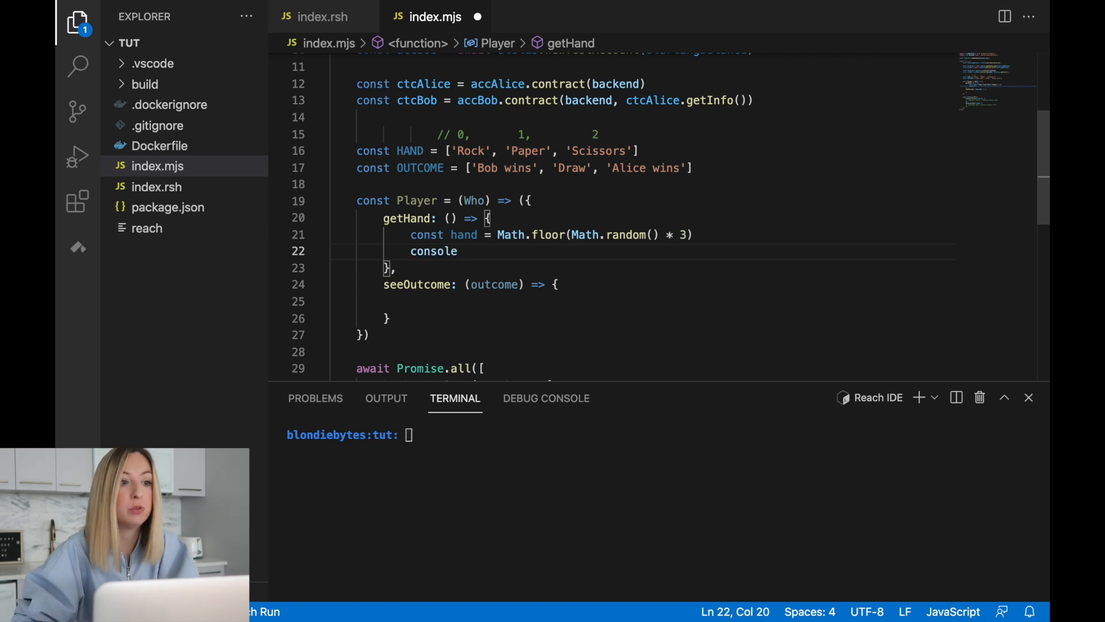
text(.log())
click(553, 233)
text(;)
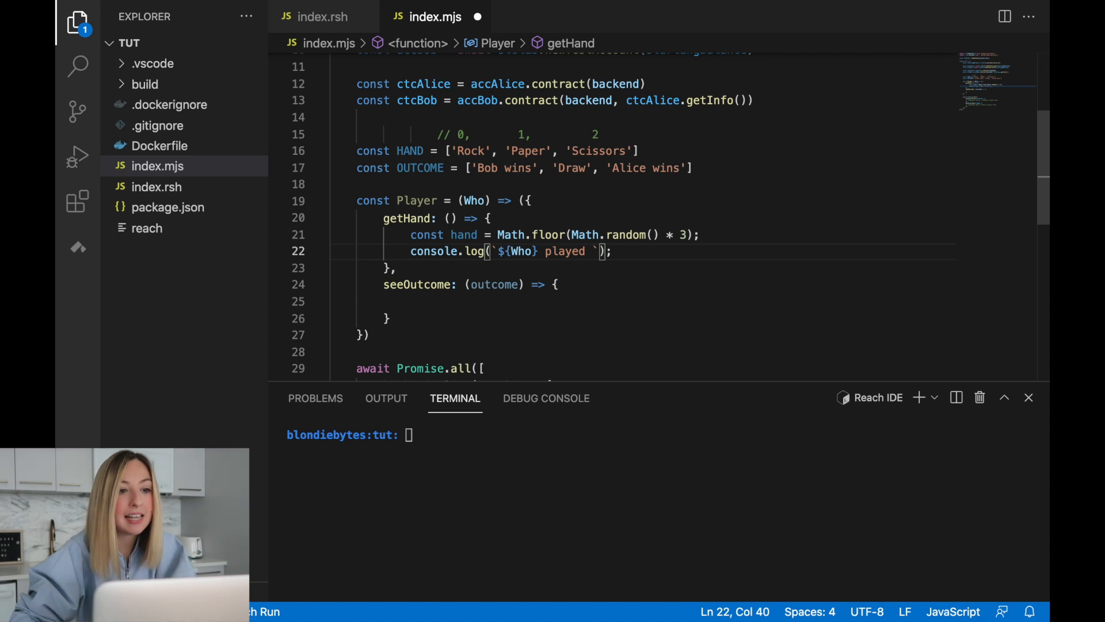
text(${)
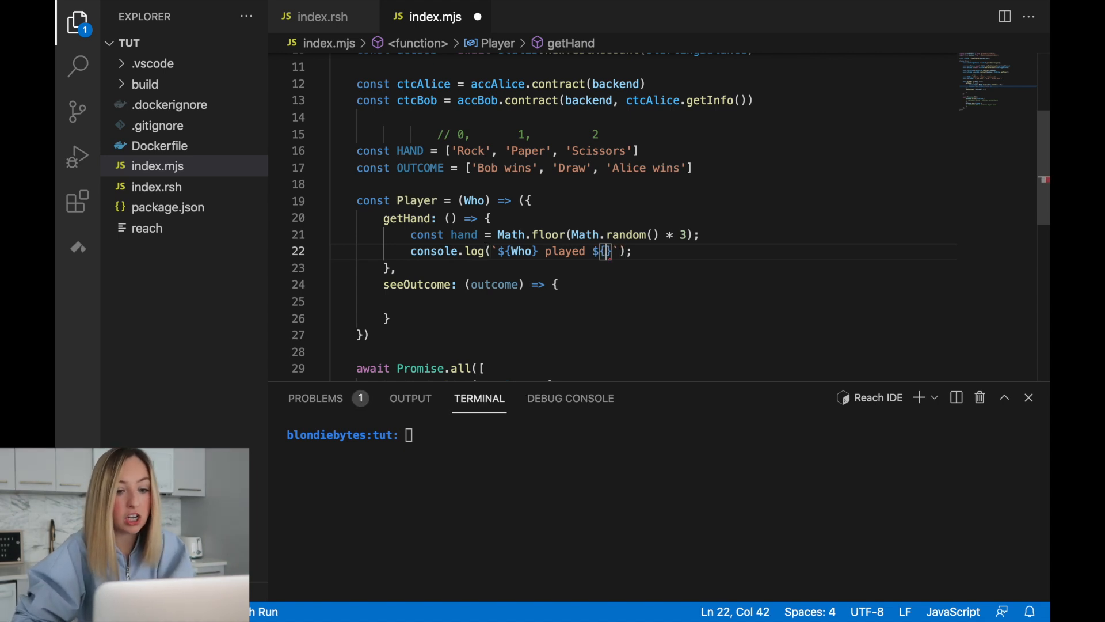
text(HAND[])
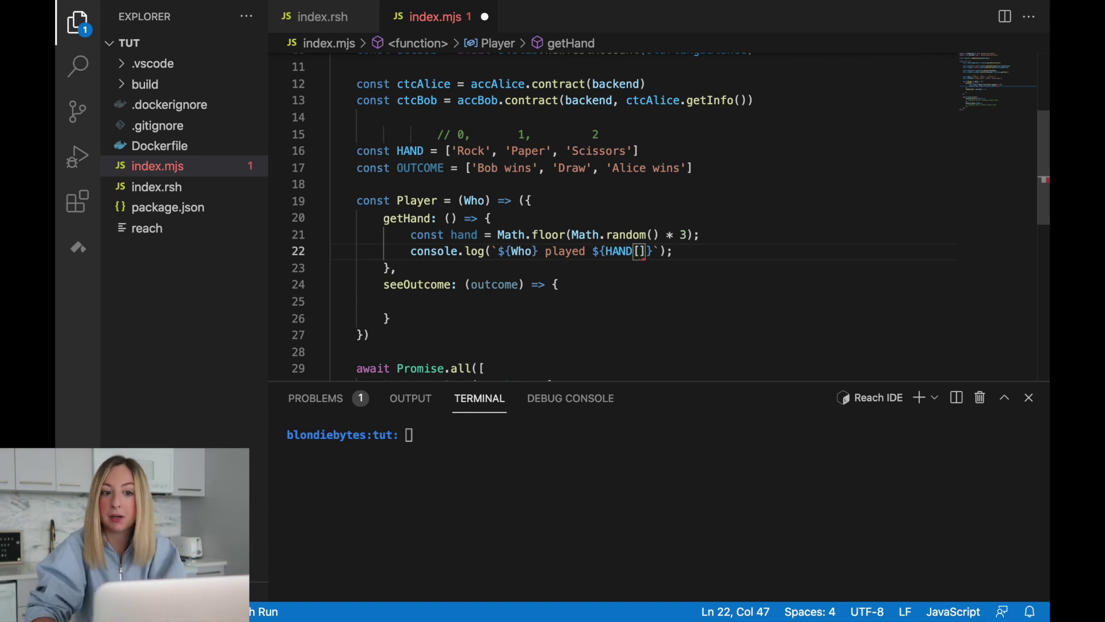
text(hand)
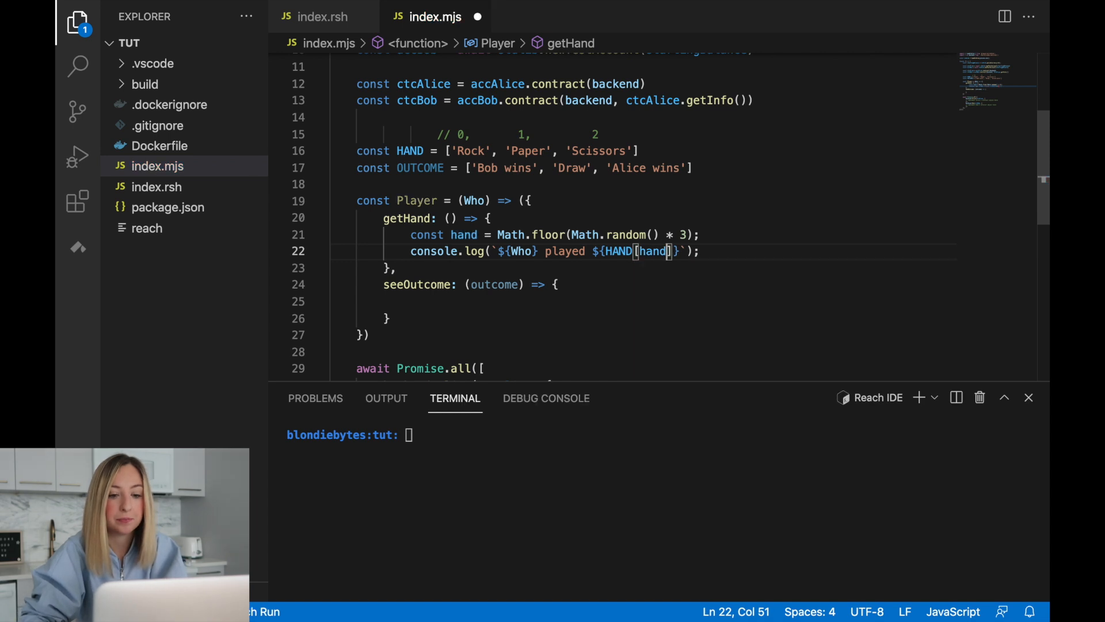
text(return hand)
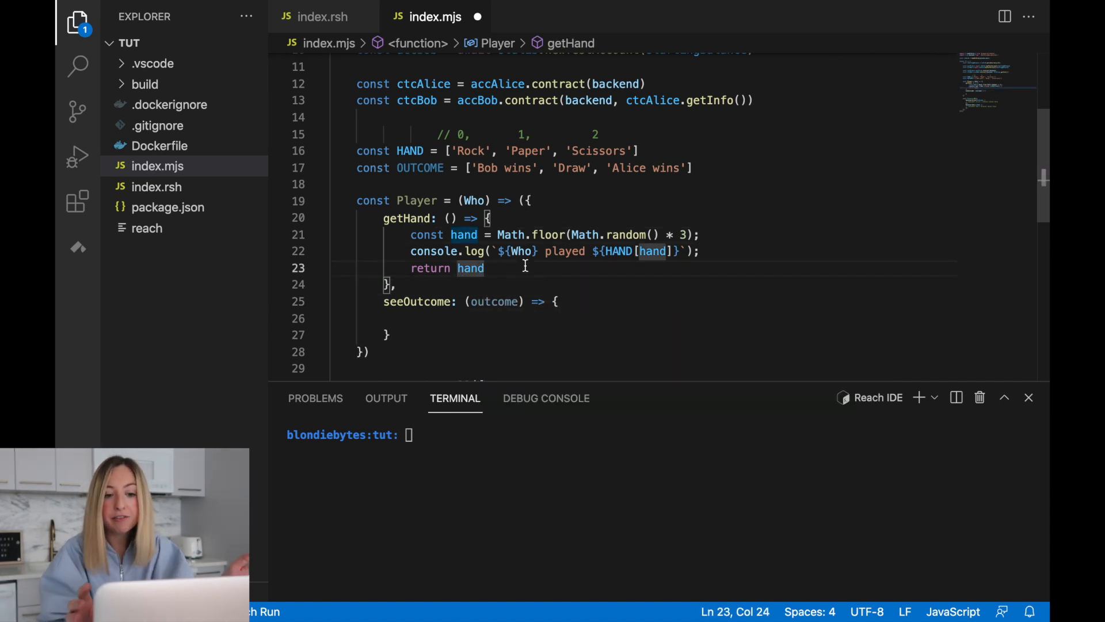
Step: In seeOutcome log `${Who} saw outcome ${OUTCOME[outcome]}`
click(411, 317)
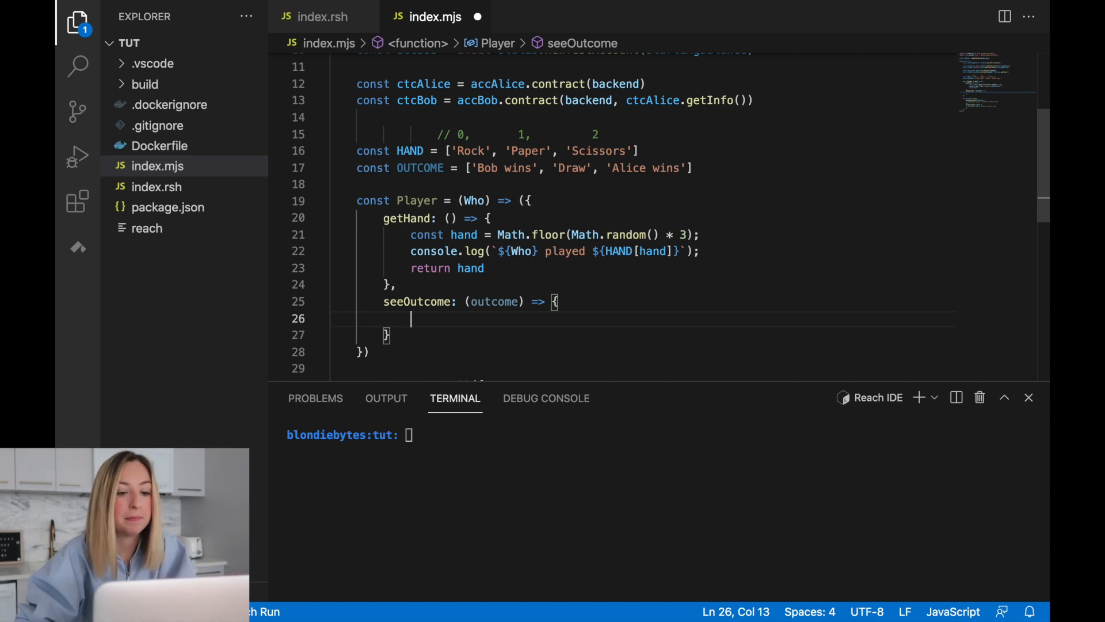
text(console.log(`${Who} saw)
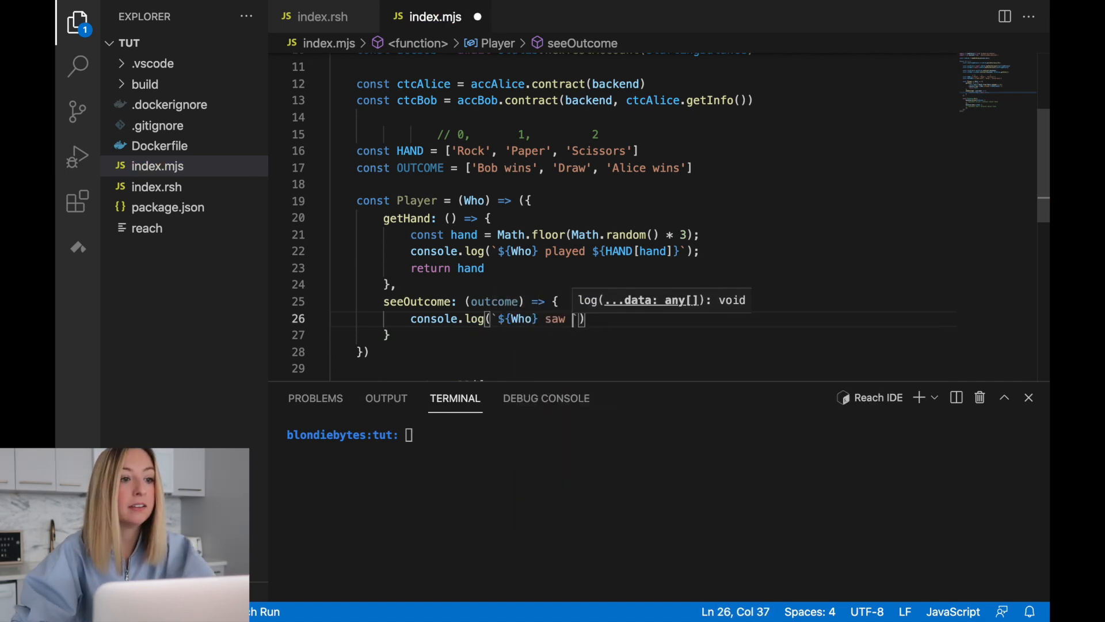
text(outcome)
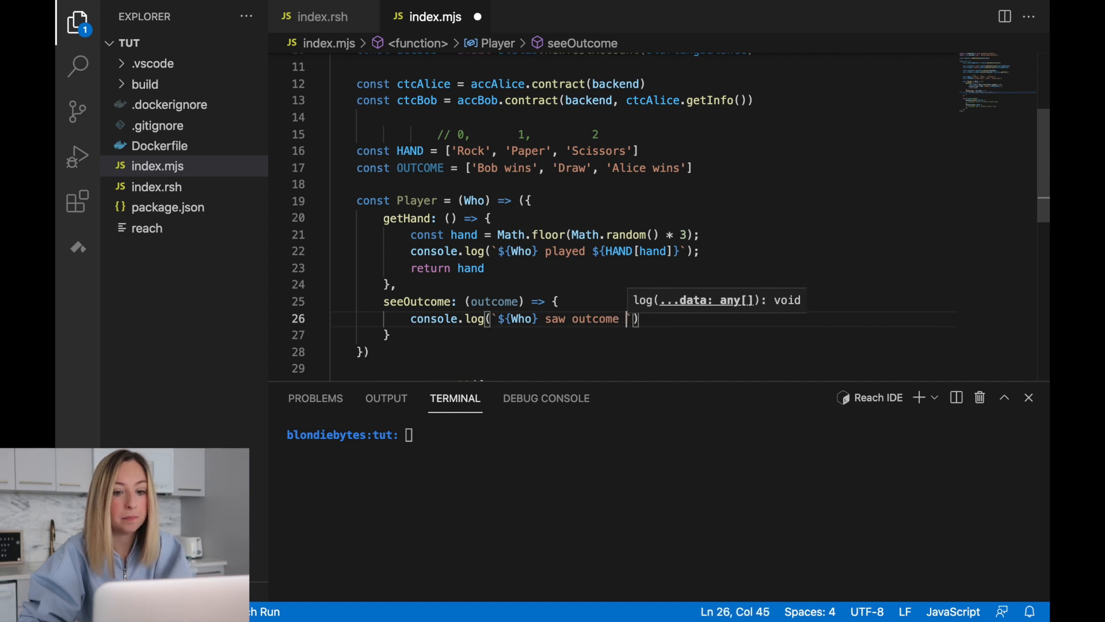
text(${)
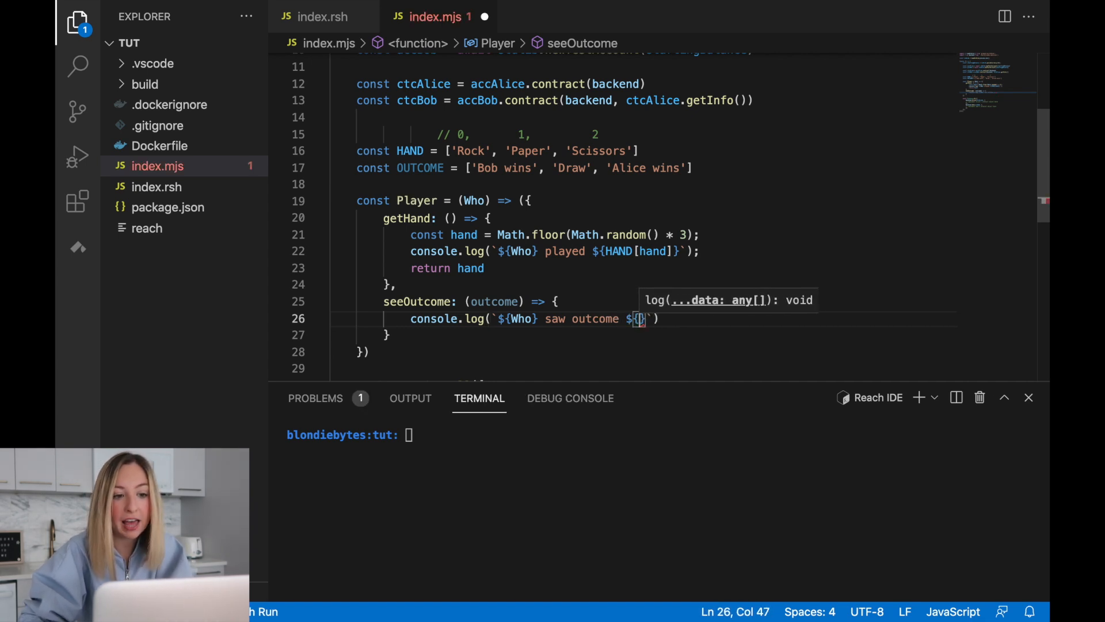
text(OUTCOME[outcome)
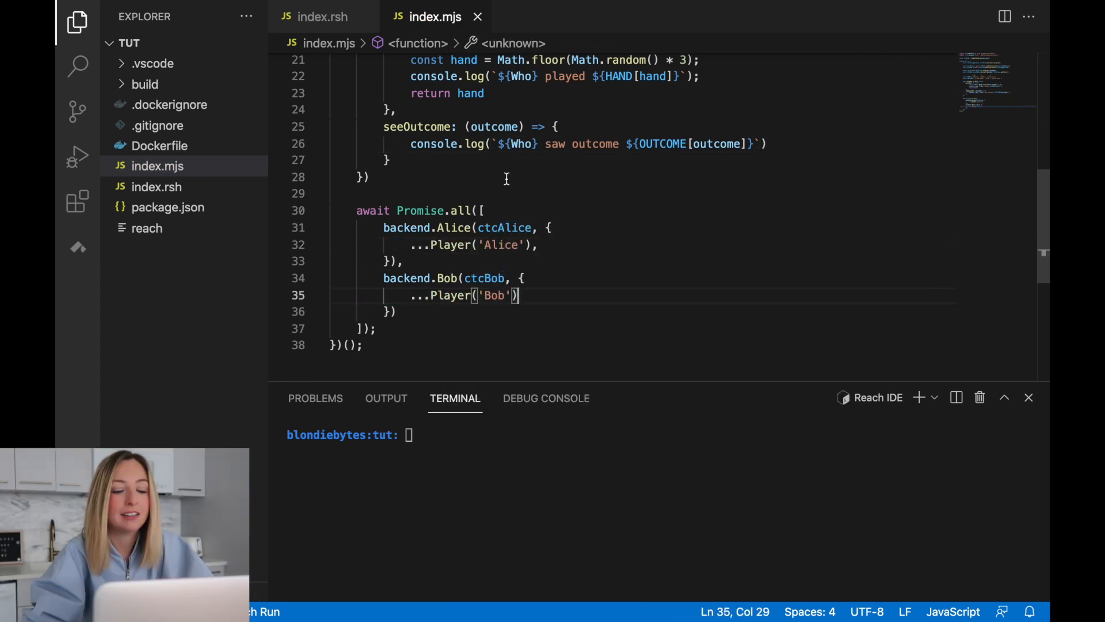
mouse_move(571, 295)
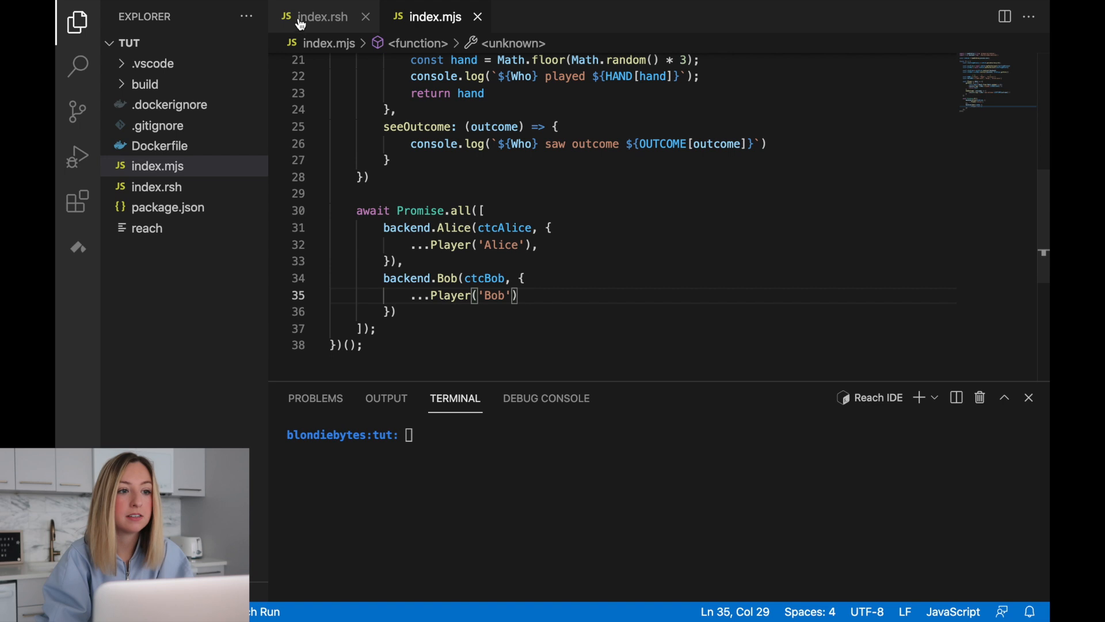
Step: In index.rsh select and delete the '// Write logic' placeholder comment after deploy()
click(322, 17)
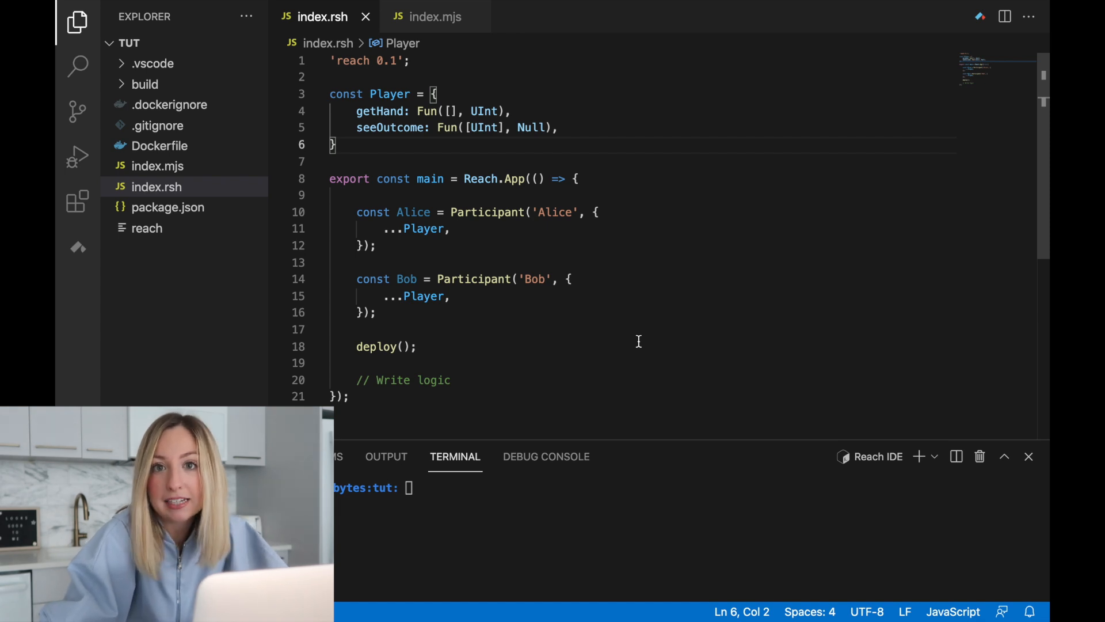
click(450, 228)
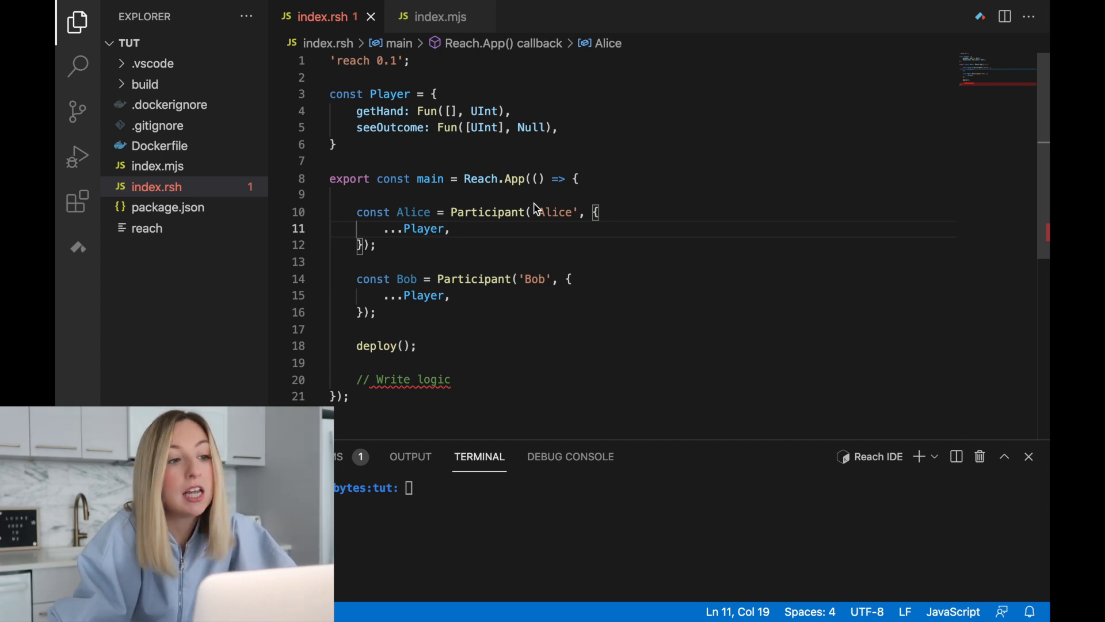
scroll(down, 3)
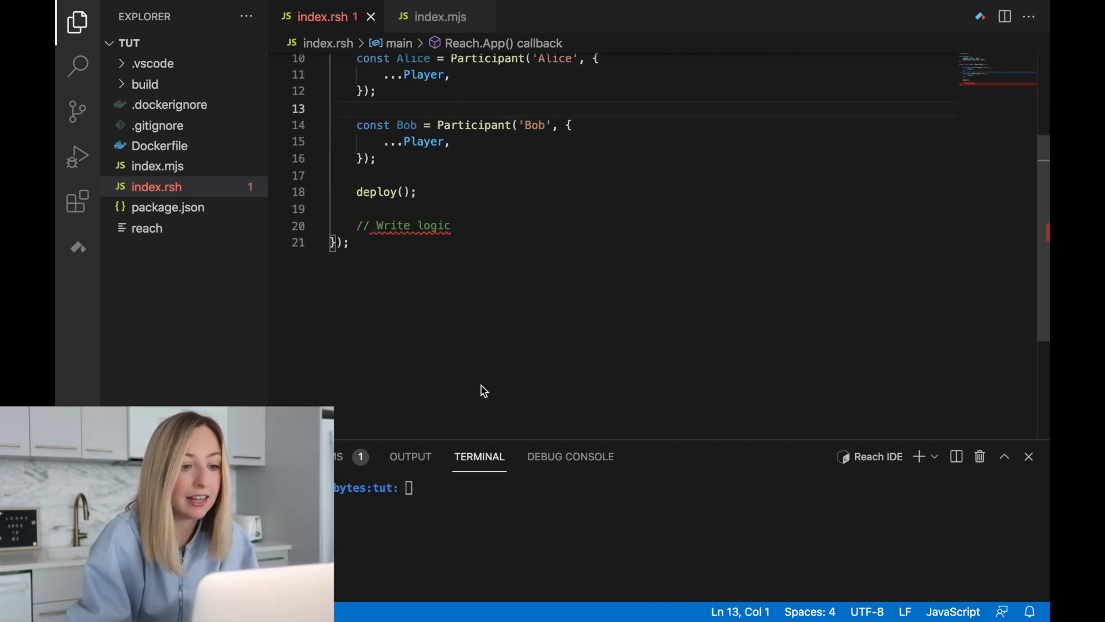
double_click(411, 285)
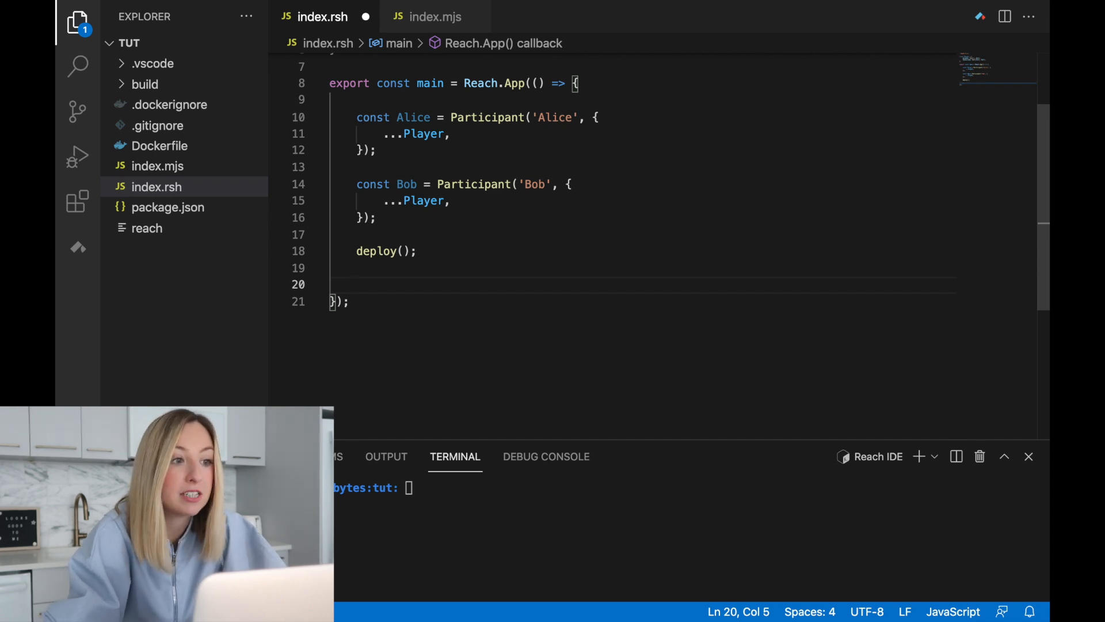
Step: Write Alice.only(() => { declassify(interact.getHand()) }) after deploy()
text(Alice.)
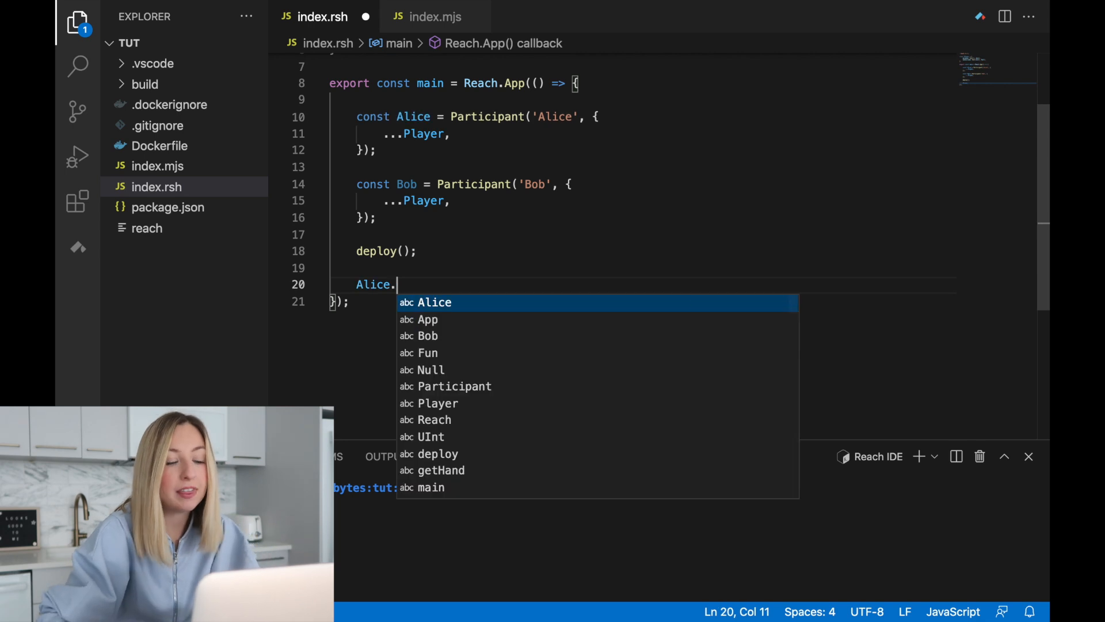
text(only())
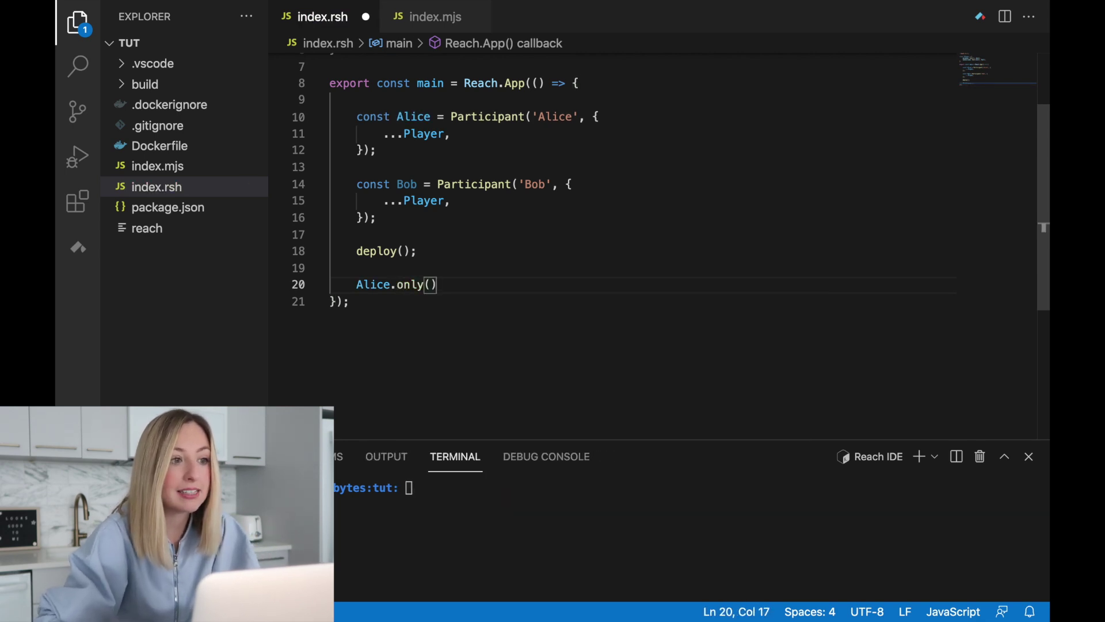
text(() =>))
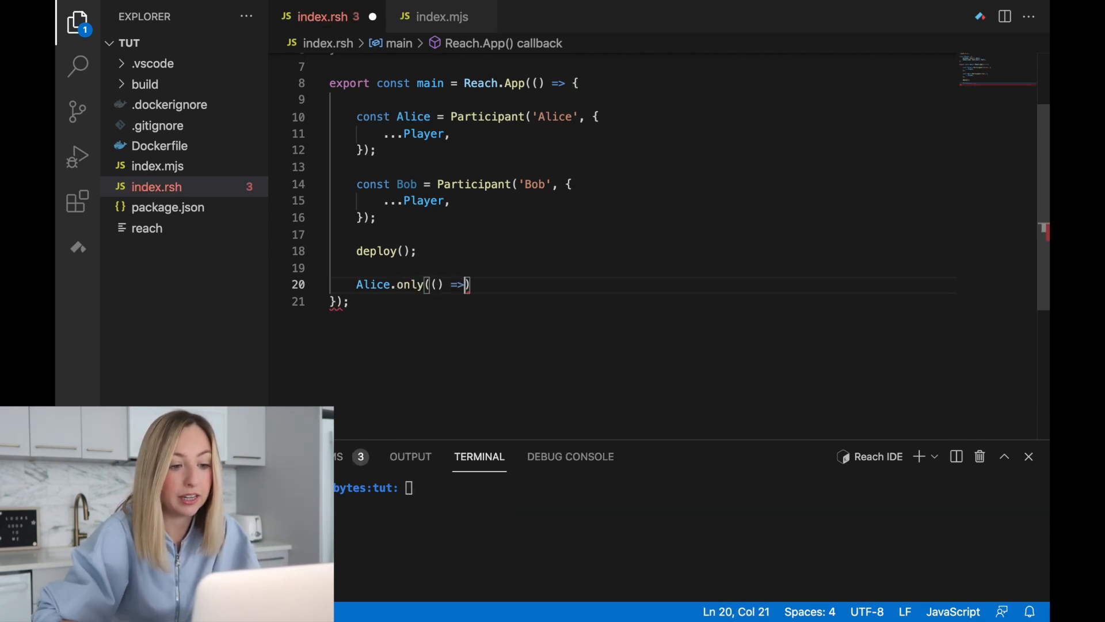
text({)
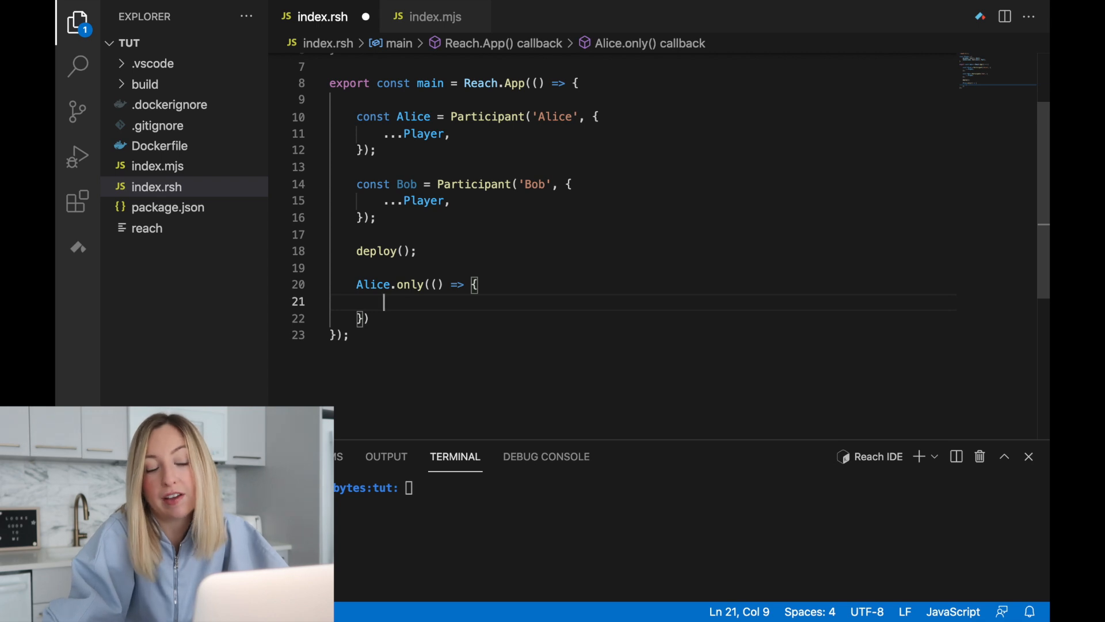
text(int)
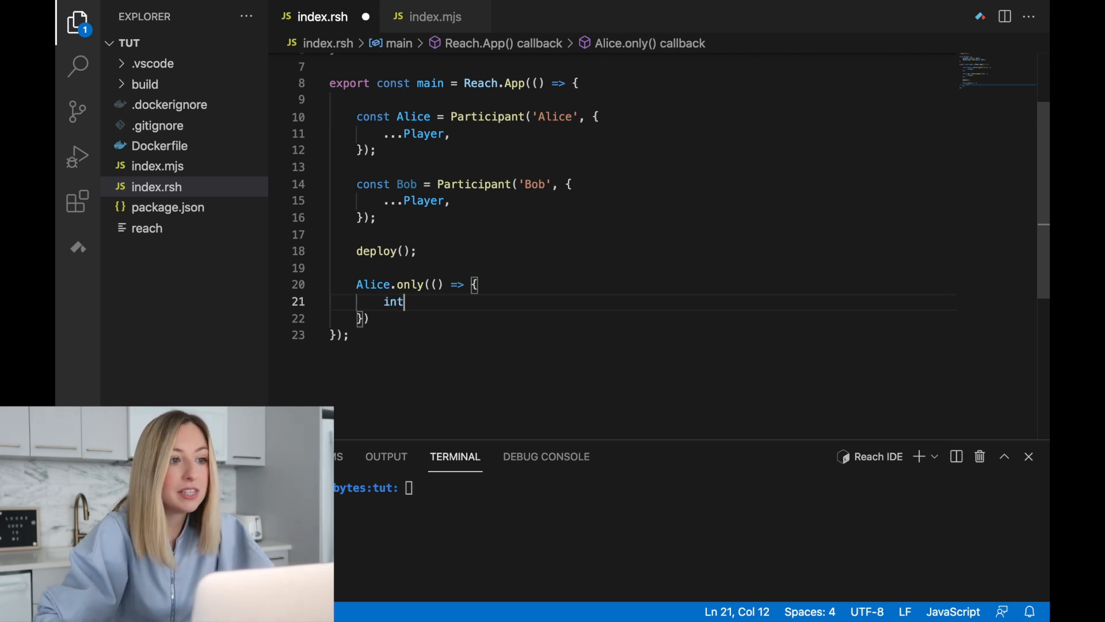
text(eract.)
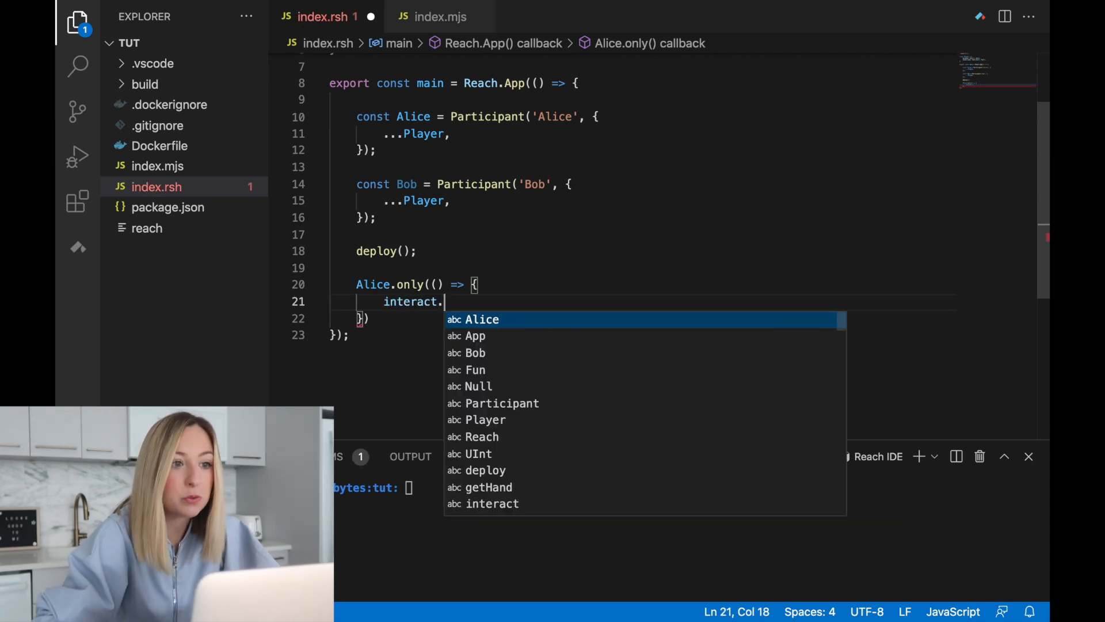
text(getHand();)
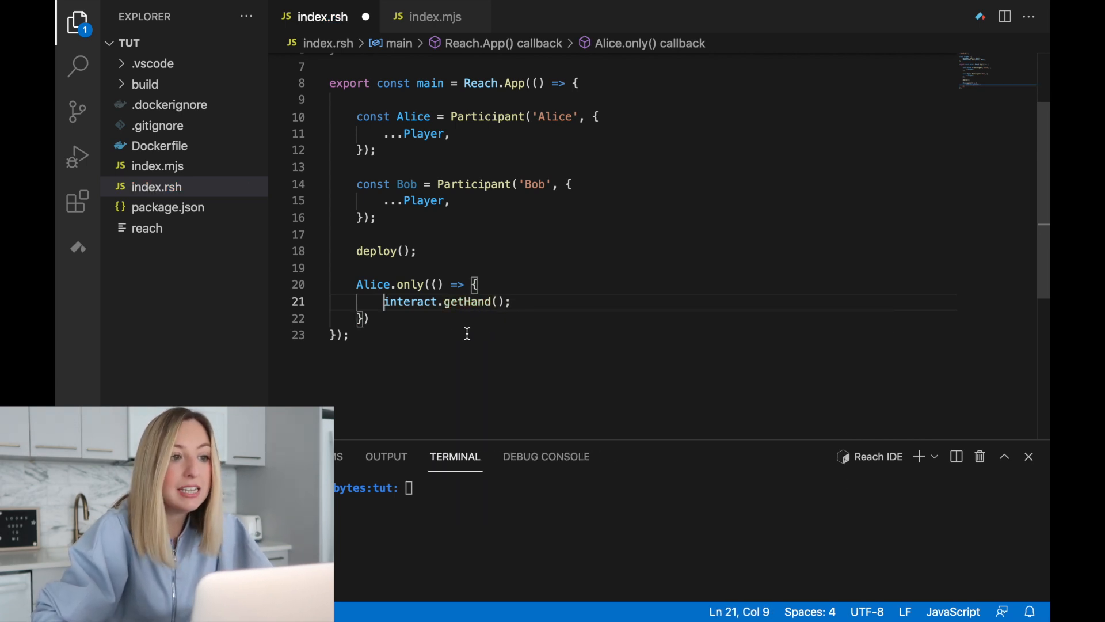
text(declassify()
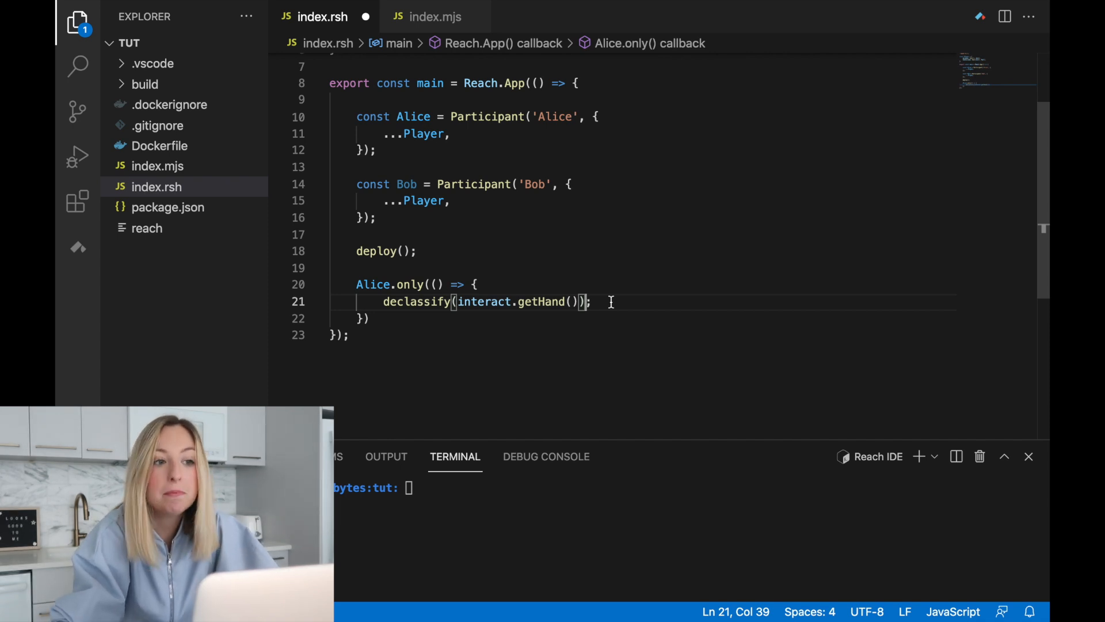
Step: Store the declassified hand as const handAlice
double_click(416, 300)
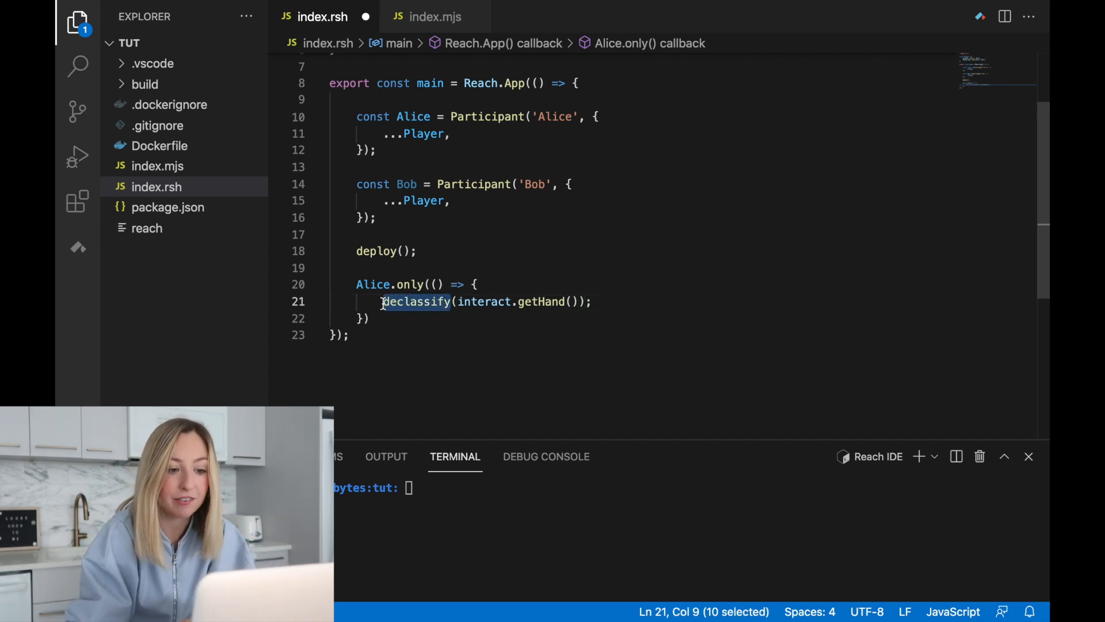
text(const)
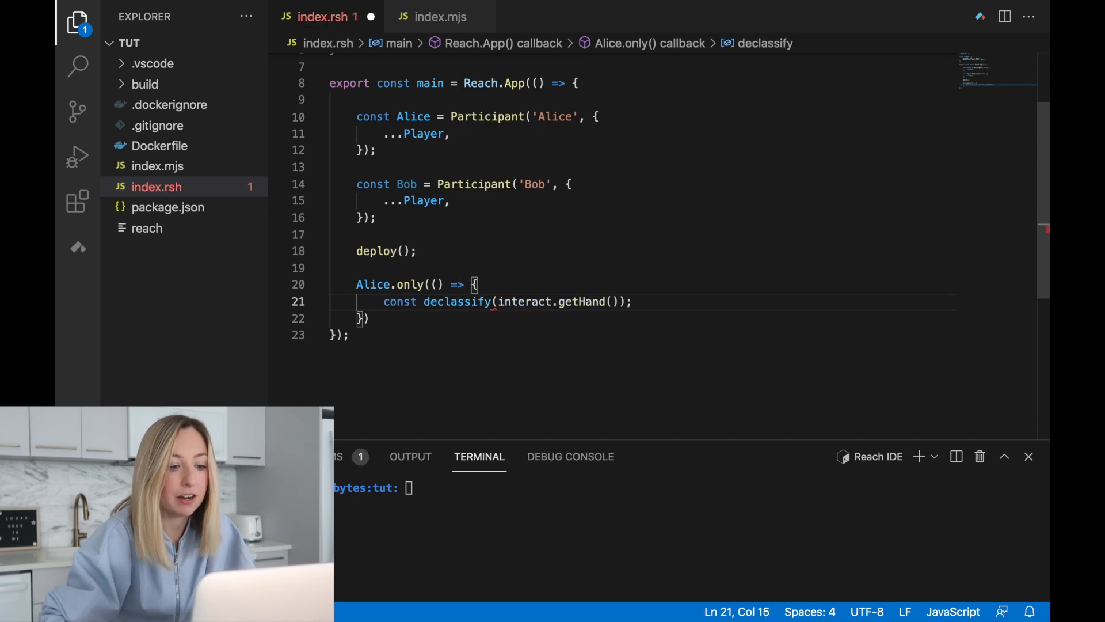
text(handAlice =)
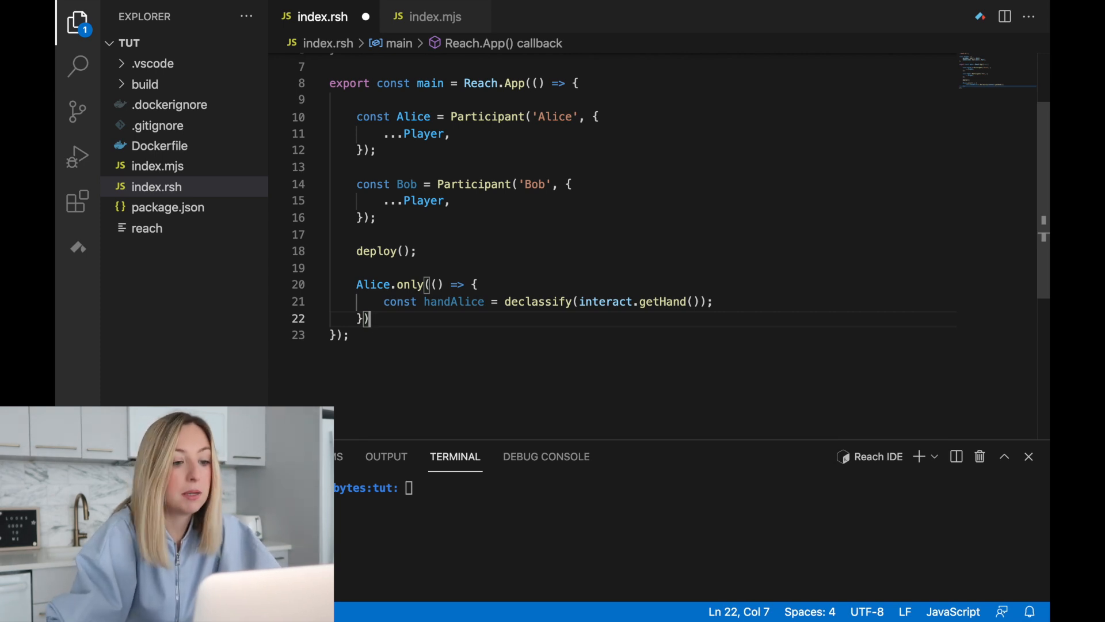
Step: Add Alice.publish(handAlice) followed by commit() below Alice's only block
text(Alice)
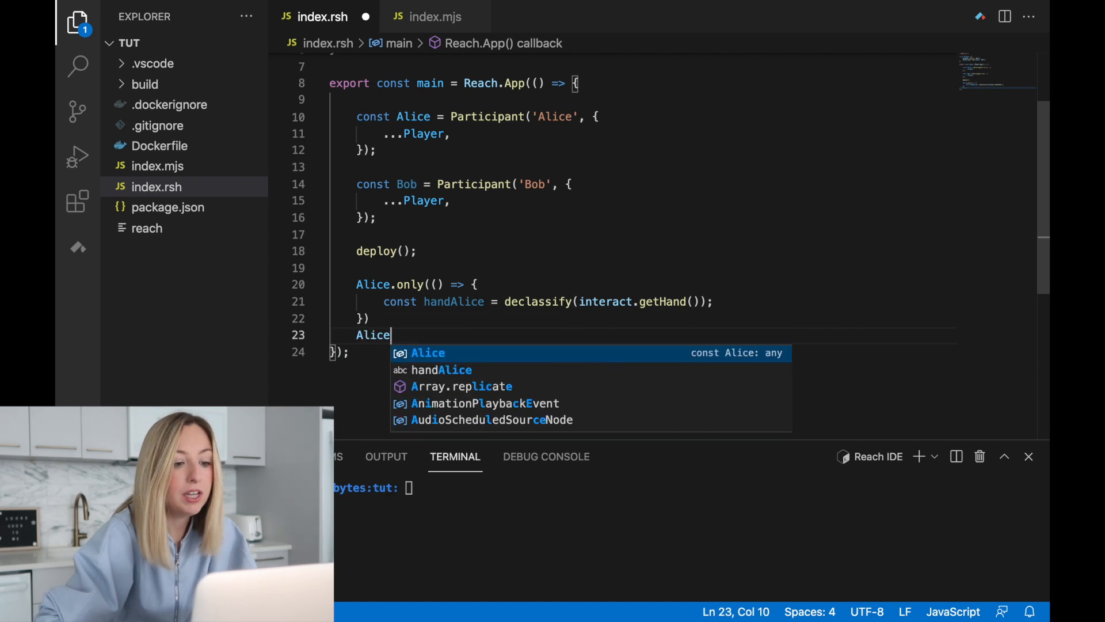
text(.publish()
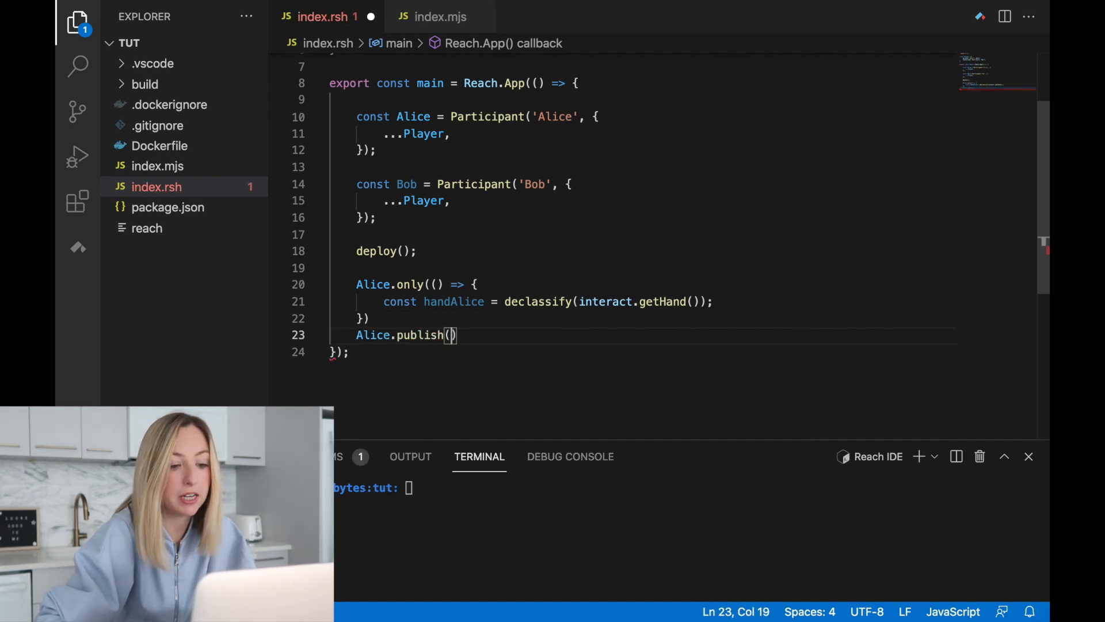
text(handAlice)
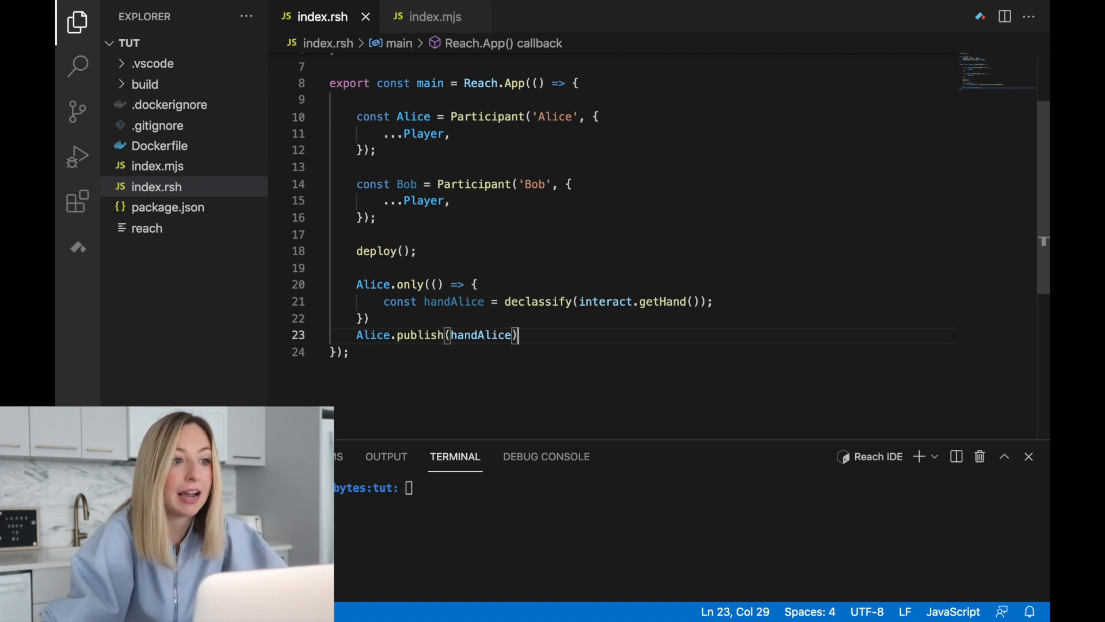
text(commit();)
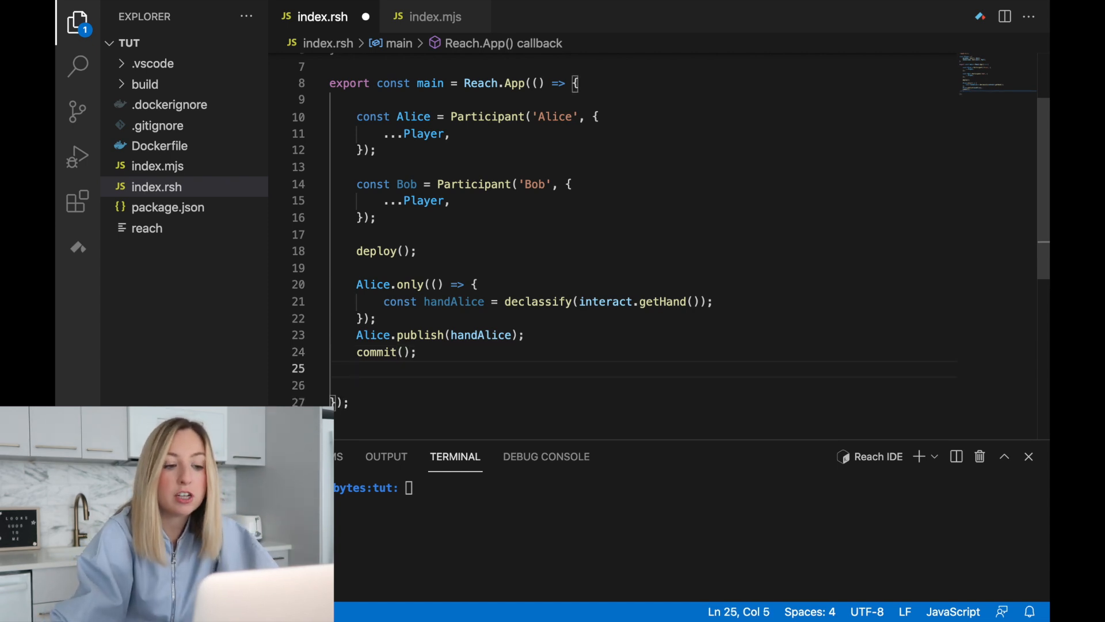
Step: Write Bob.only(() => { const handBob = declassify(interact.getHand()); })
text(Bob)
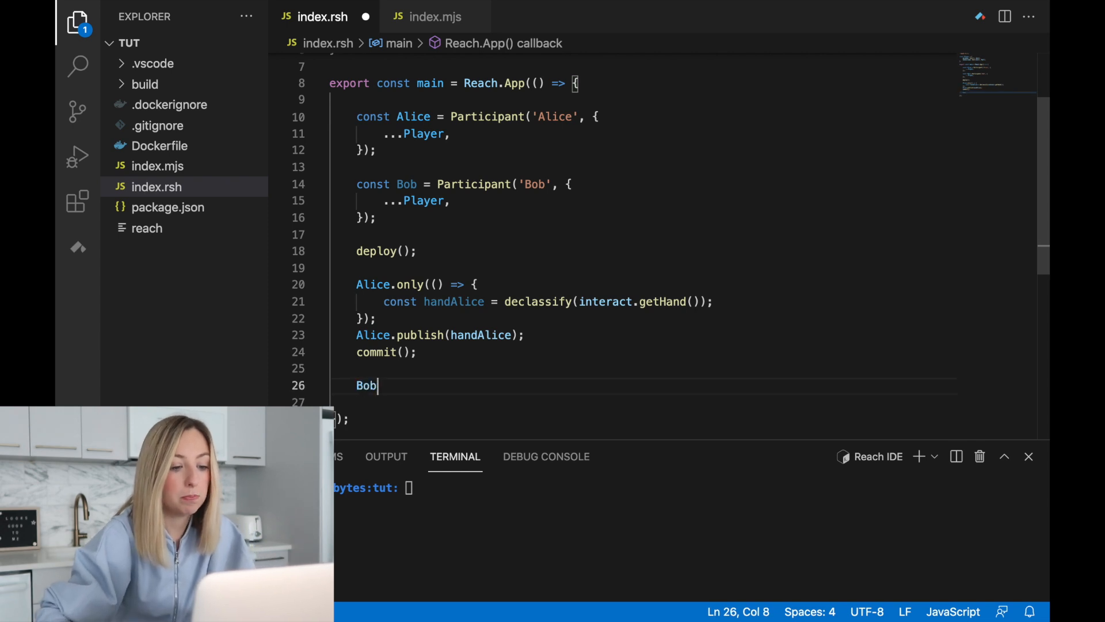
text(.only())
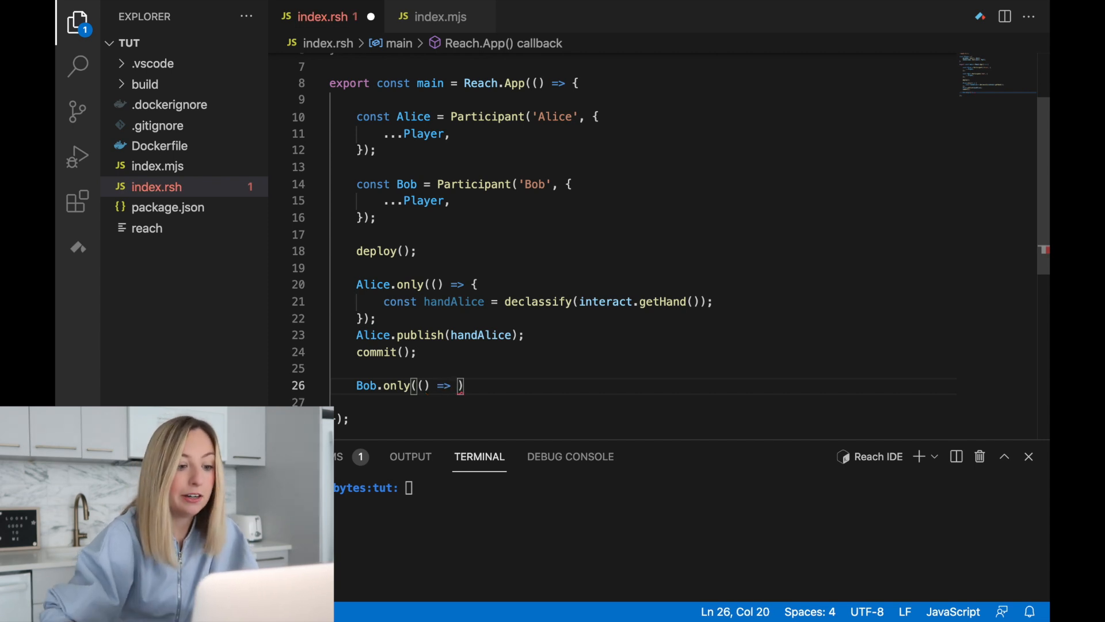
text({)
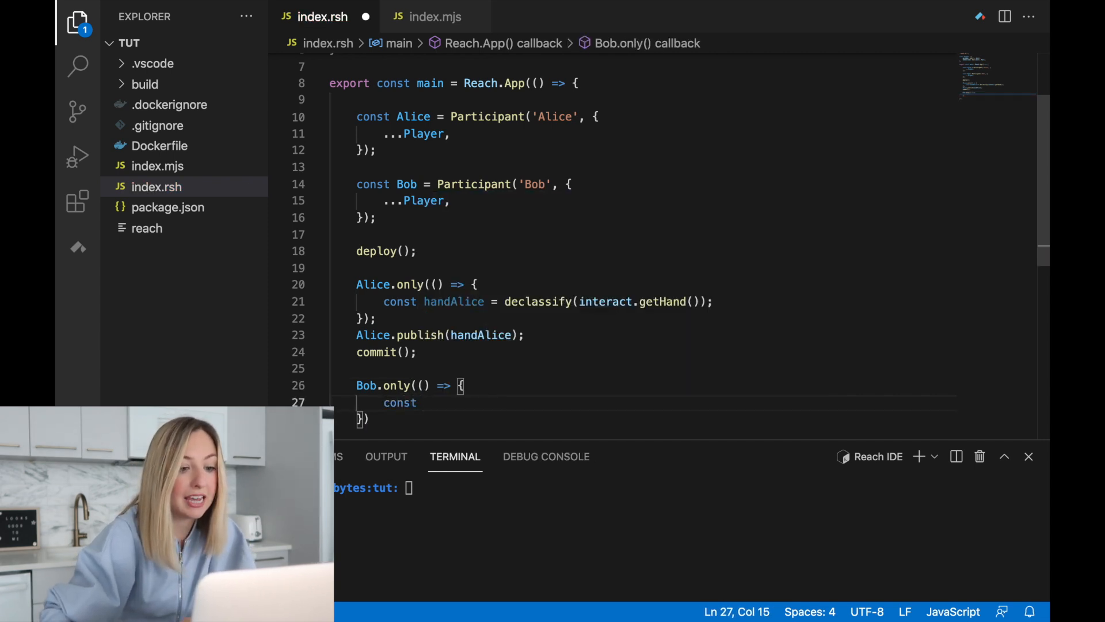
mouse_move(682, 391)
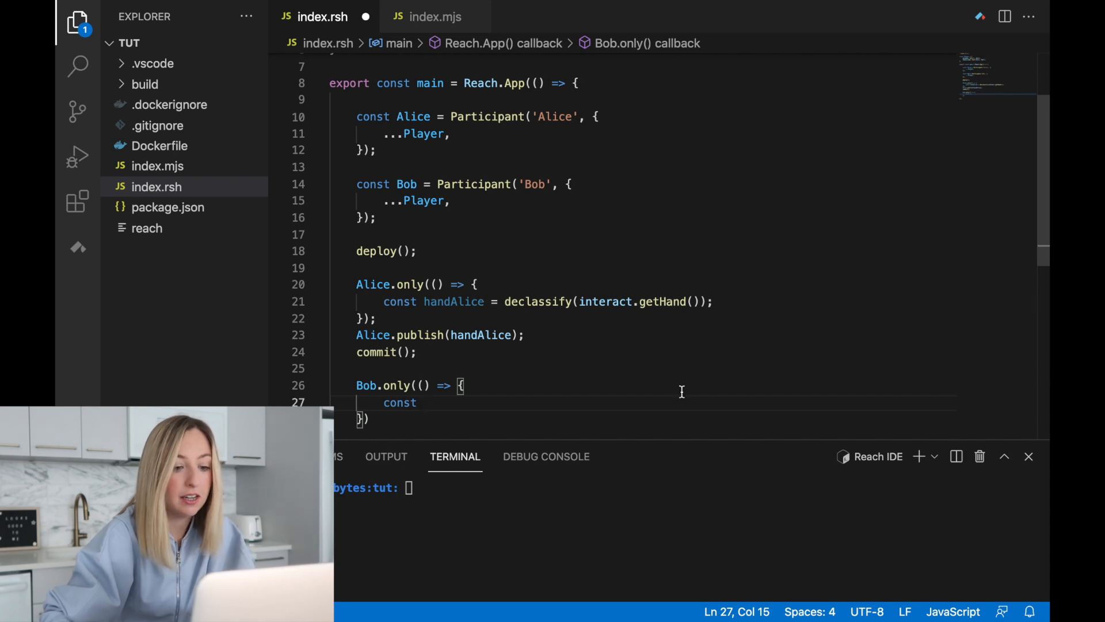
text(handBob =)
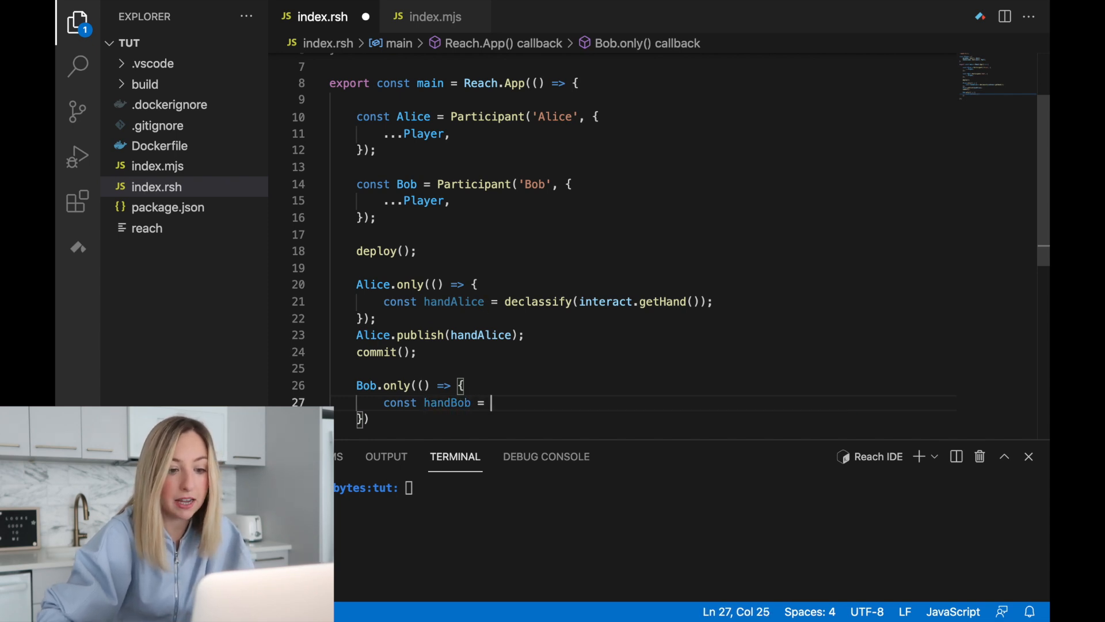
text(declassify(interact.getHand());)
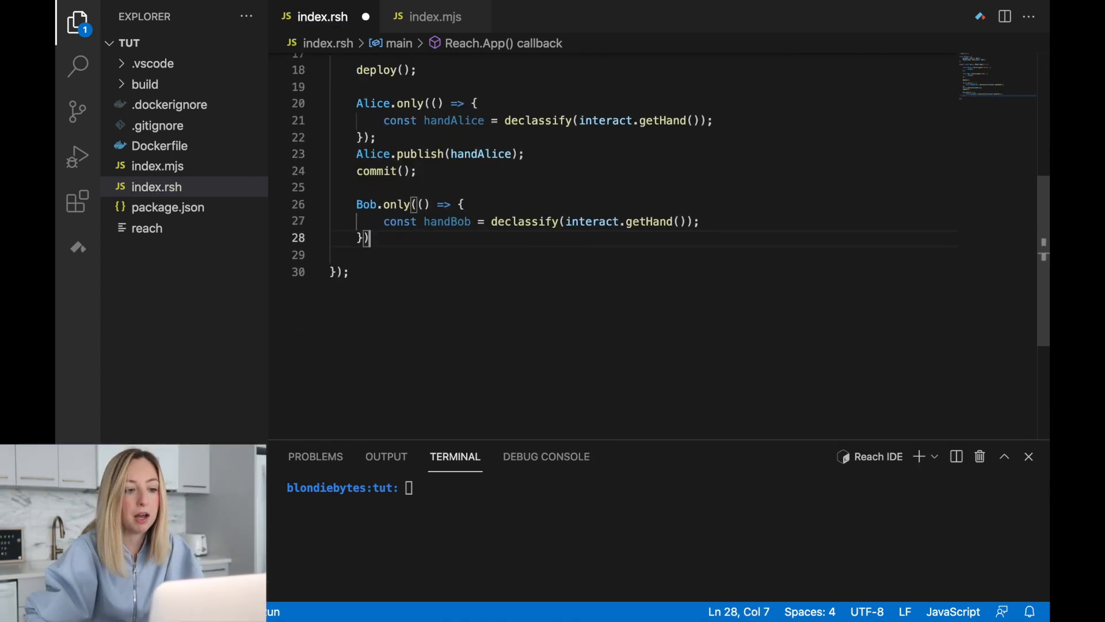
Step: Add Bob.publish(handBob) after Bob's only block
text(Bob.publish(h)
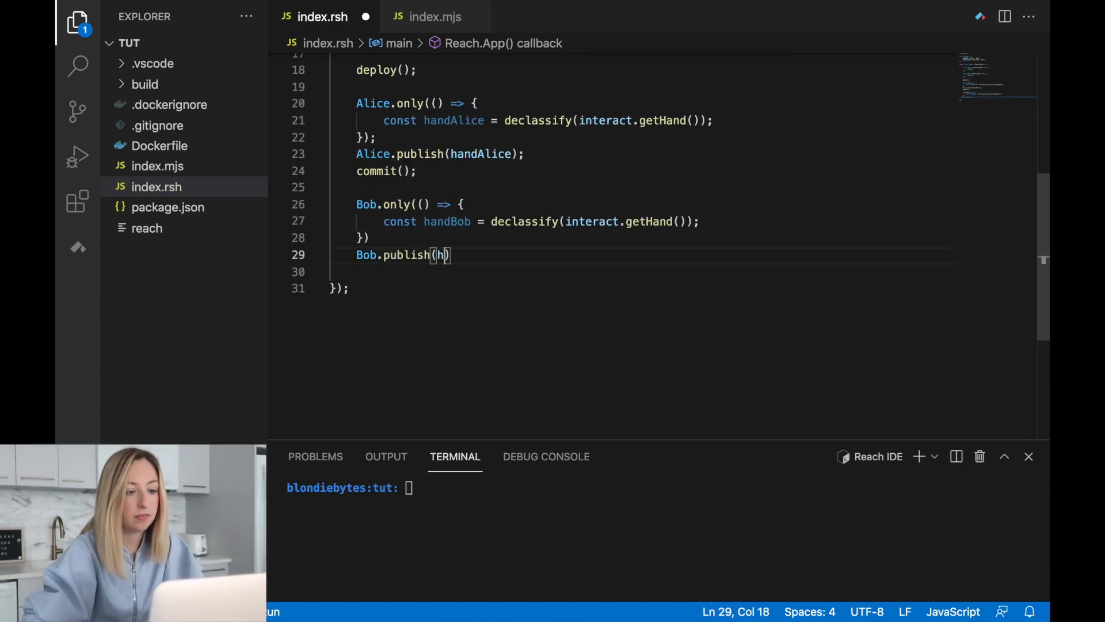
text(andBob);)
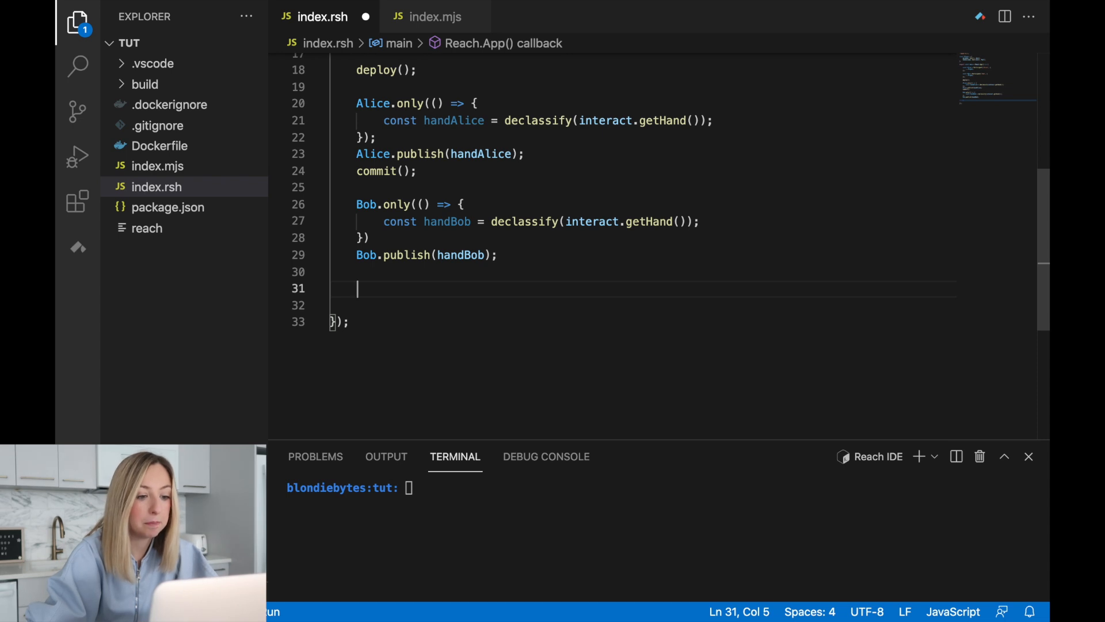
Step: Write const outcome = (handAlice + (4 - handBob)) % 3 after Bob.publish
text(const)
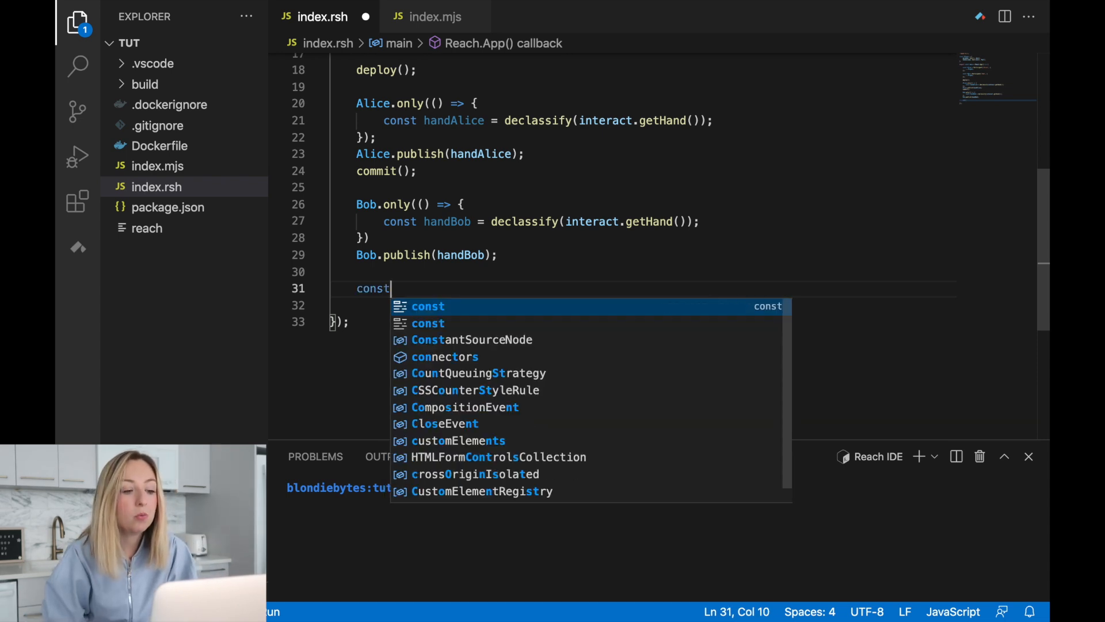
text(outcome =)
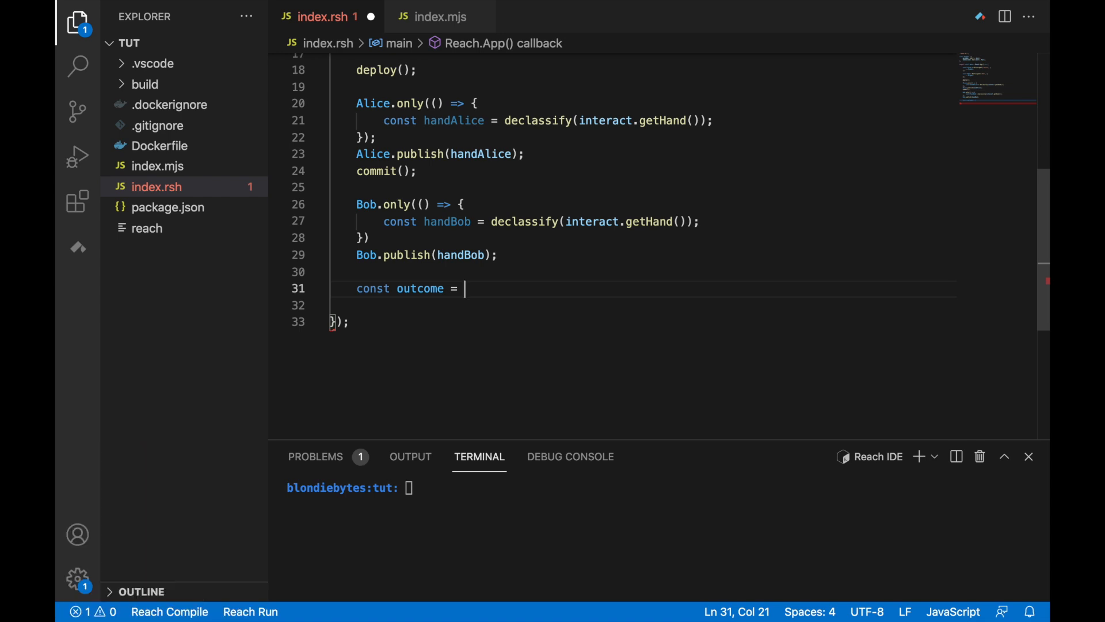
text((handAlice + (4 - handBob)) %3)
click(642, 305)
text(commit();)
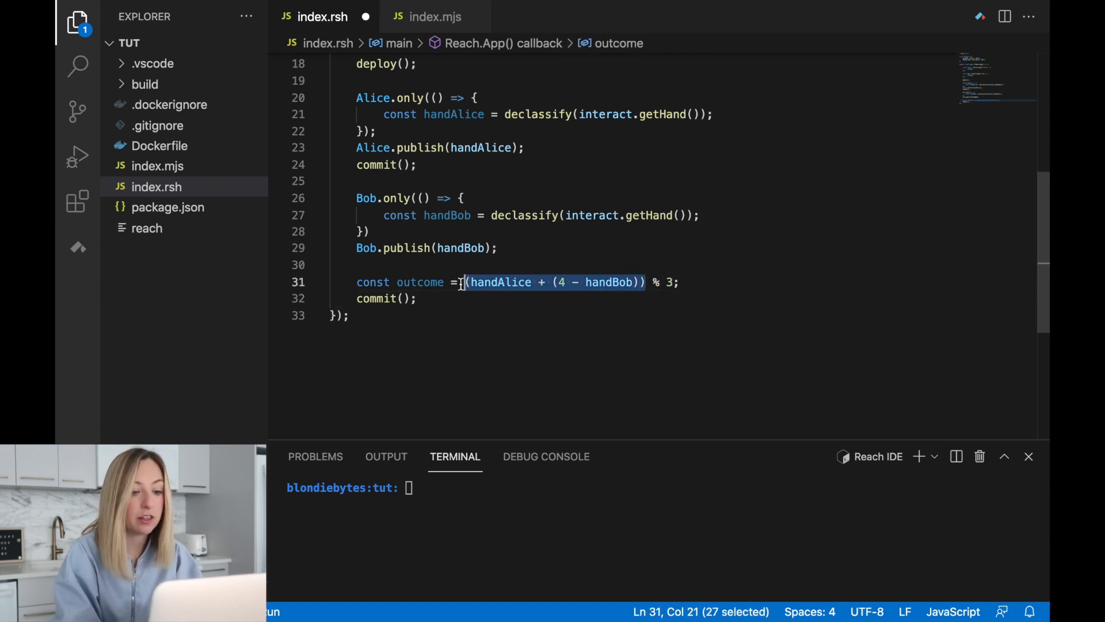
click(802, 318)
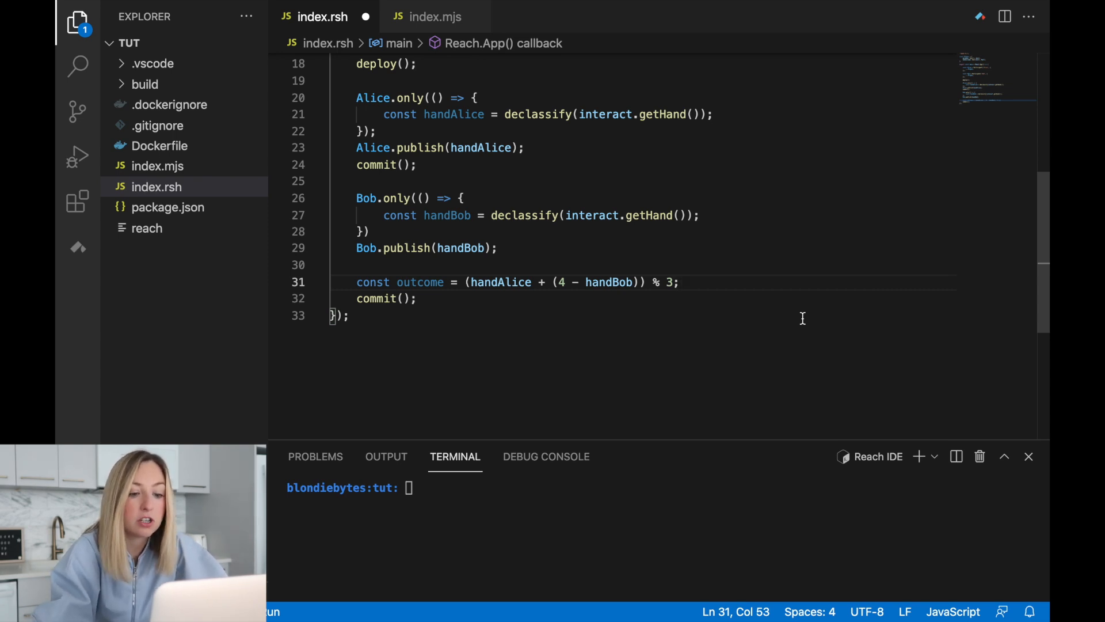
mouse_move(521, 277)
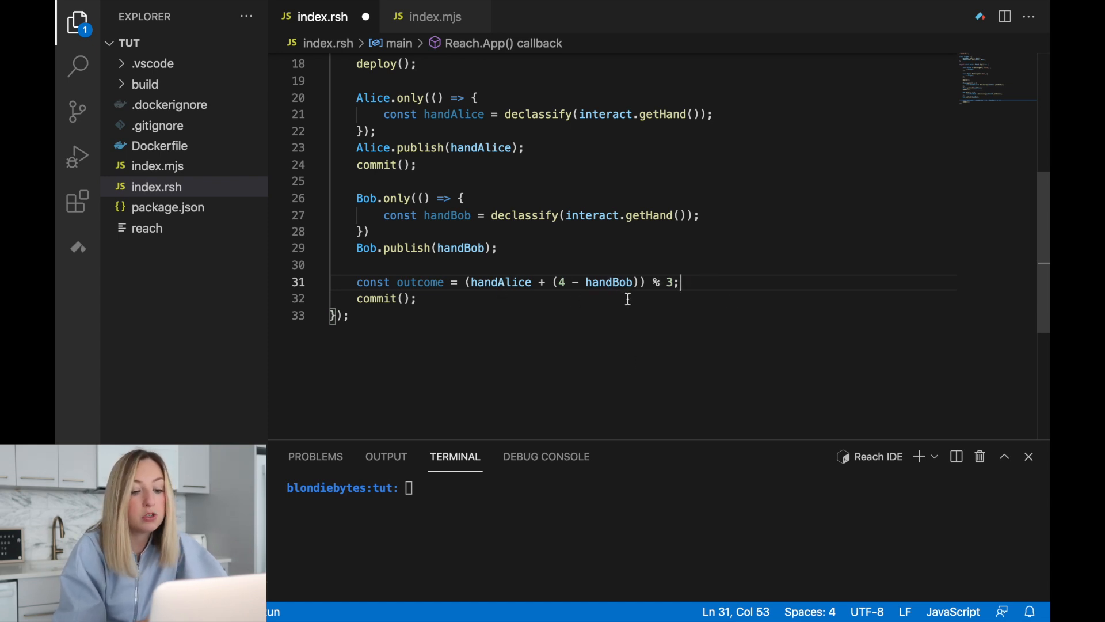
mouse_move(710, 282)
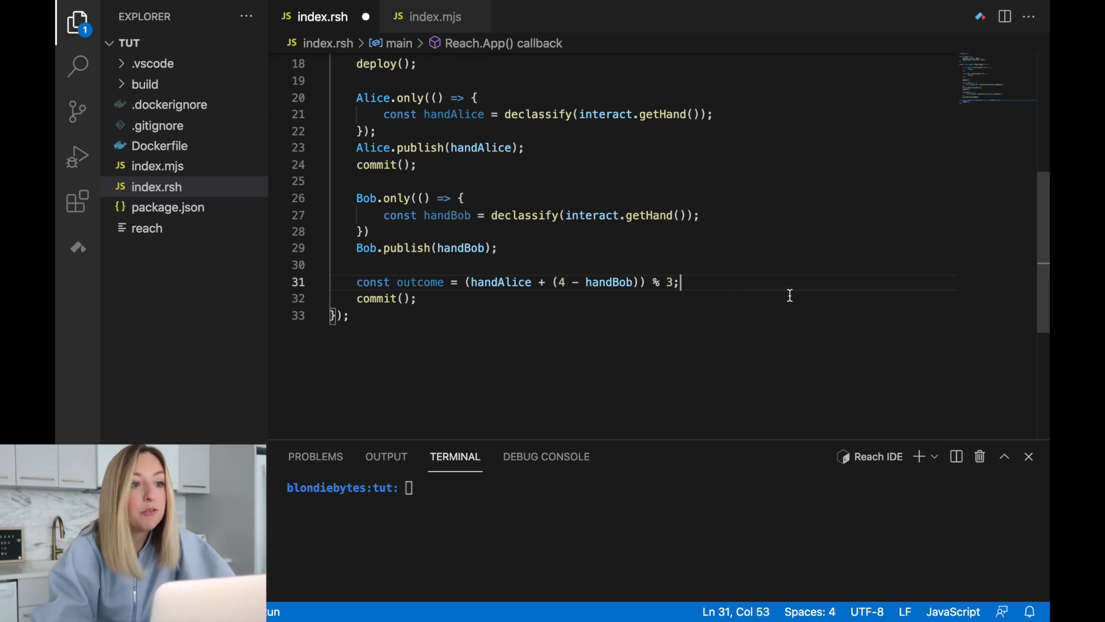
mouse_move(521, 167)
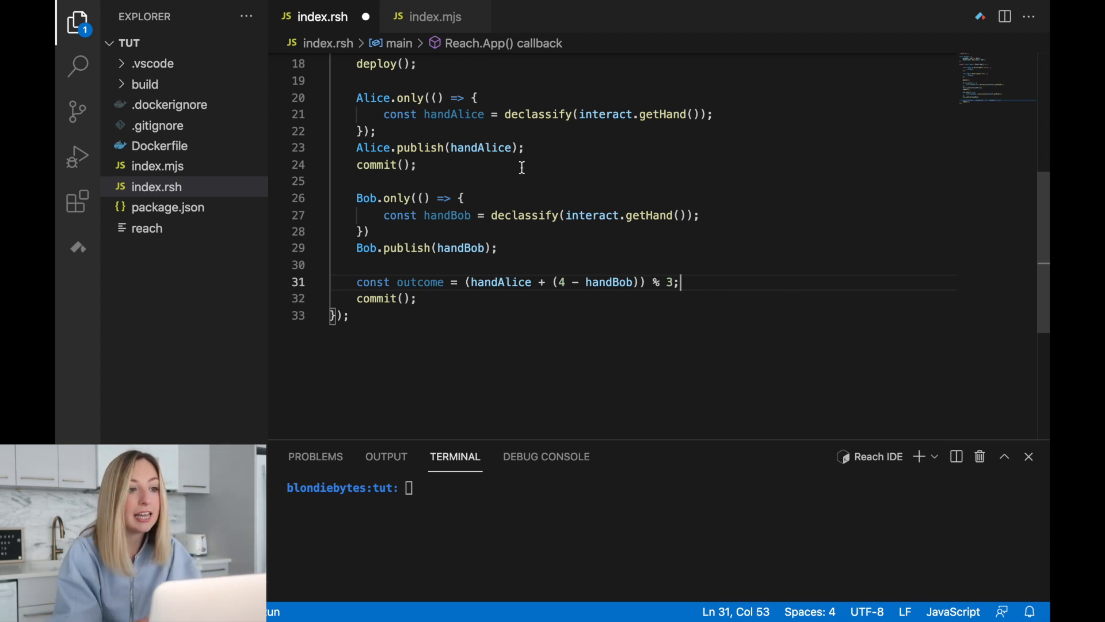
mouse_move(434, 16)
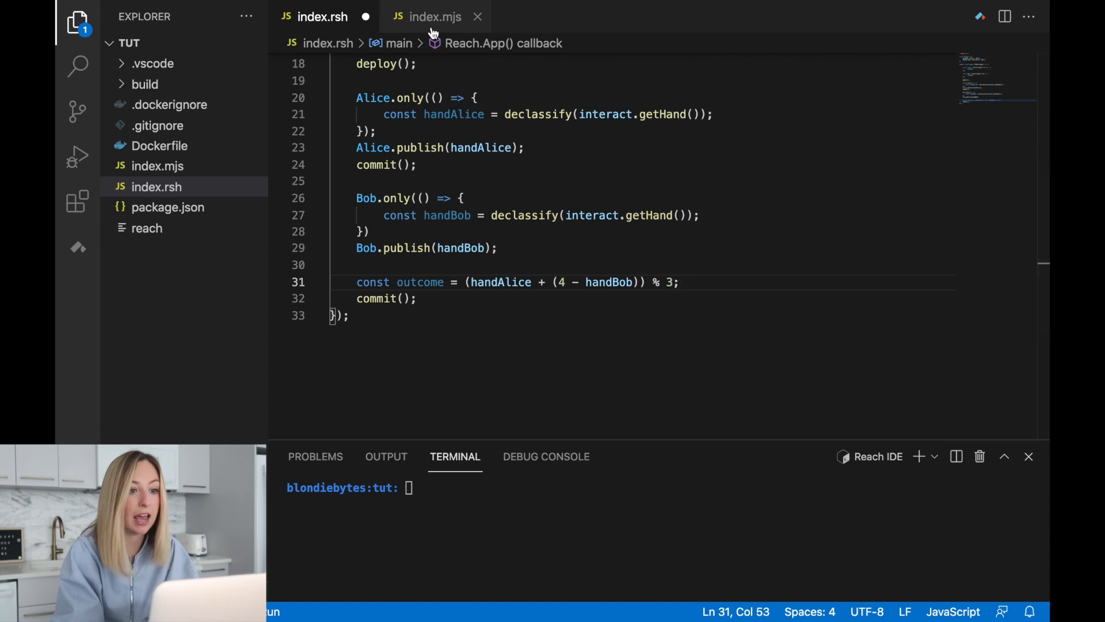
Step: Review the OUTCOME array (Bob wins, Draw, Alice wins) in index.mjs
click(432, 17)
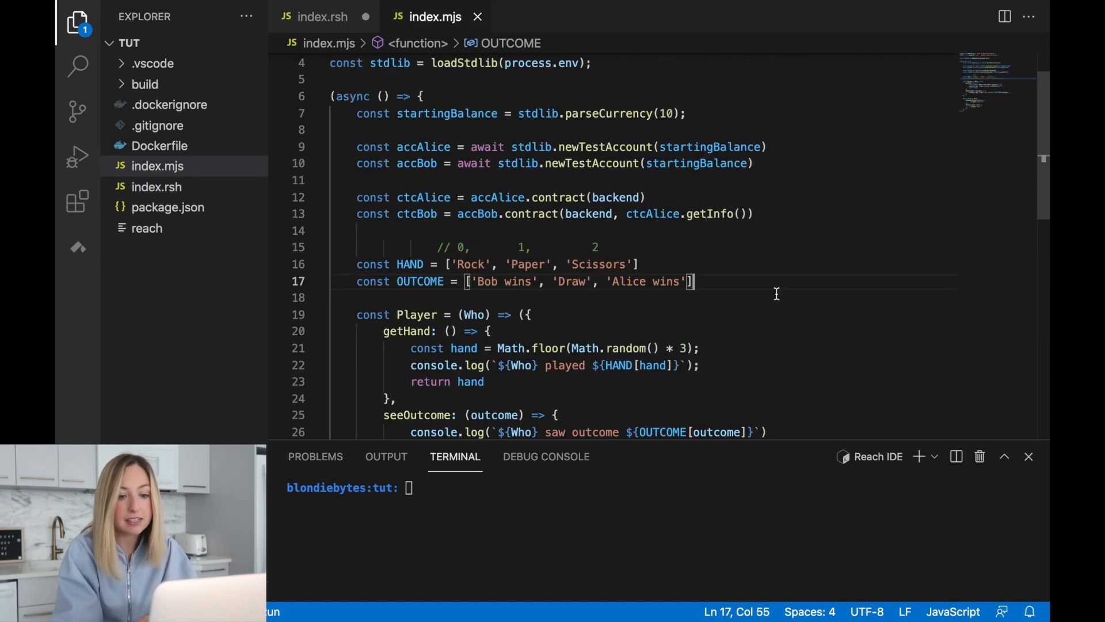
double_click(645, 281)
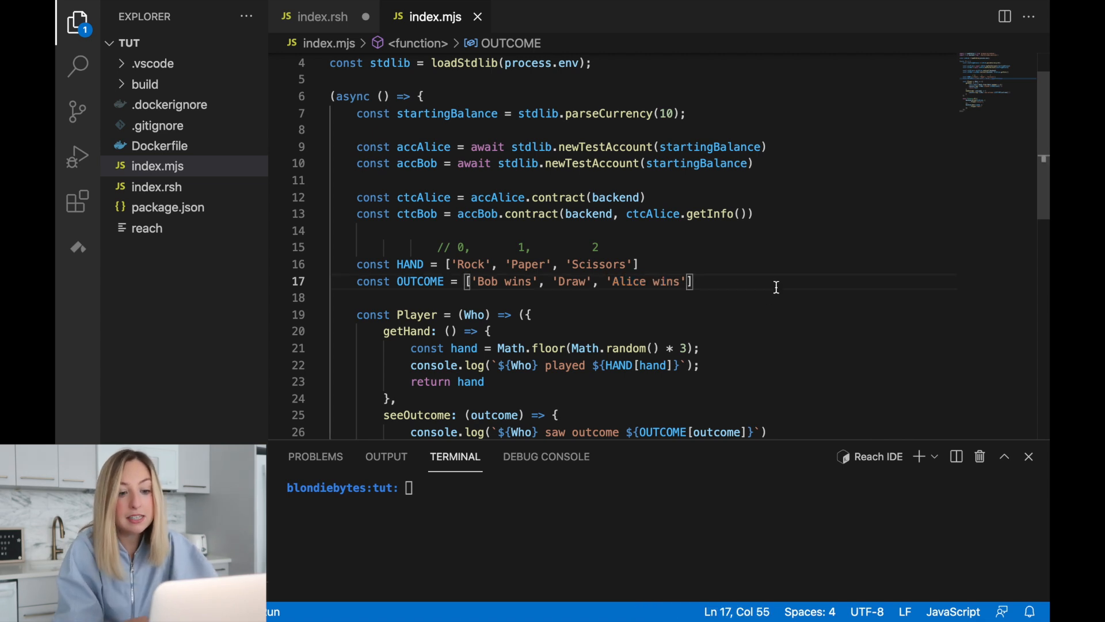
mouse_move(481, 264)
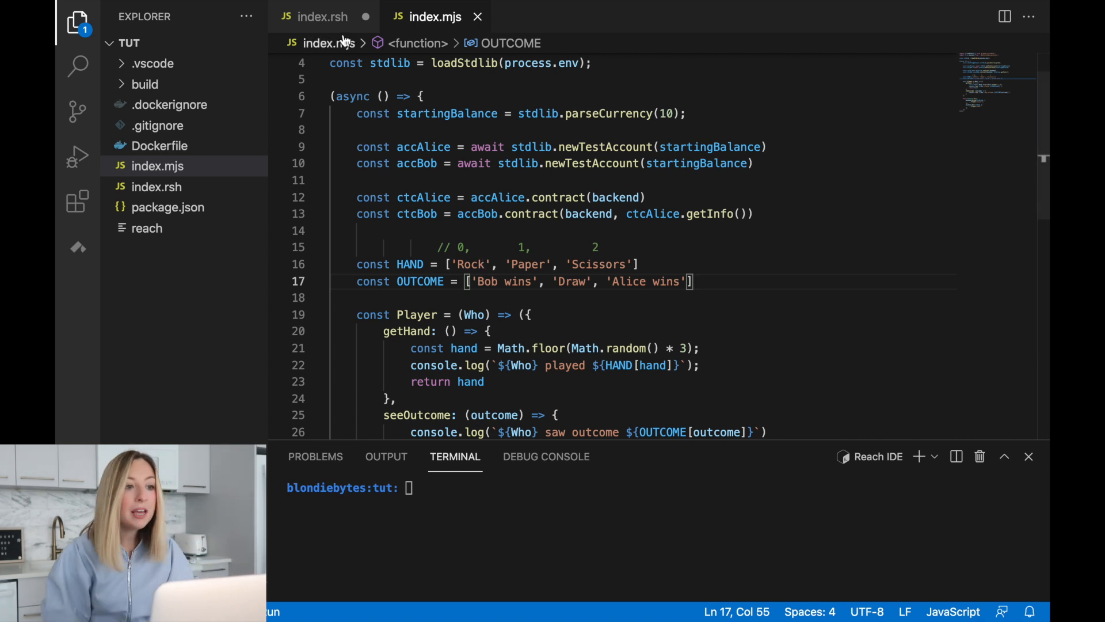
Step: Add each([Alice, Bob]) calling interact.seeOutcome(outcome) after the commit in index.rsh
click(321, 16)
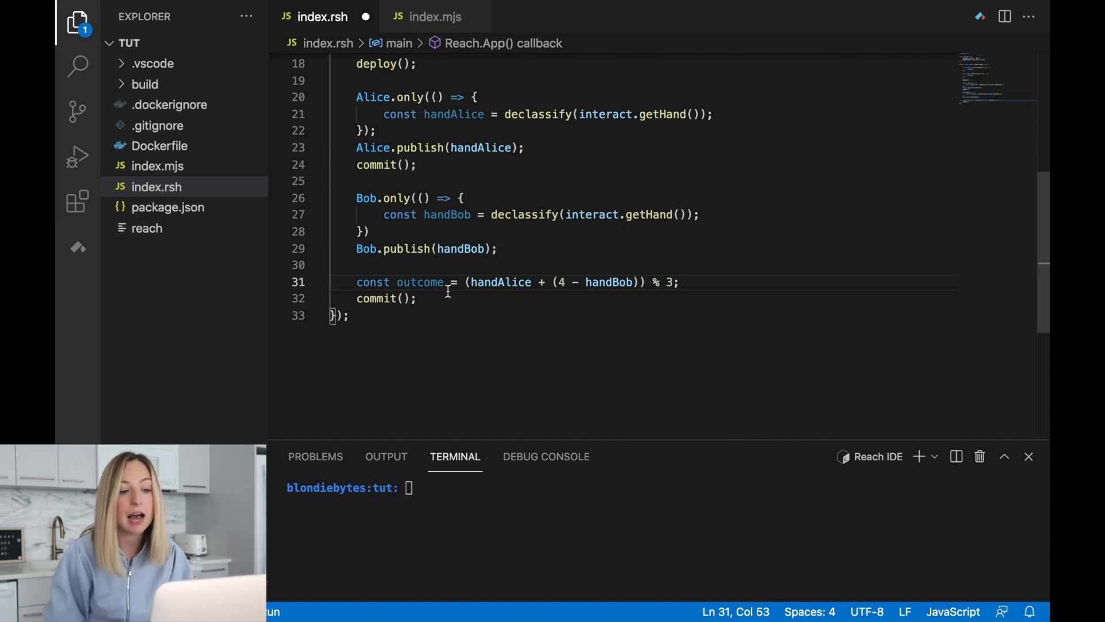
key(Enter)
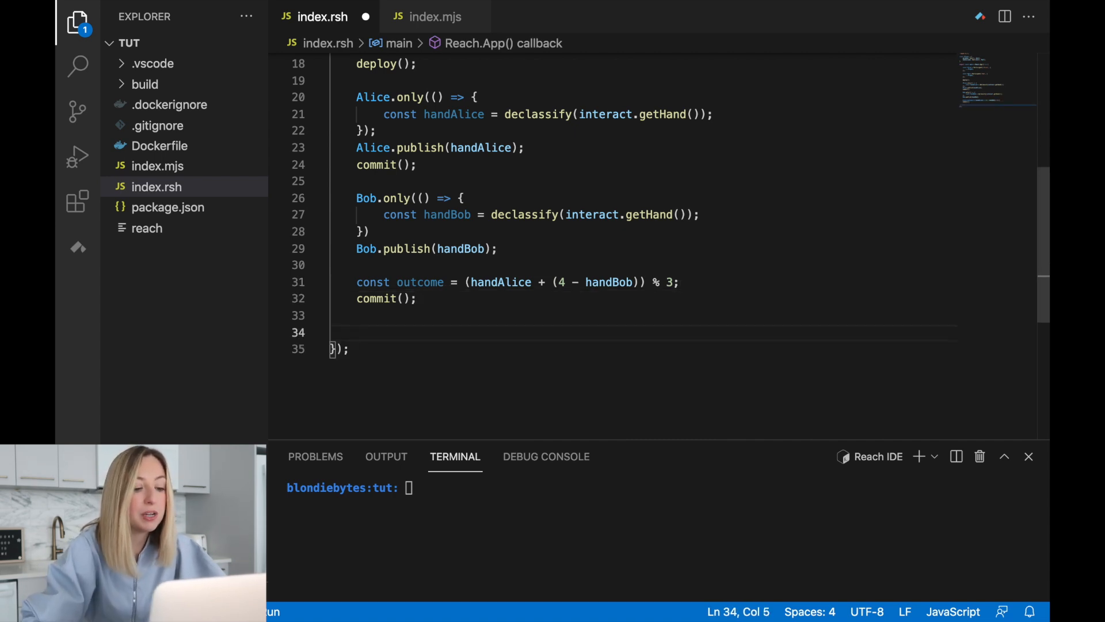
text(each([Alice, Bob], () => {)
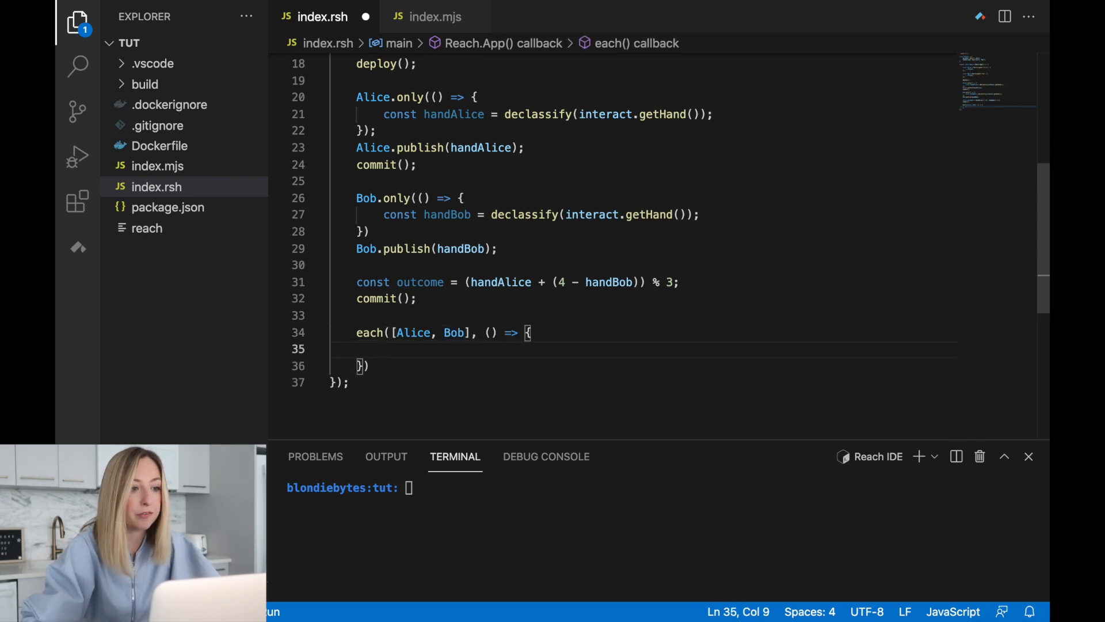
text(interact)
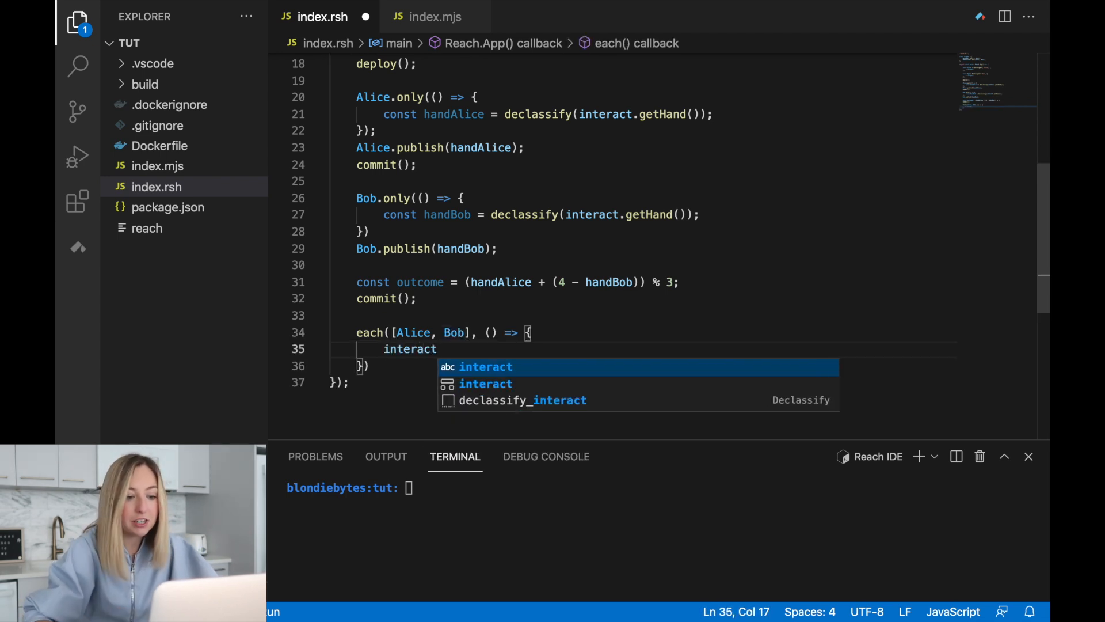
text(.seeOutcome()
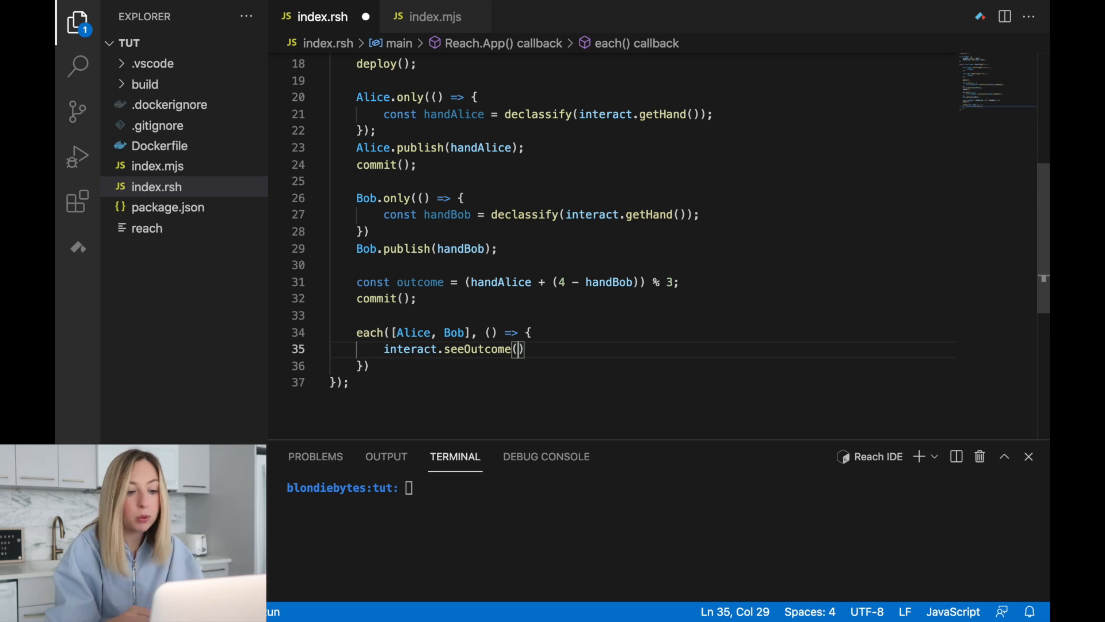
click(450, 282)
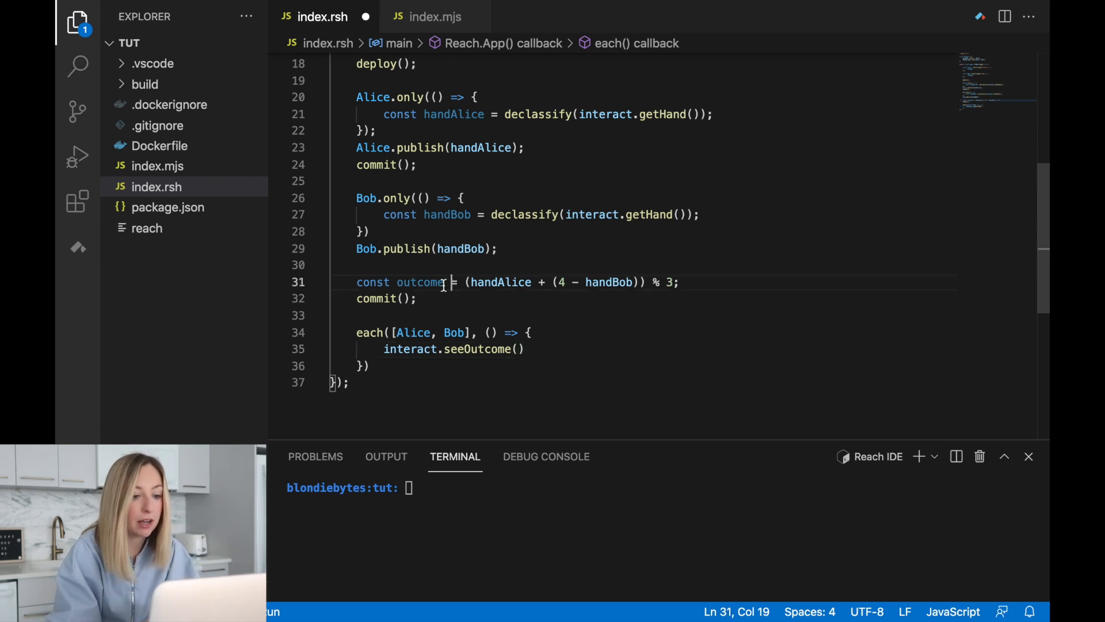
double_click(421, 282)
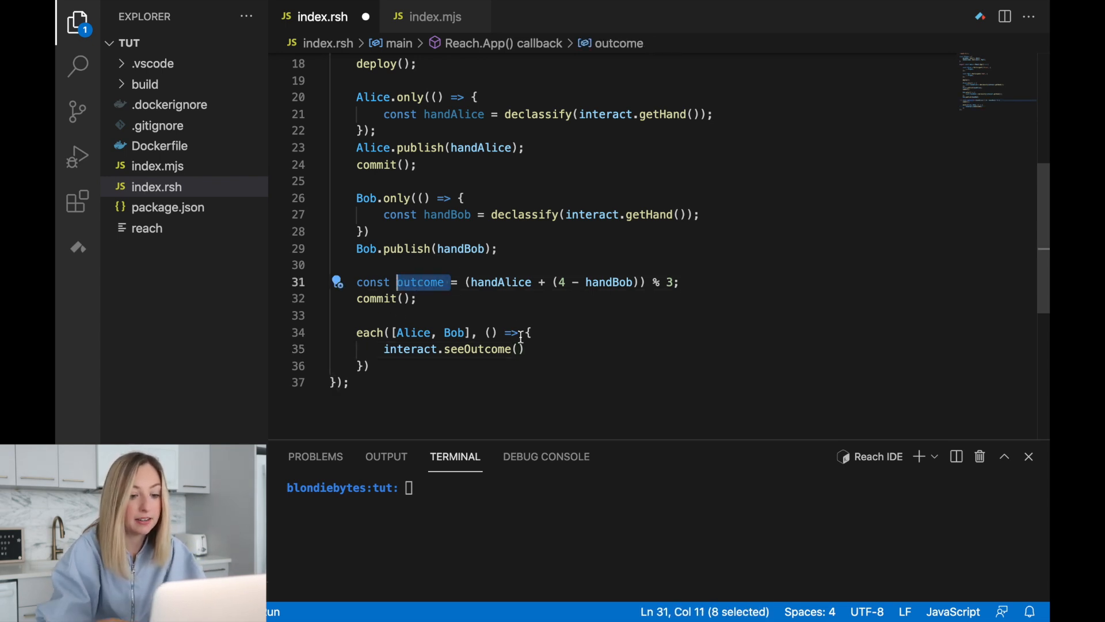
text(outcome)
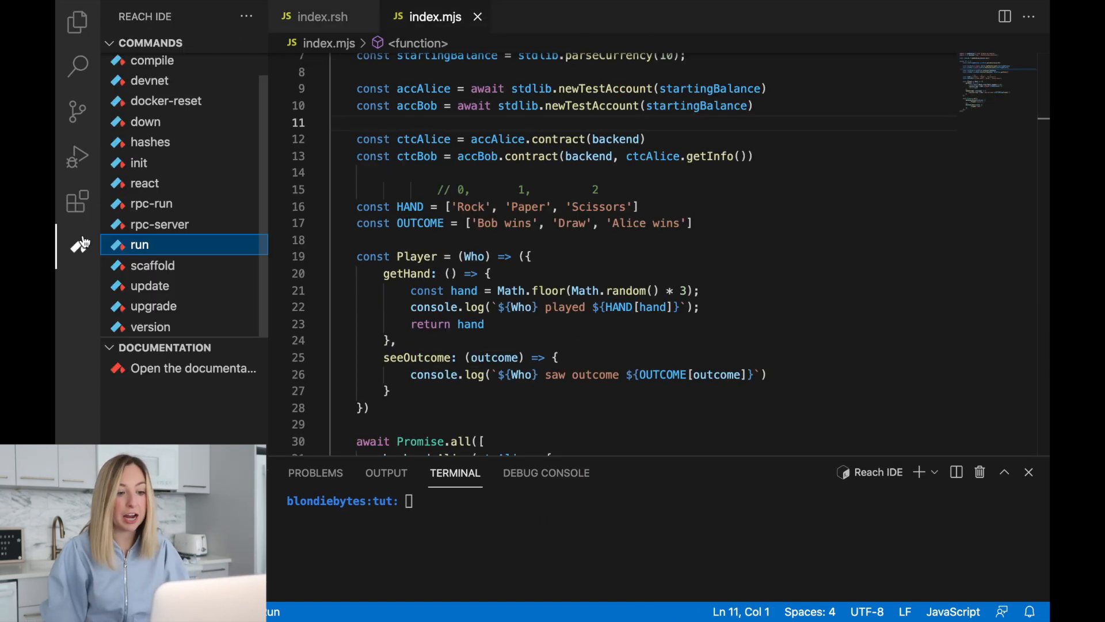
Step: Run the rock-paper-scissors app; both players play Rock and see Draw
click(139, 244)
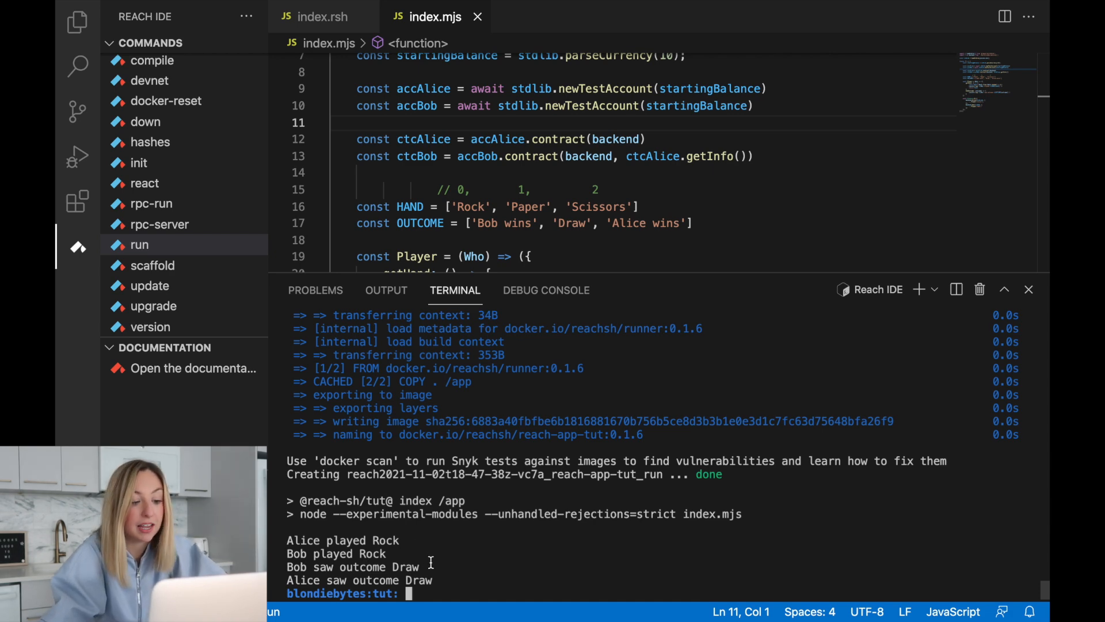
mouse_move(401, 354)
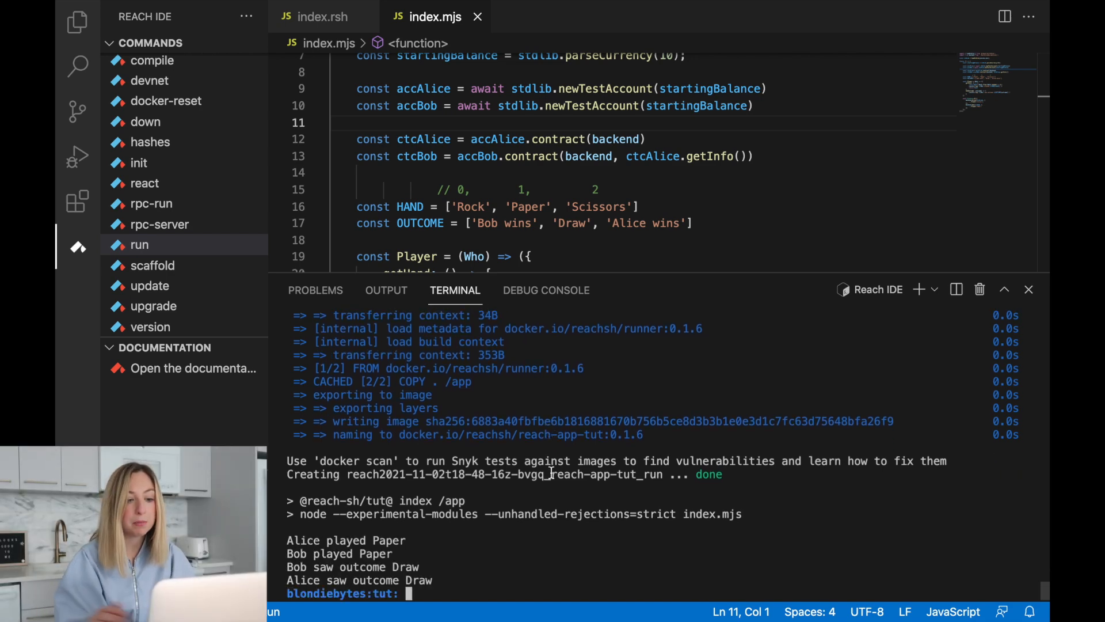
mouse_move(232, 276)
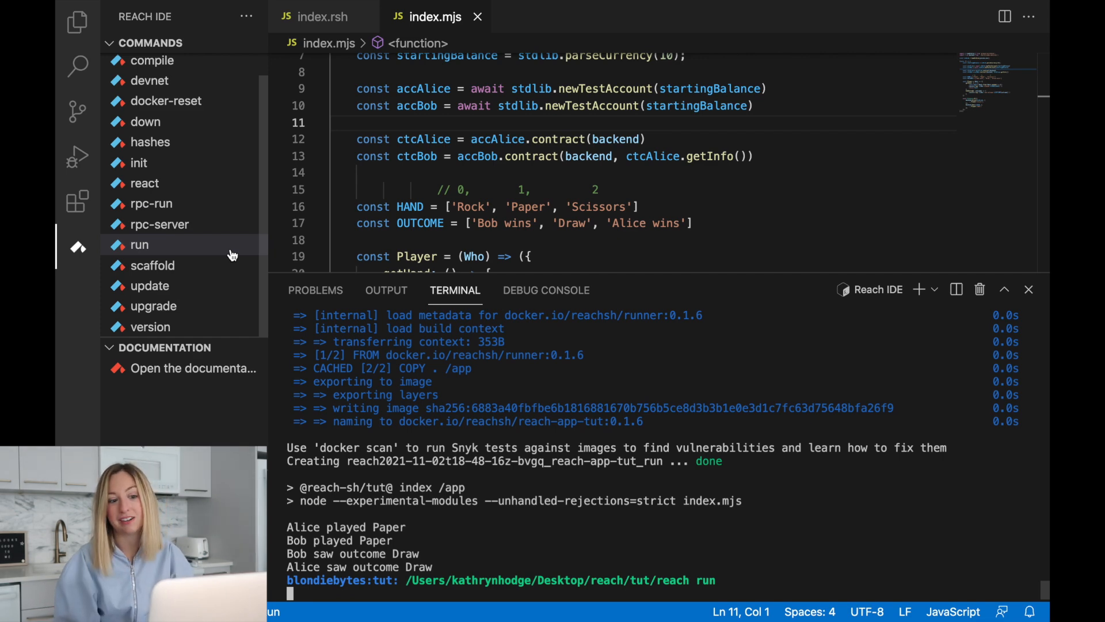
Step: Run again: Alice plays Paper, Bob plays Rock, both see Alice wins; return to index.rsh
click(140, 244)
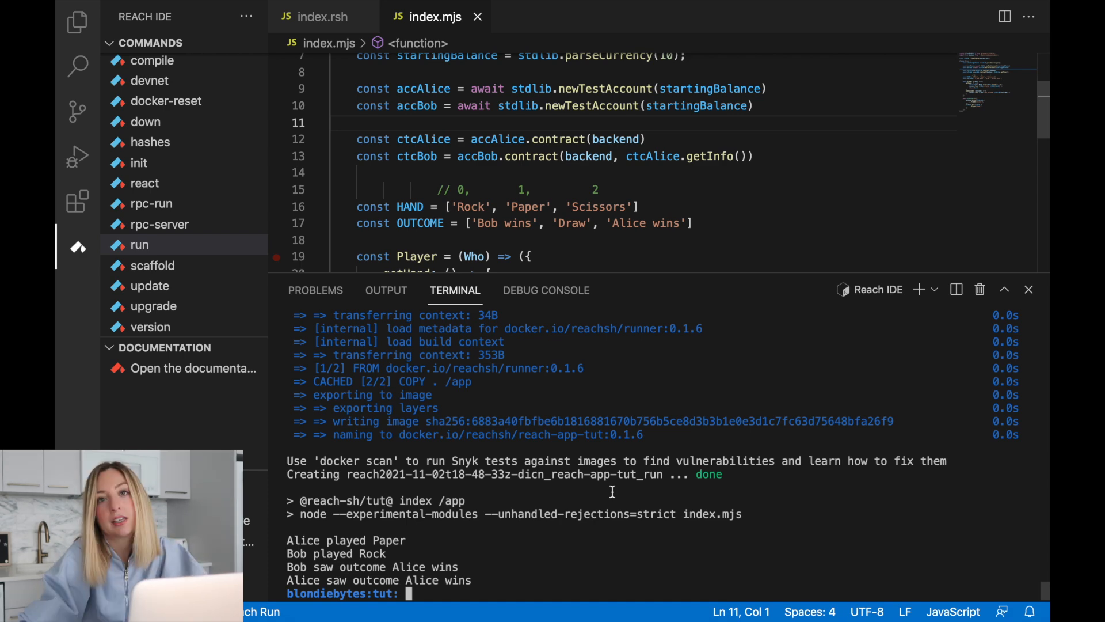
click(321, 16)
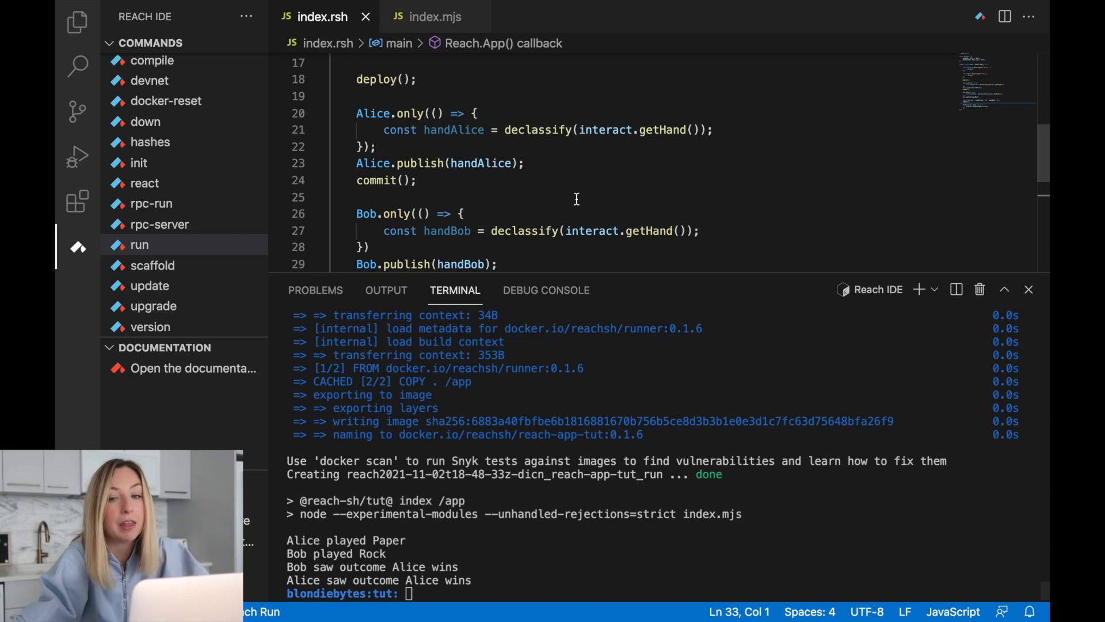